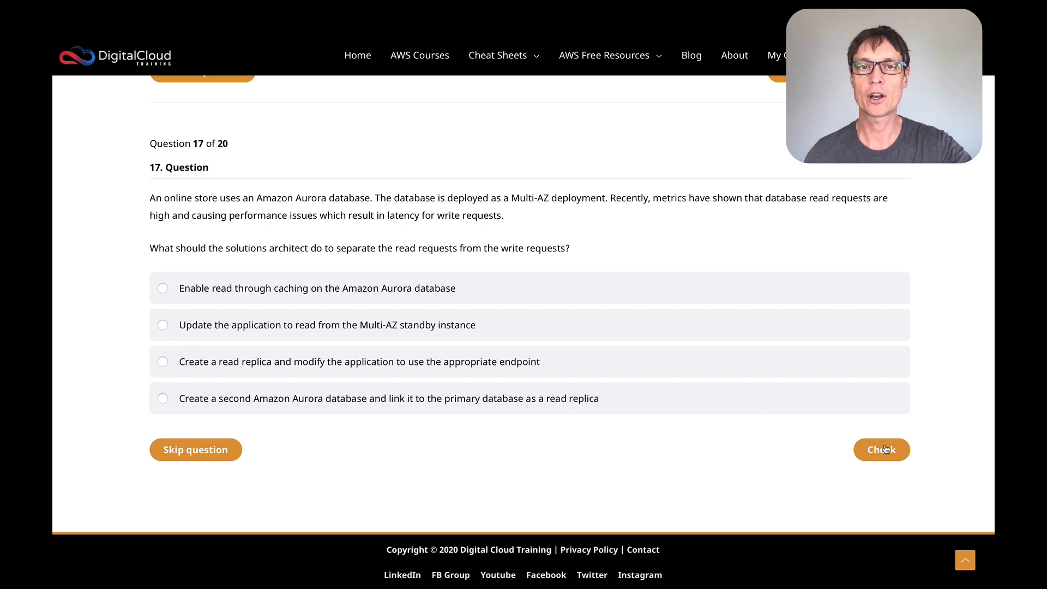
mouse_move(414, 185)
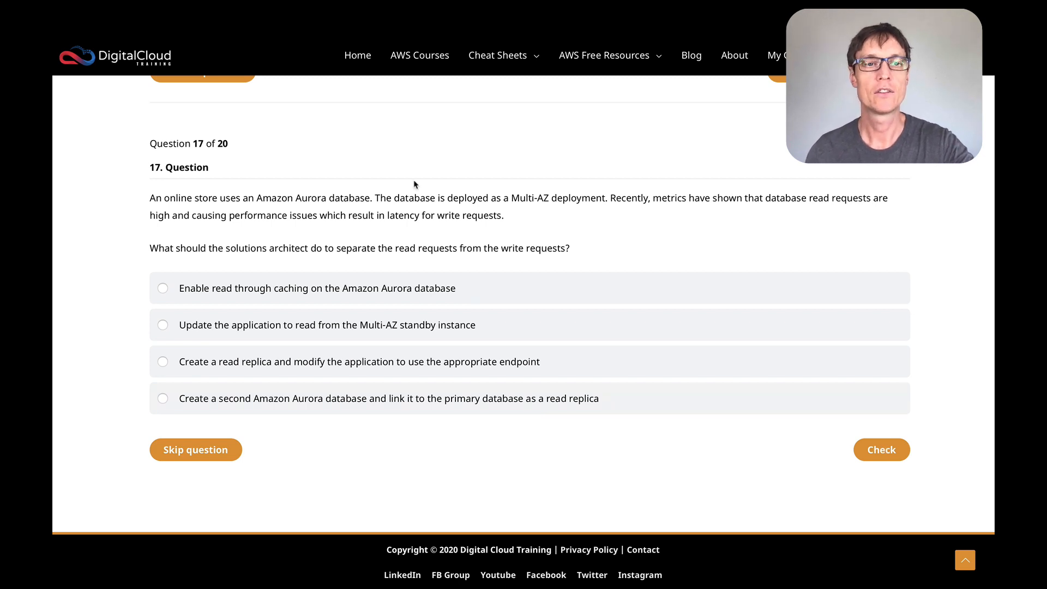
mouse_move(172, 234)
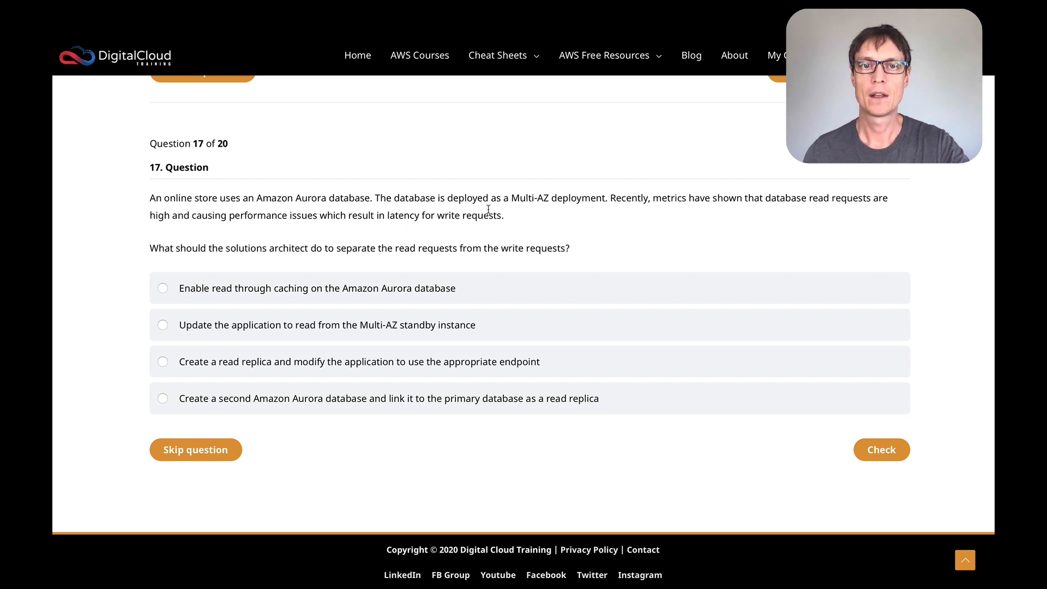
mouse_move(584, 220)
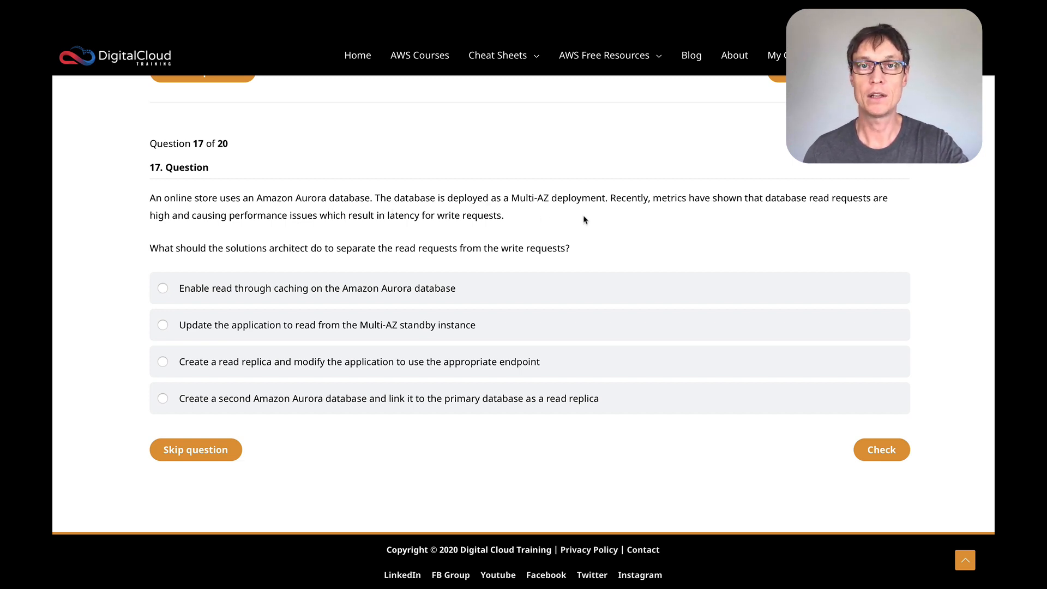
mouse_move(628, 217)
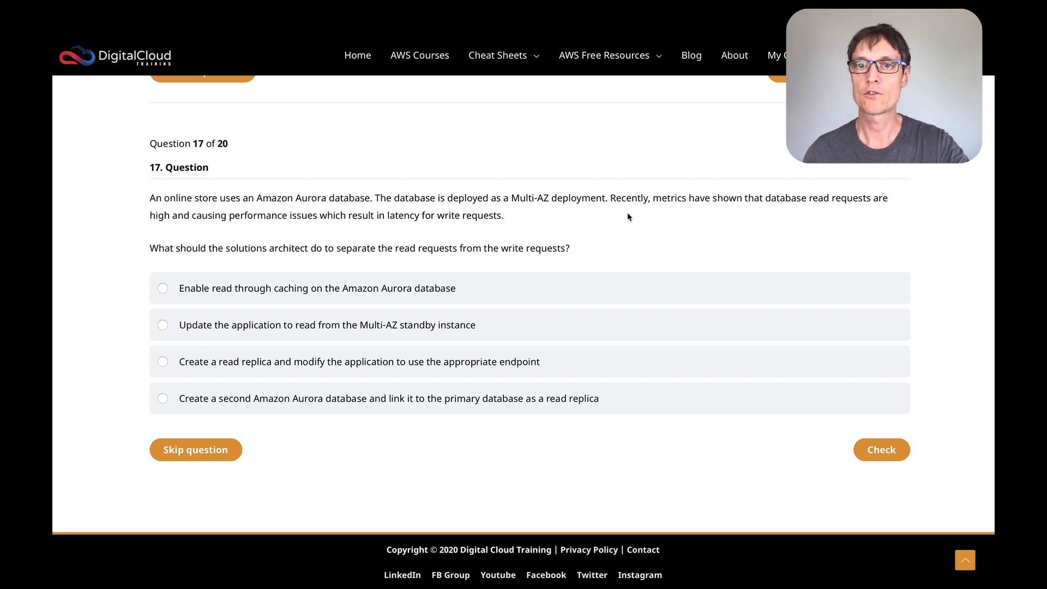
mouse_move(713, 215)
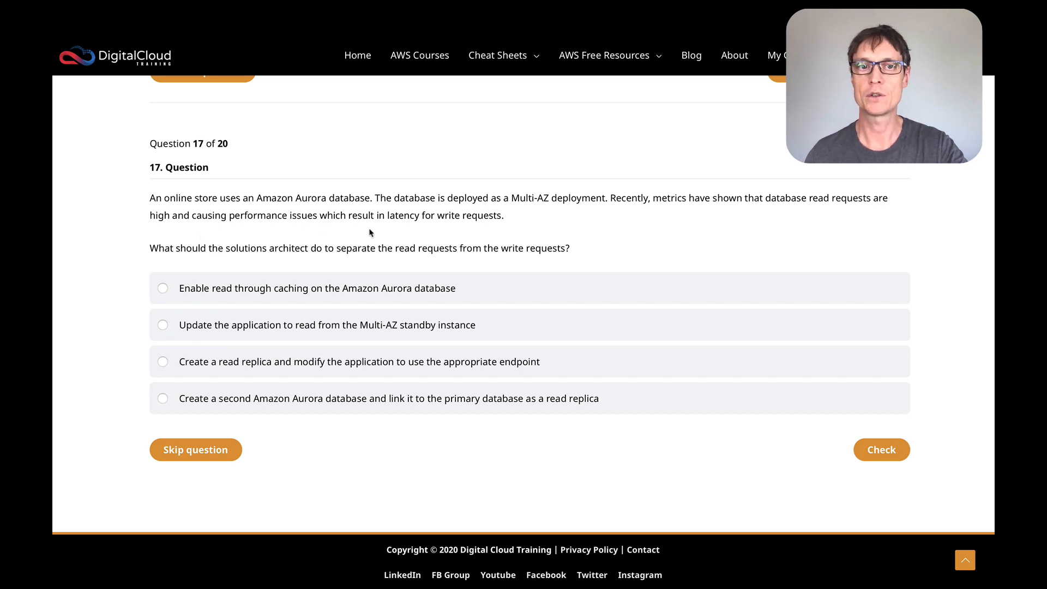
mouse_move(473, 230)
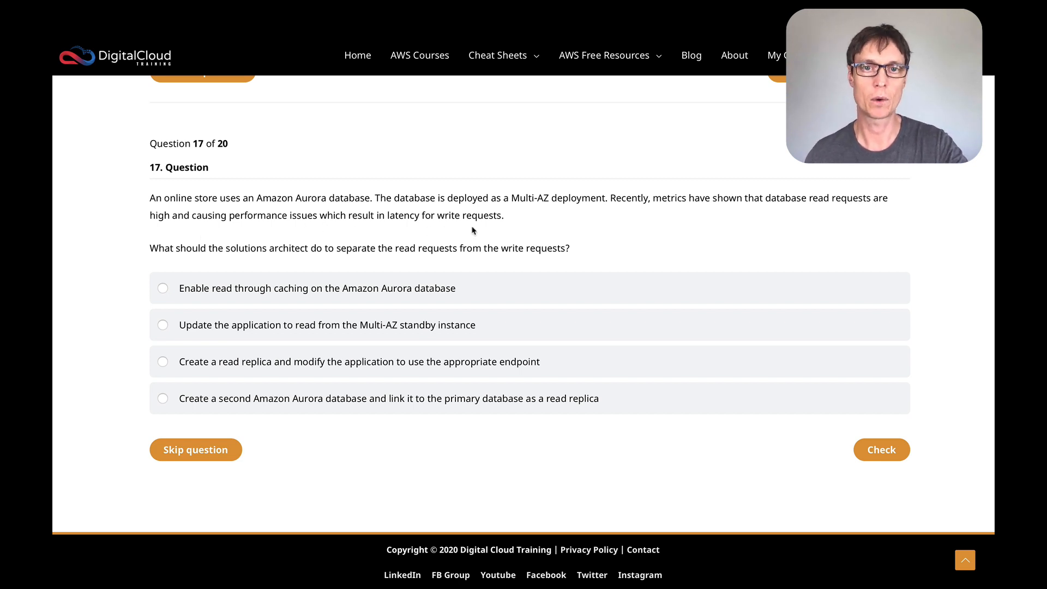
mouse_move(232, 252)
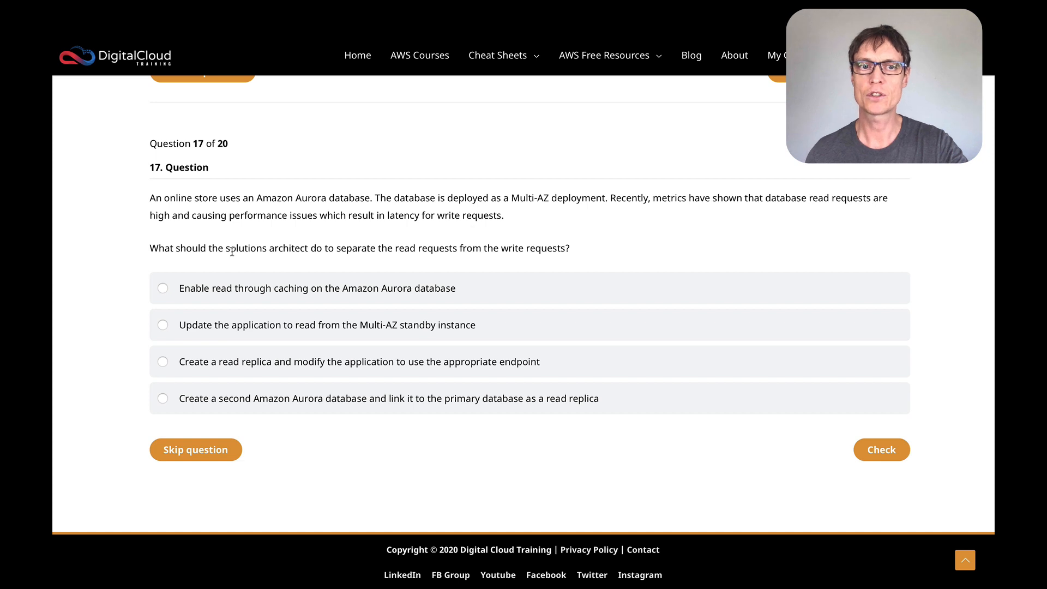
mouse_move(514, 262)
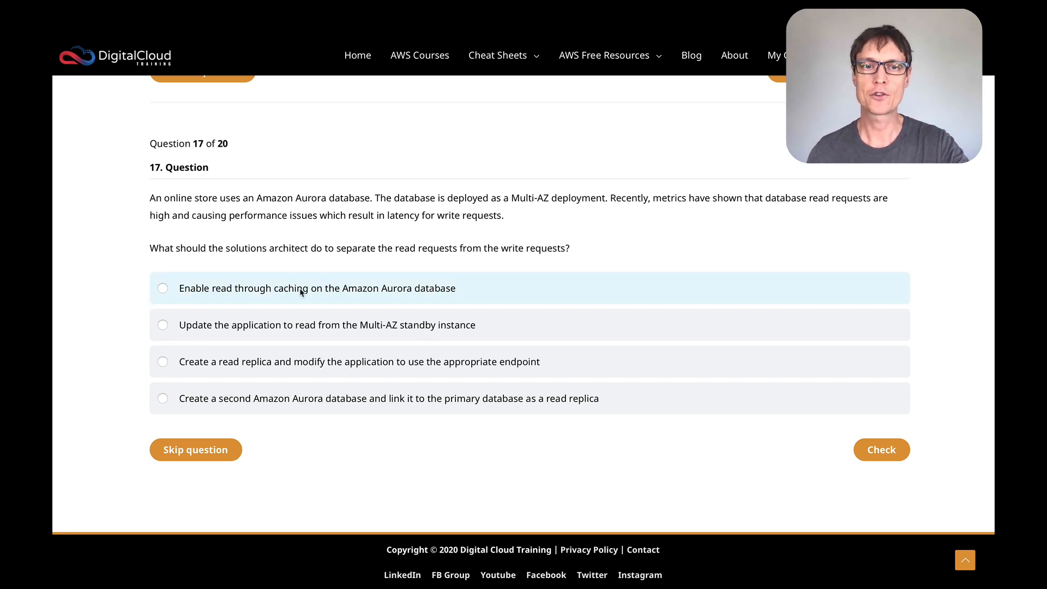
mouse_move(466, 301)
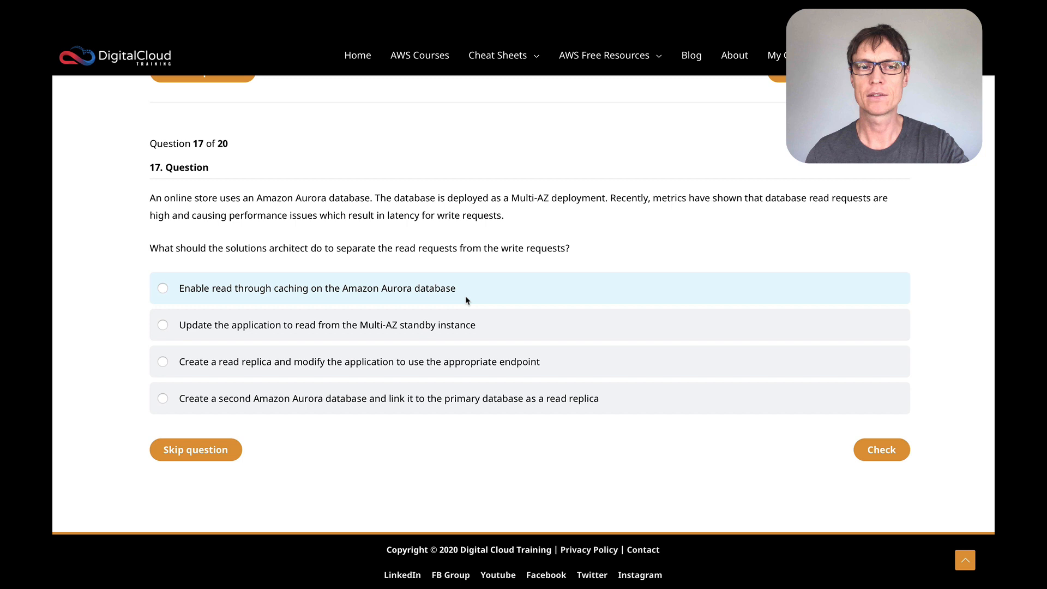
mouse_move(360, 288)
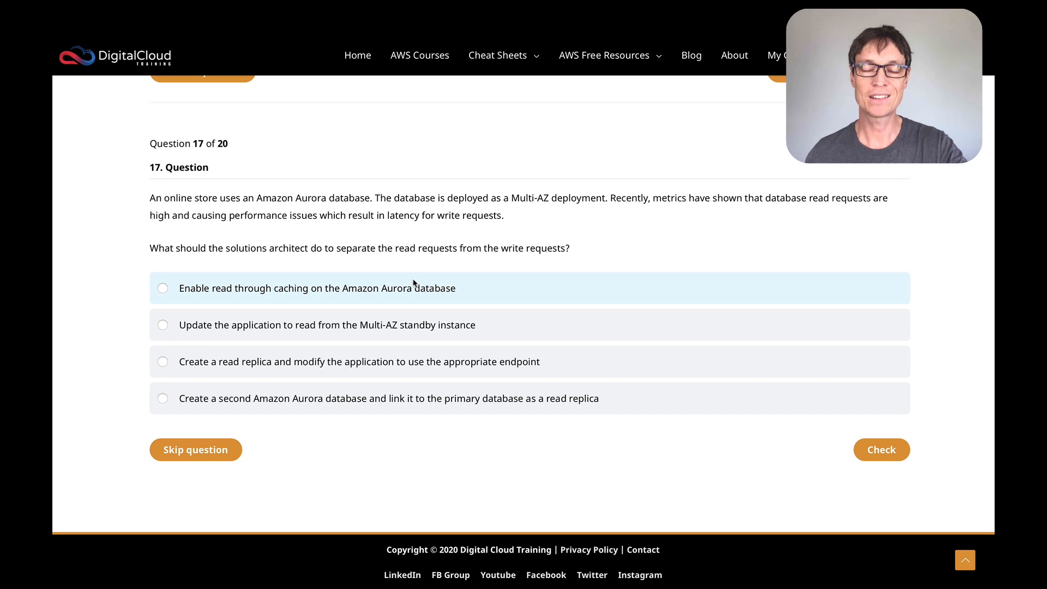
mouse_move(260, 298)
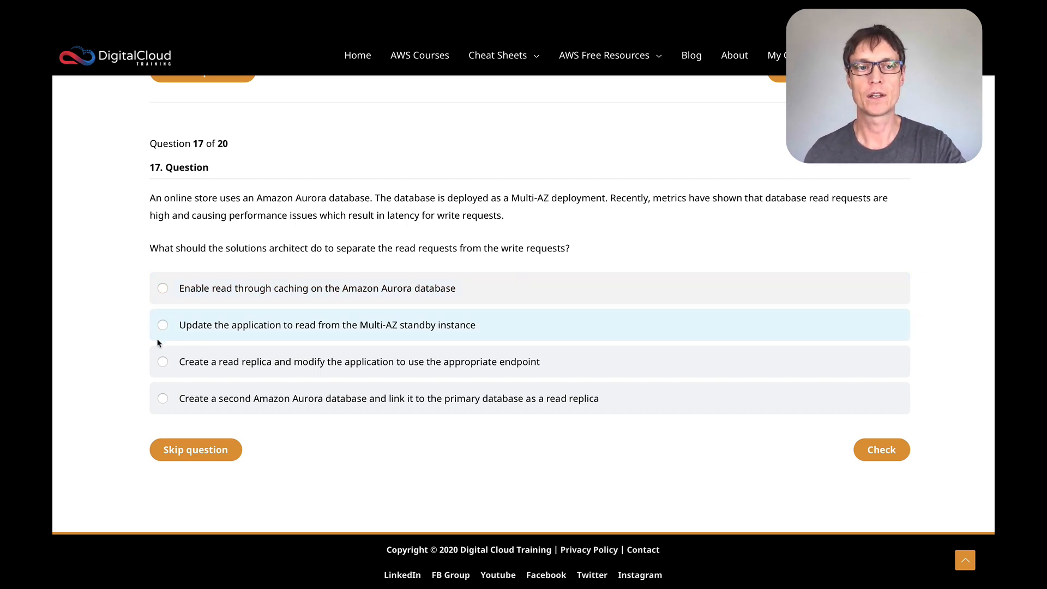
mouse_move(276, 334)
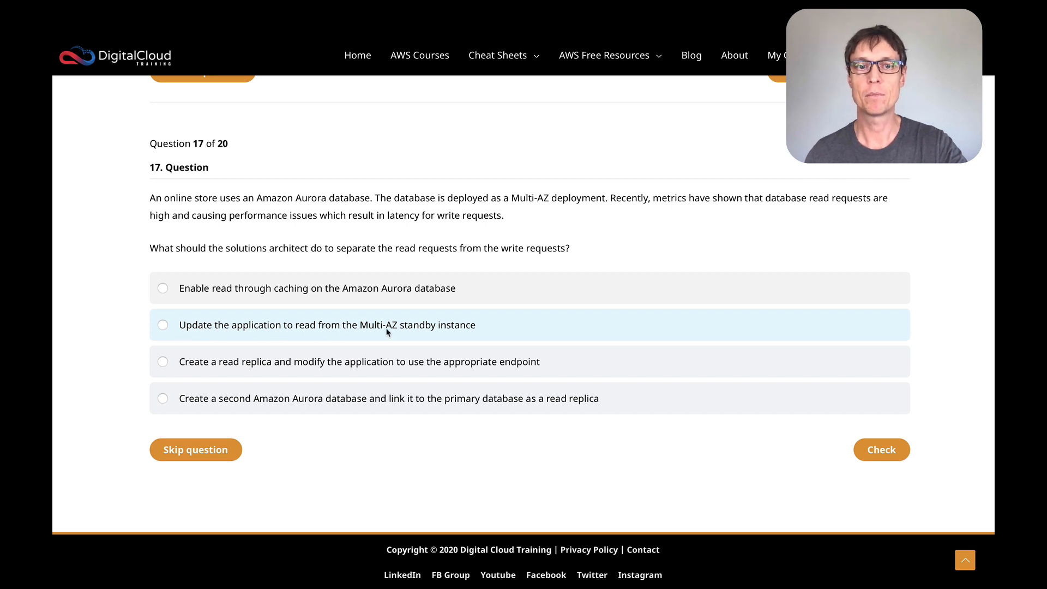
mouse_move(282, 333)
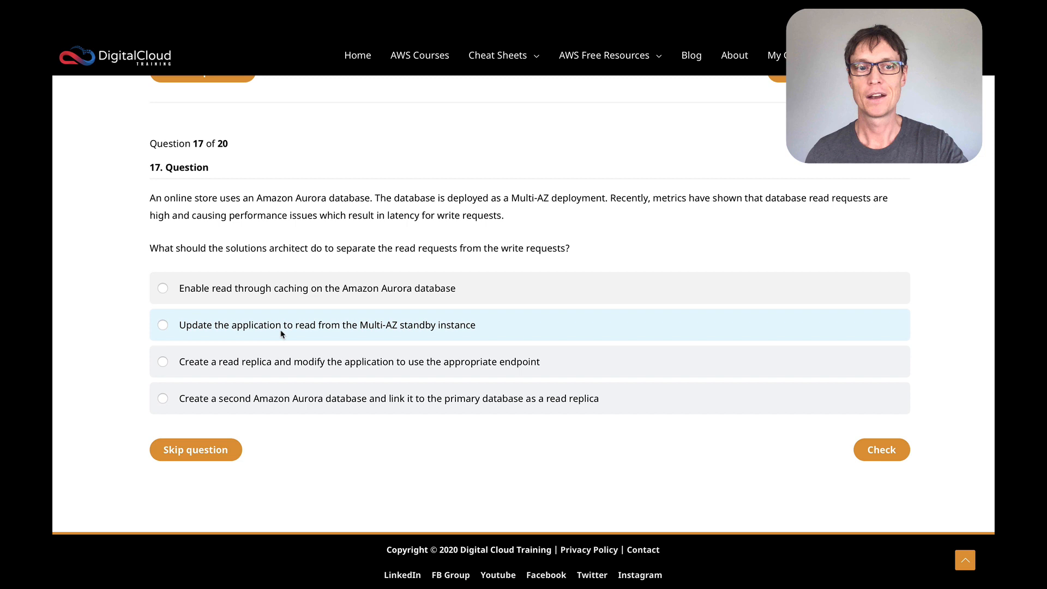
Step: Pick 'Update the application to read from the Multi-AZ standby instance' for question 17
left_click(162, 324)
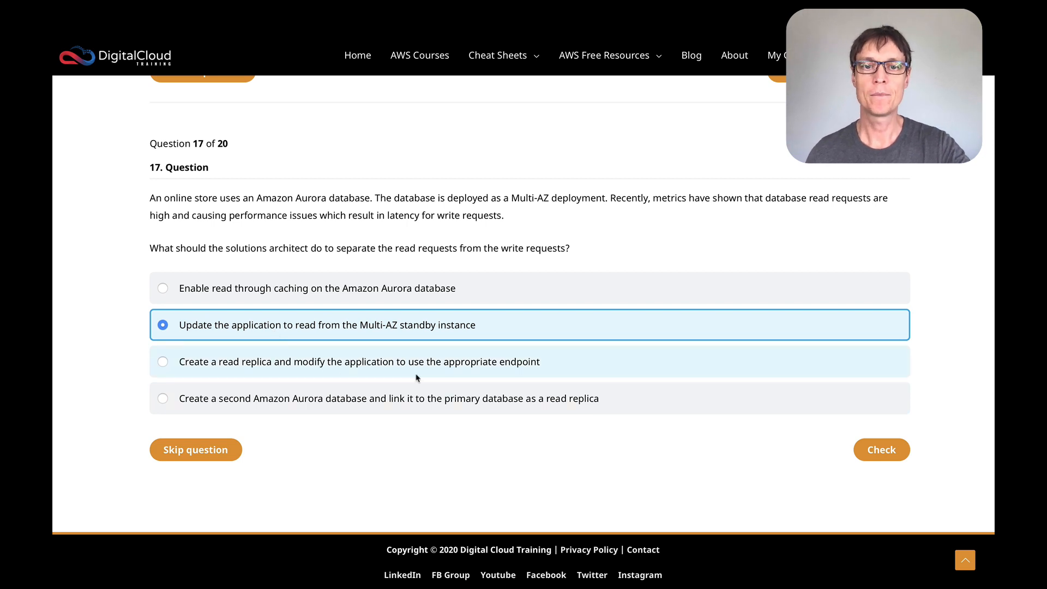
mouse_move(353, 373)
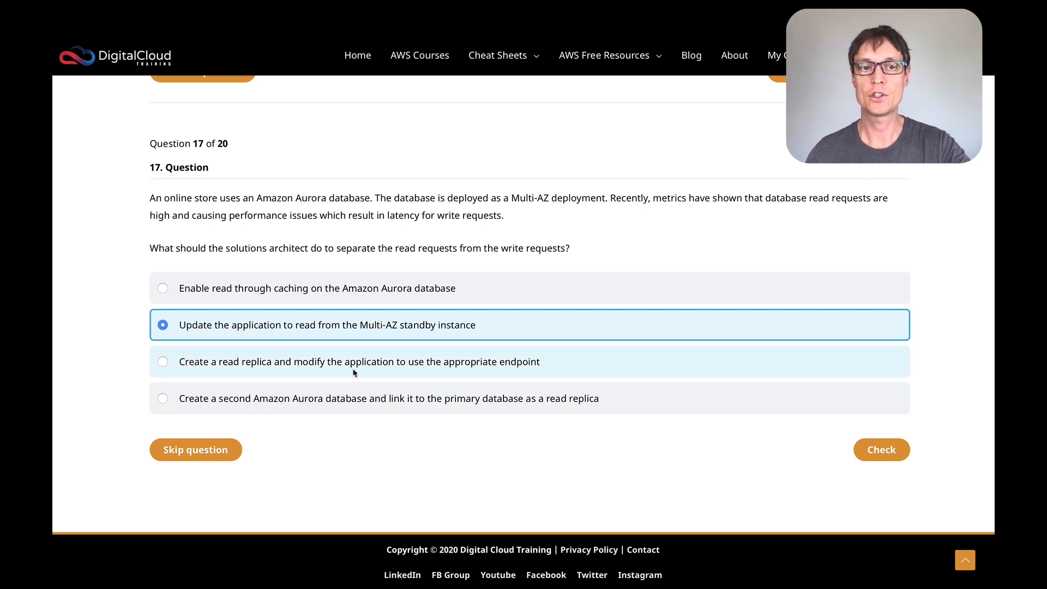
mouse_move(375, 339)
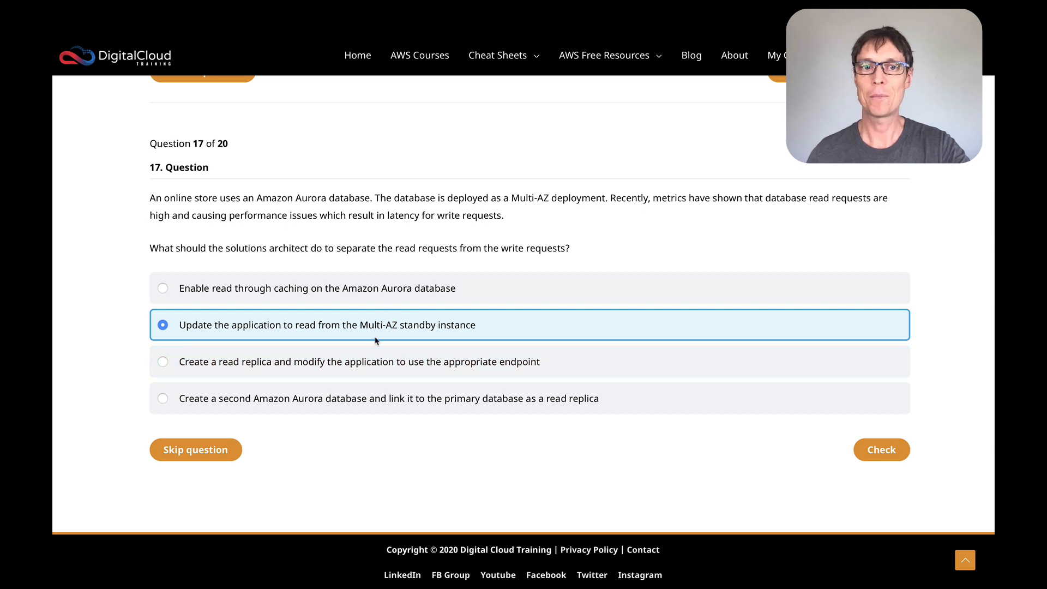
mouse_move(353, 338)
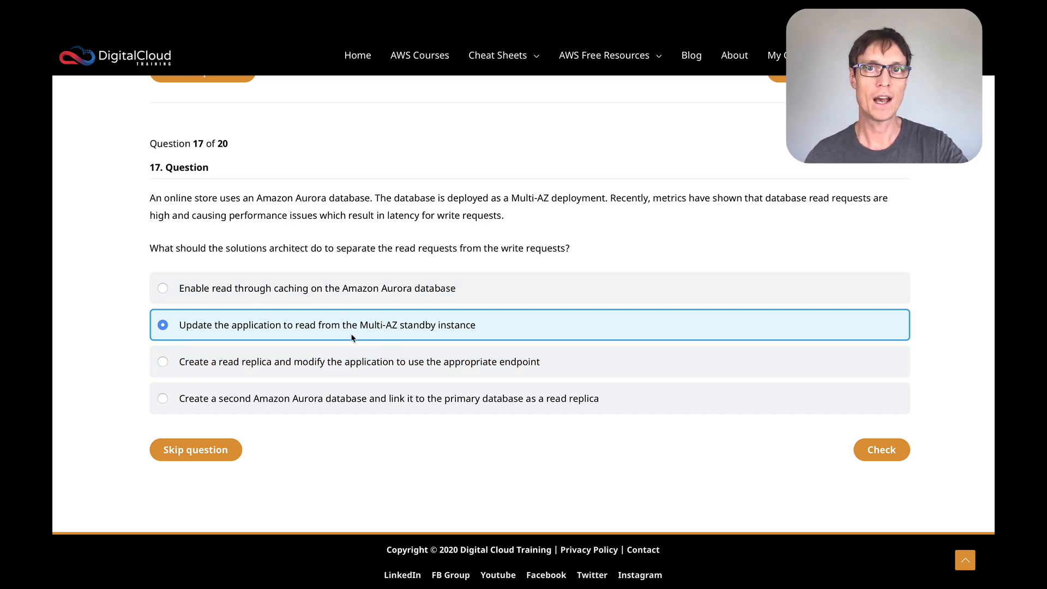
mouse_move(406, 338)
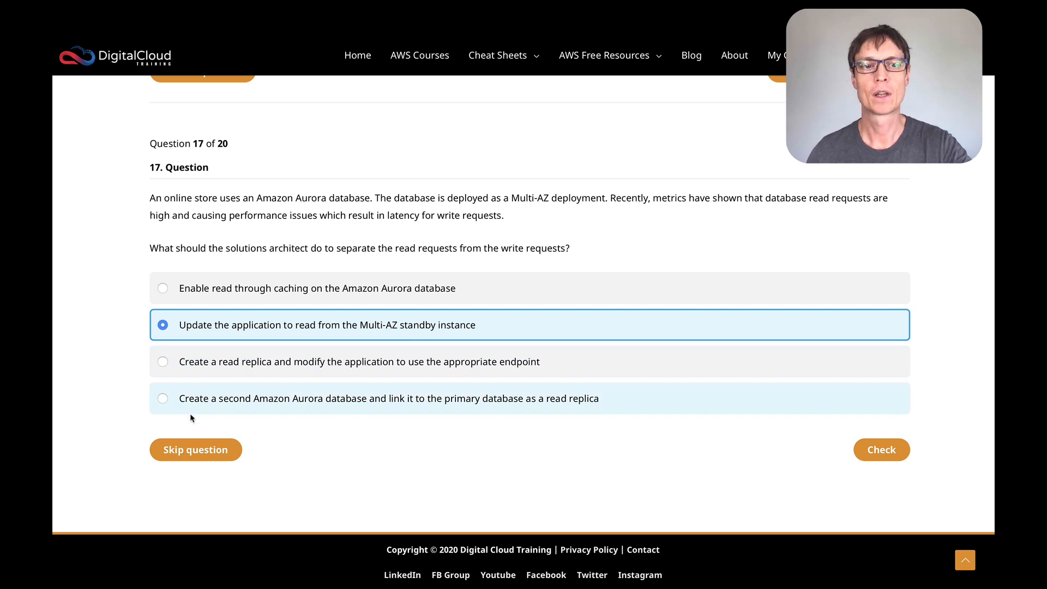
mouse_move(354, 414)
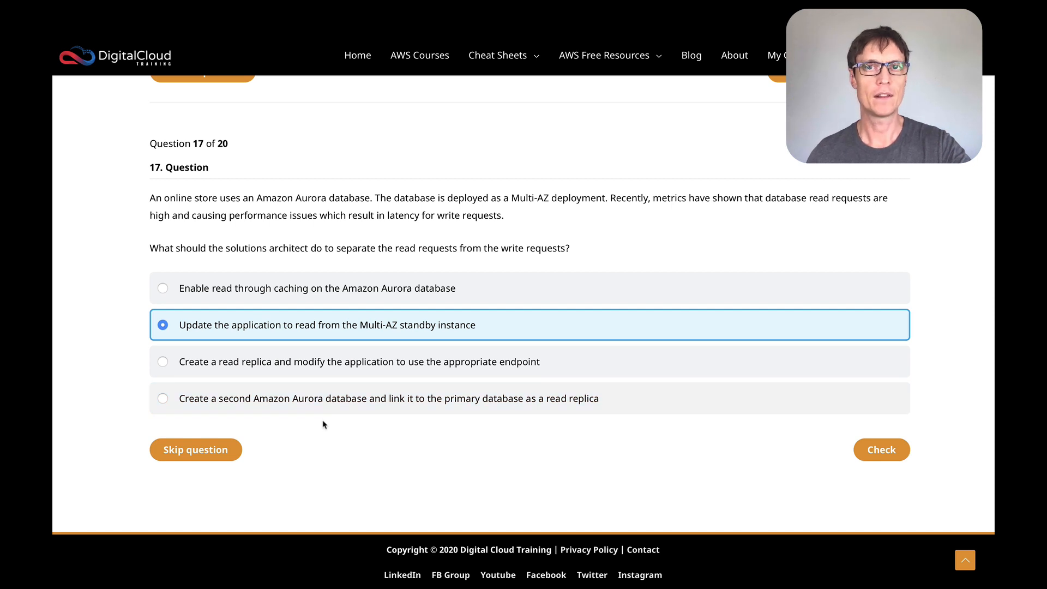
mouse_move(390, 429)
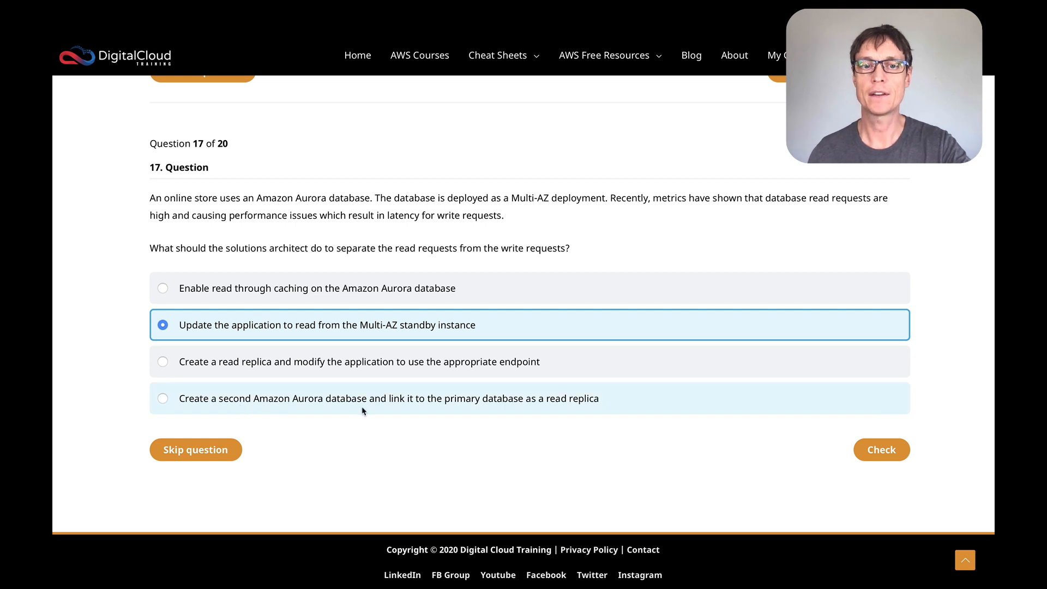
mouse_move(554, 405)
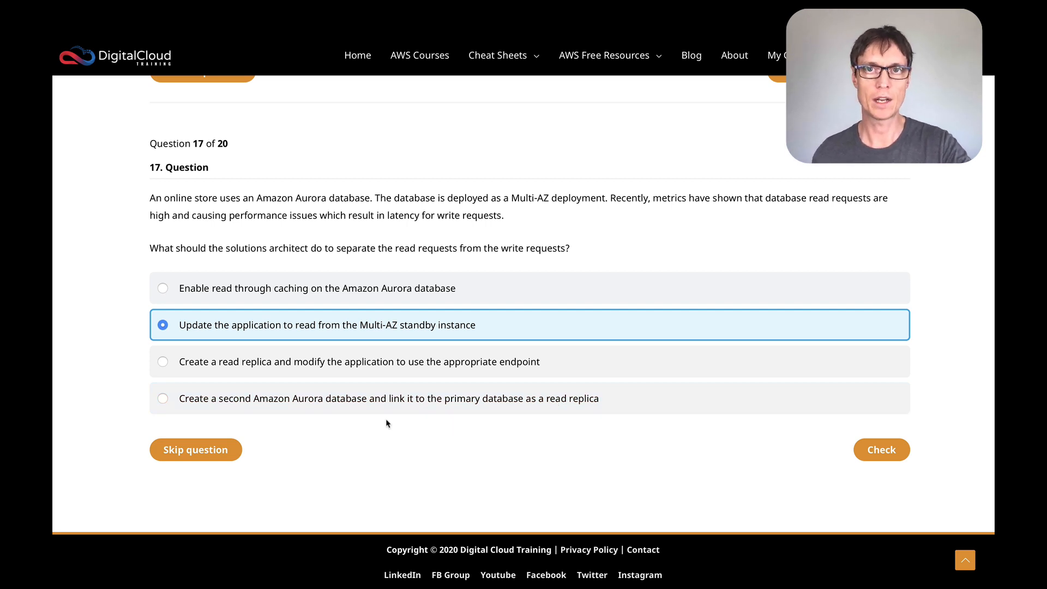
mouse_move(672, 432)
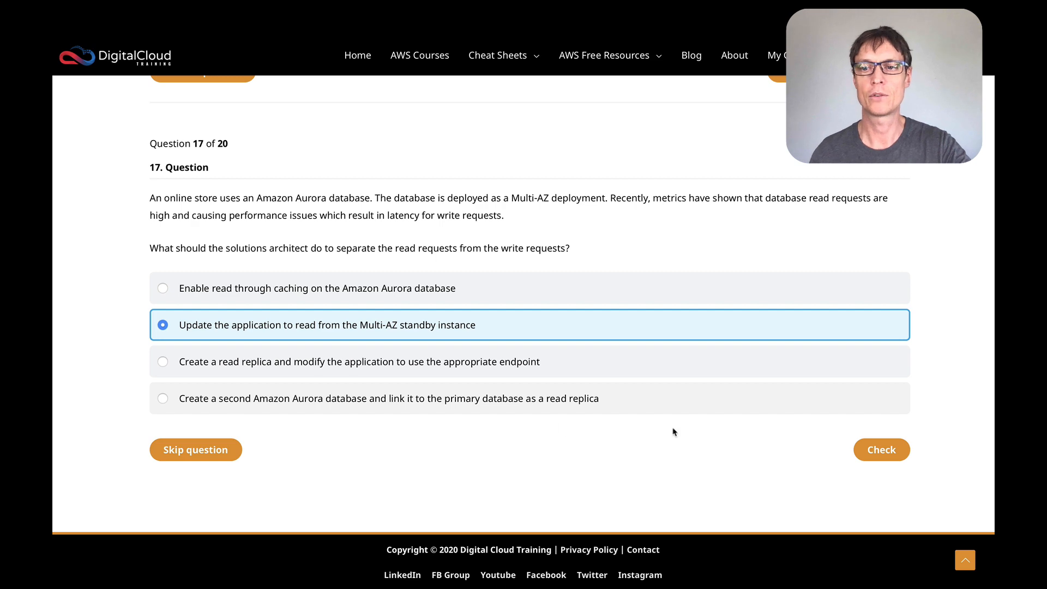
Step: Check question 17's Multi-AZ standby answer and scroll through the Aurora replica explanation
left_click(880, 449)
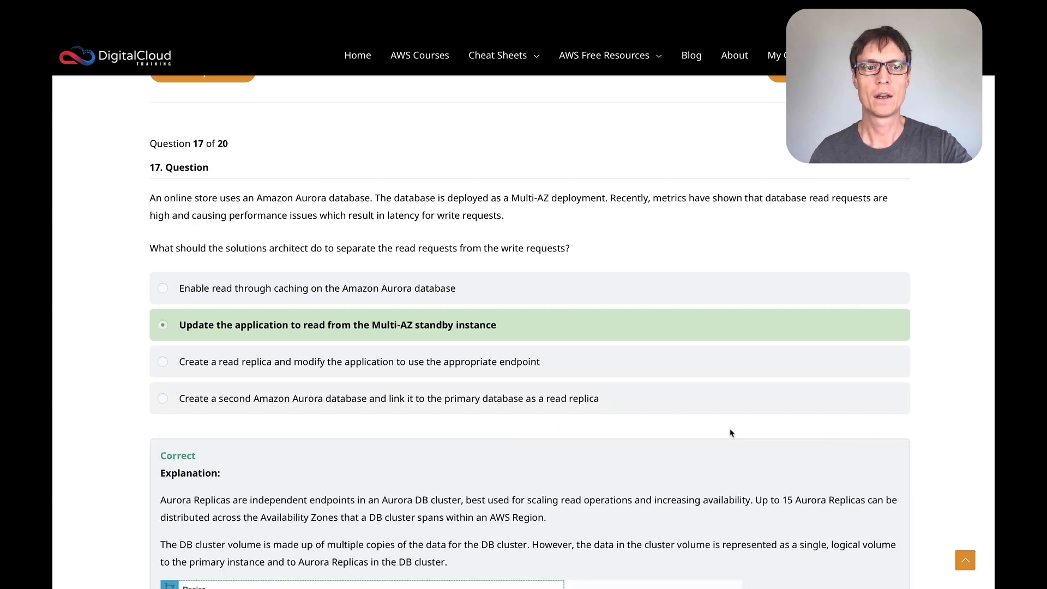
scroll("down", 3)
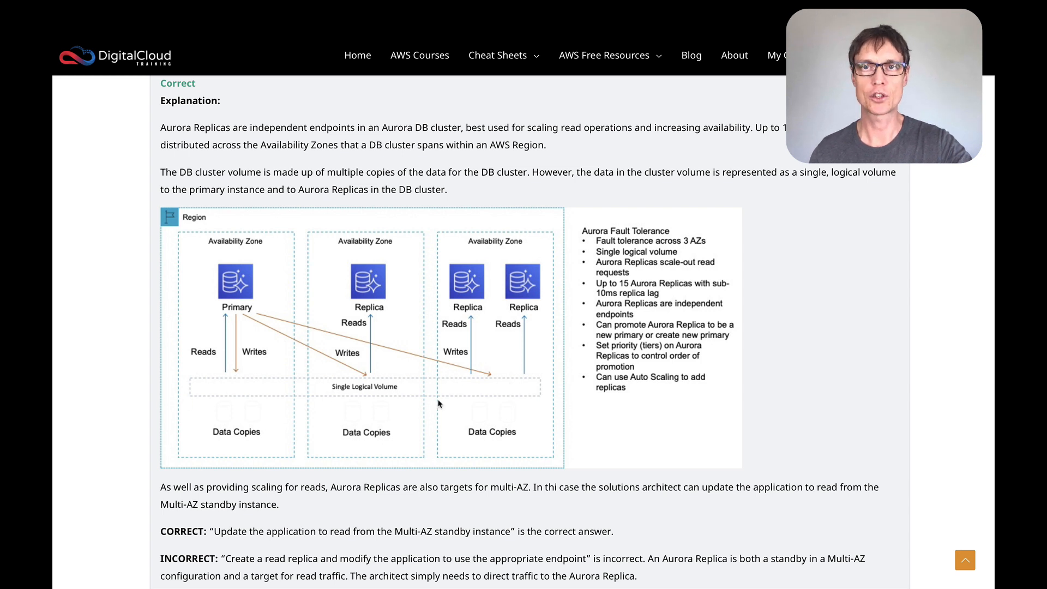
mouse_move(414, 379)
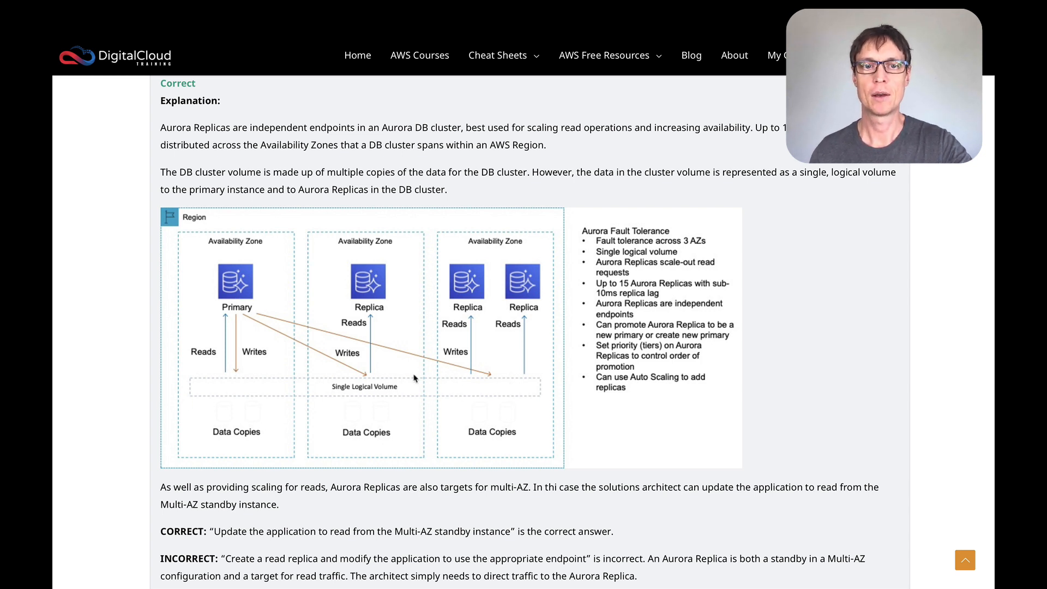
scroll("down", 3)
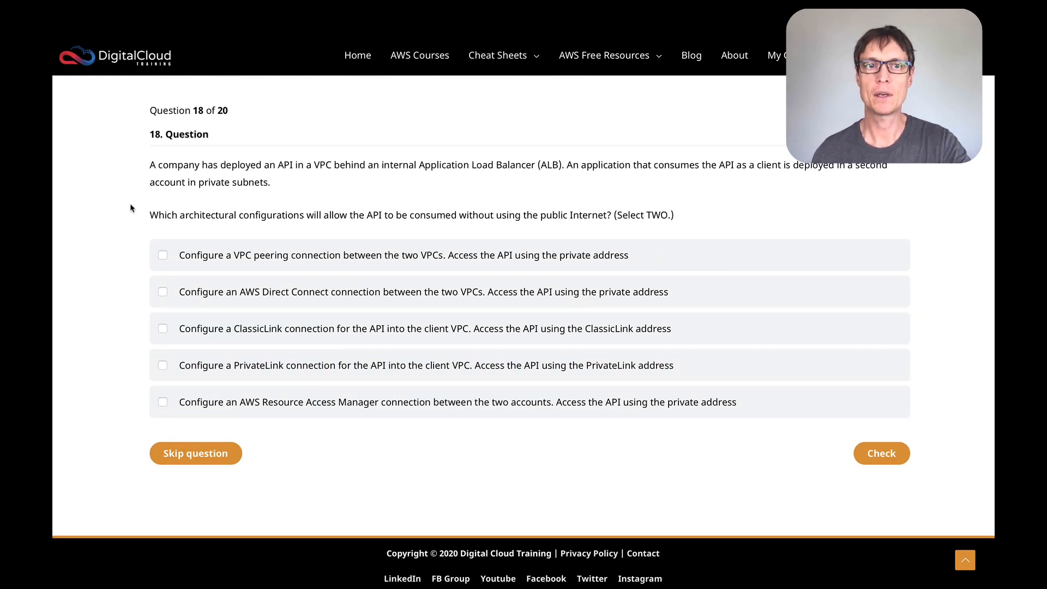
mouse_move(410, 211)
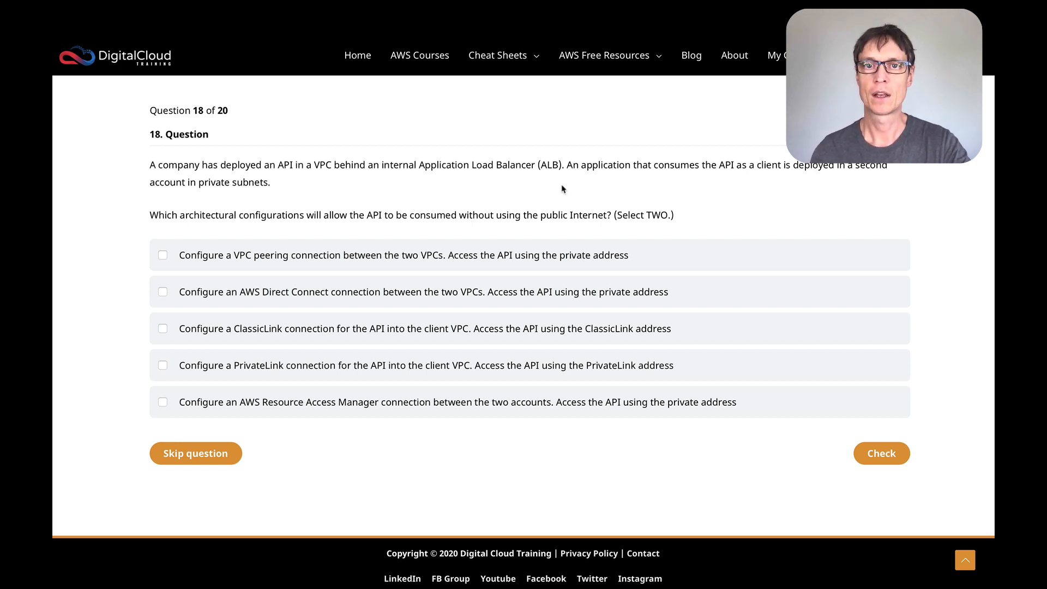
mouse_move(776, 182)
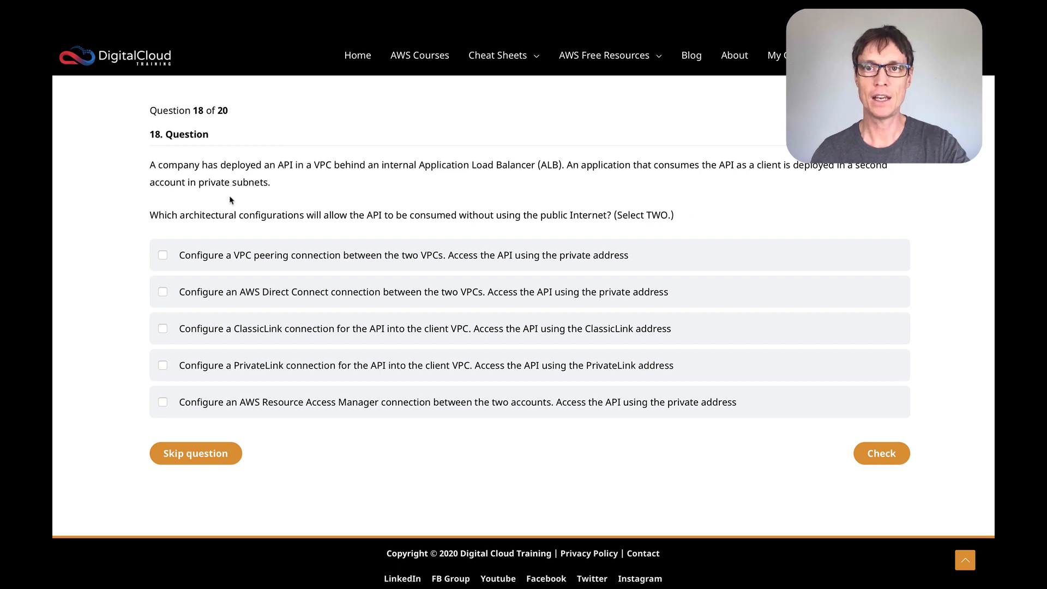
mouse_move(207, 233)
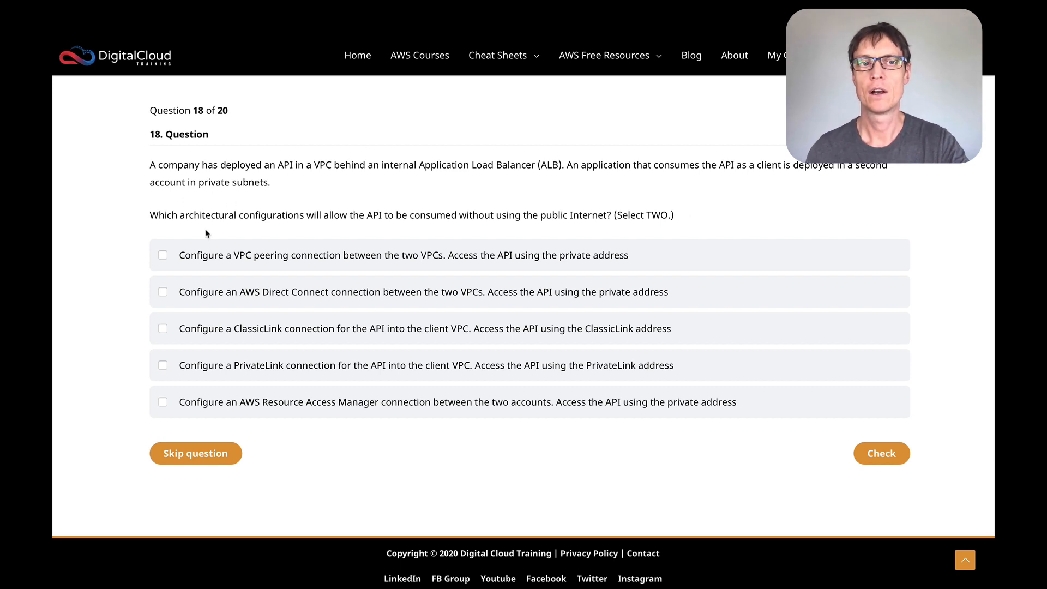
mouse_move(381, 232)
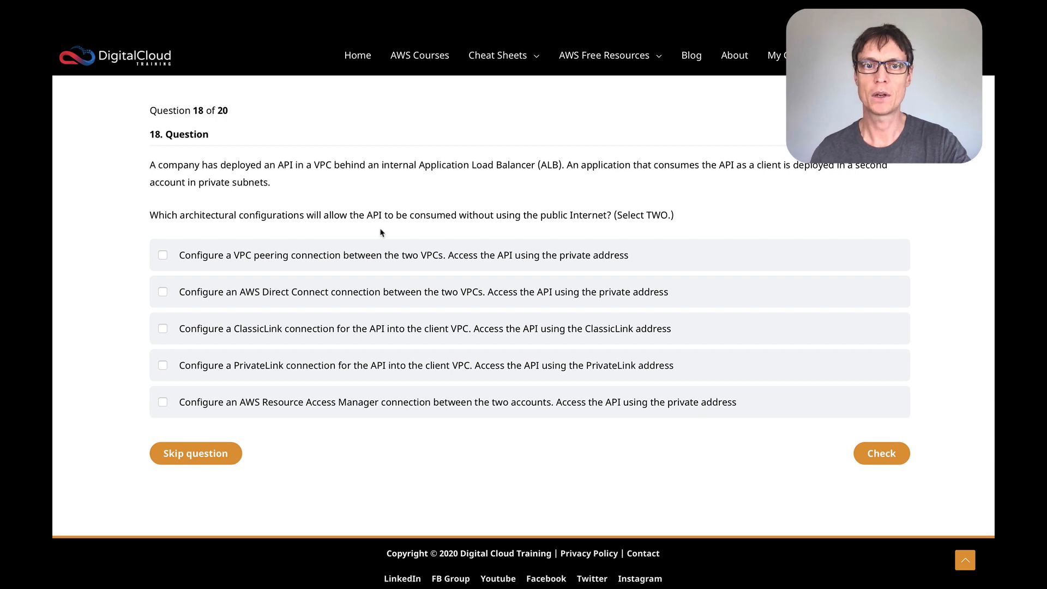
mouse_move(601, 237)
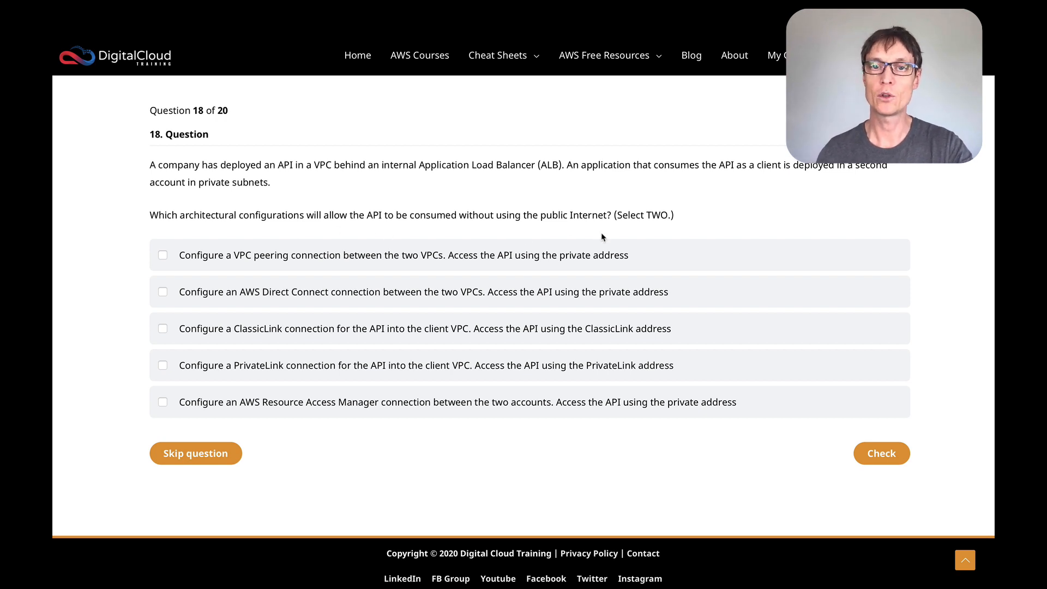
mouse_move(621, 233)
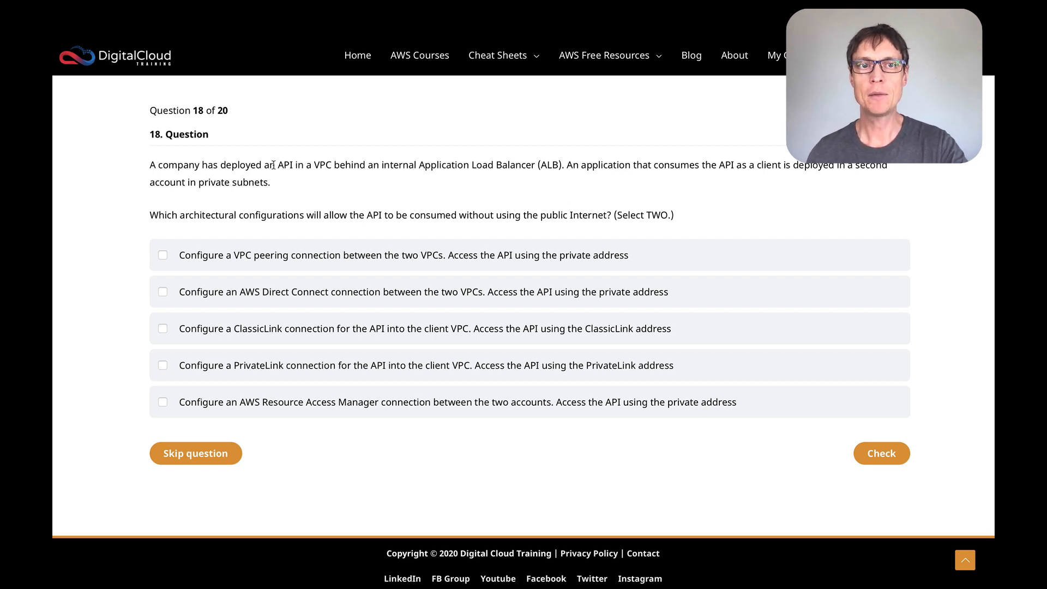
double_click(324, 165)
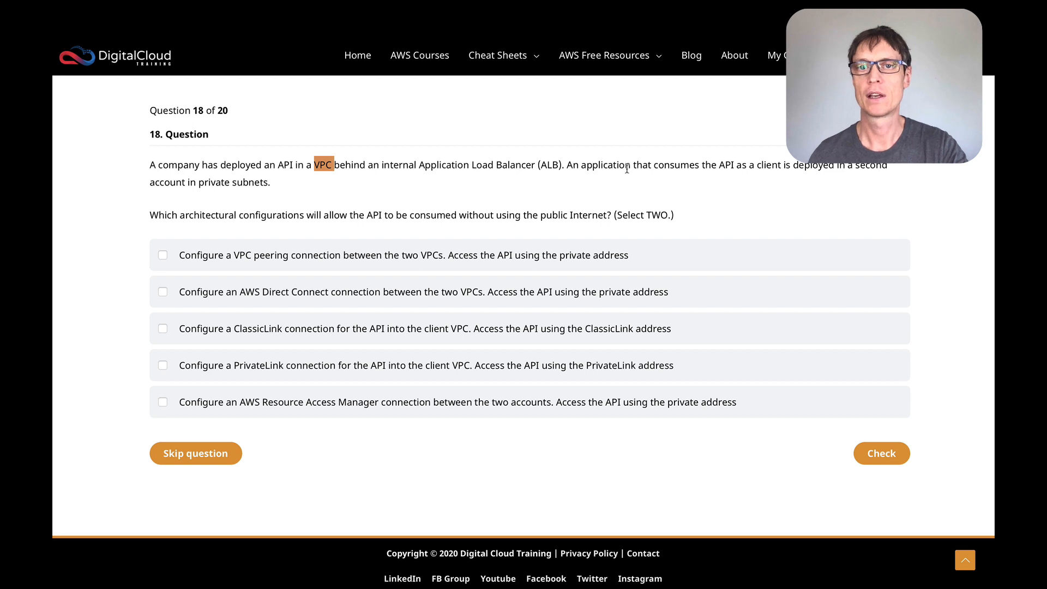
mouse_move(573, 175)
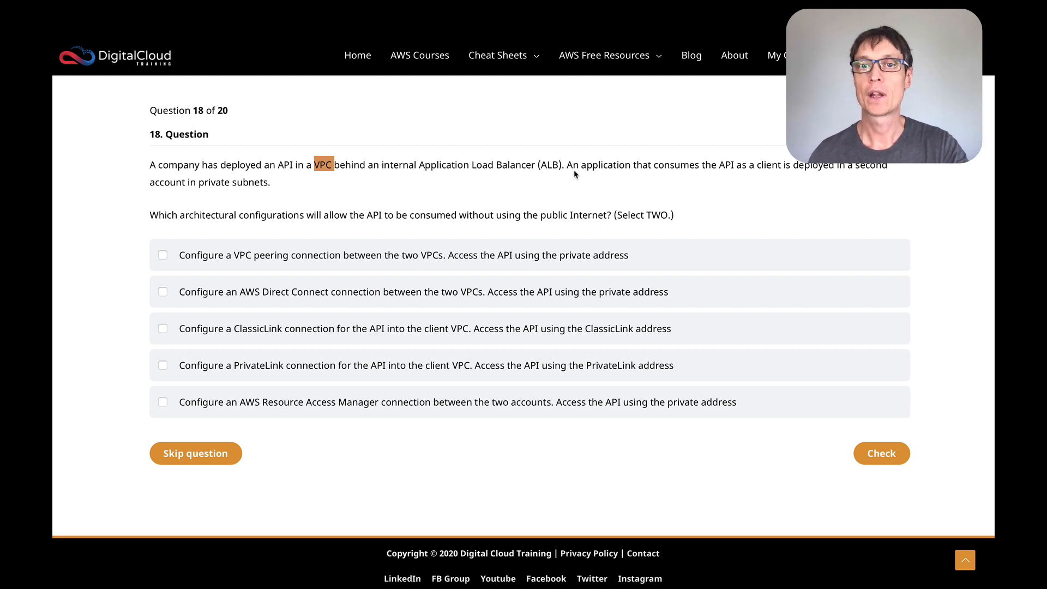
mouse_move(724, 183)
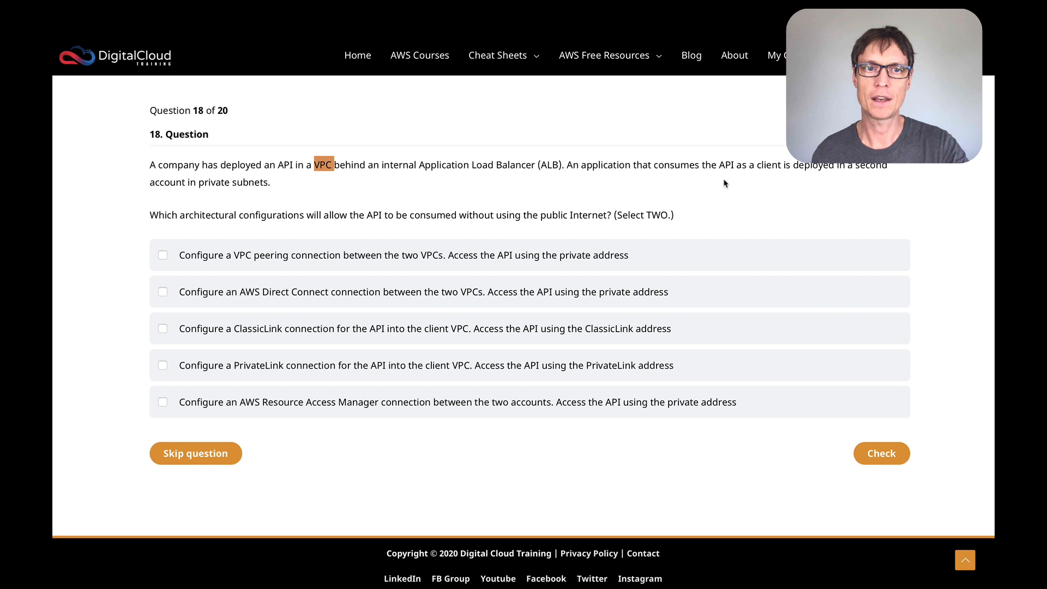
mouse_move(666, 175)
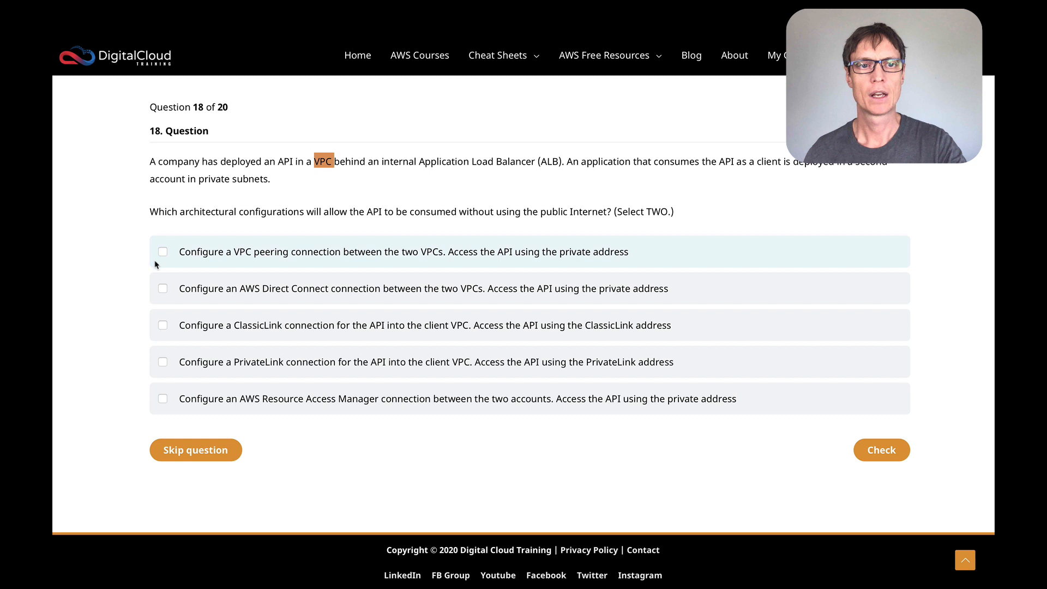
mouse_move(292, 263)
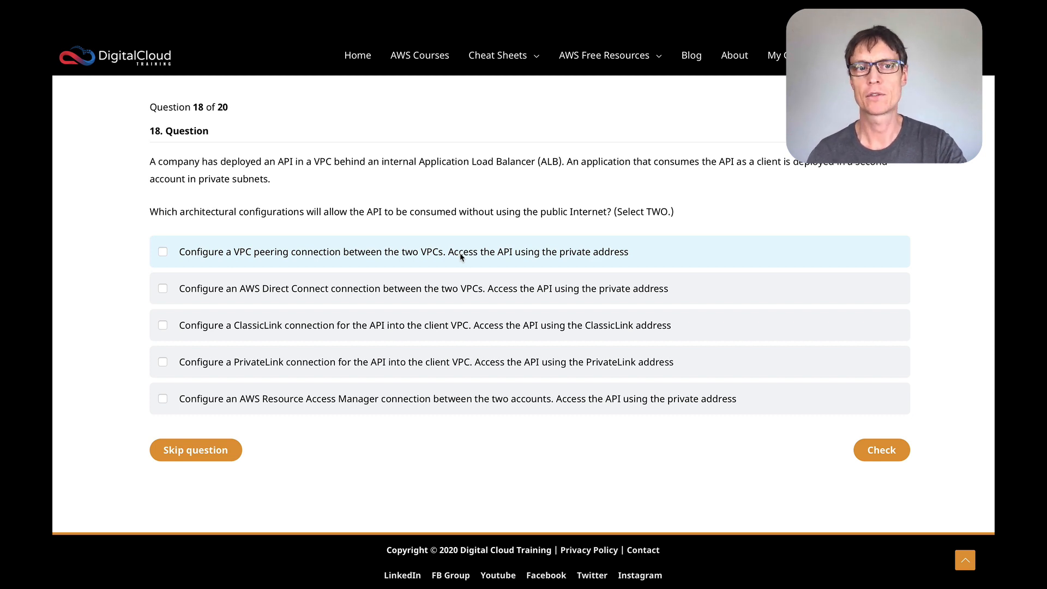
Step: Tick the VPC peering and PrivateLink checkboxes for question 18
left_click(163, 251)
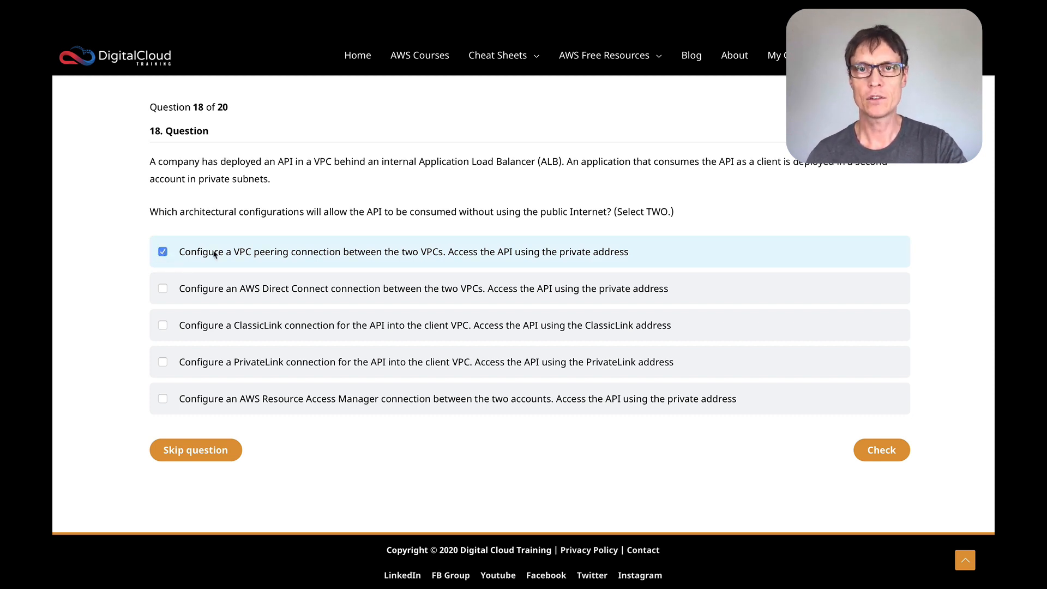
mouse_move(273, 364)
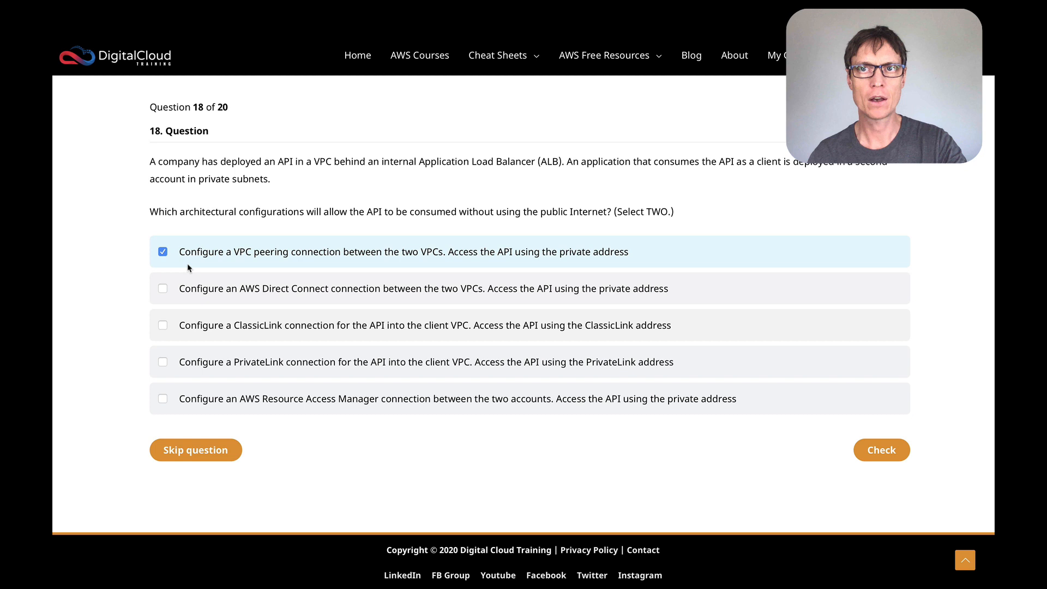
mouse_move(203, 274)
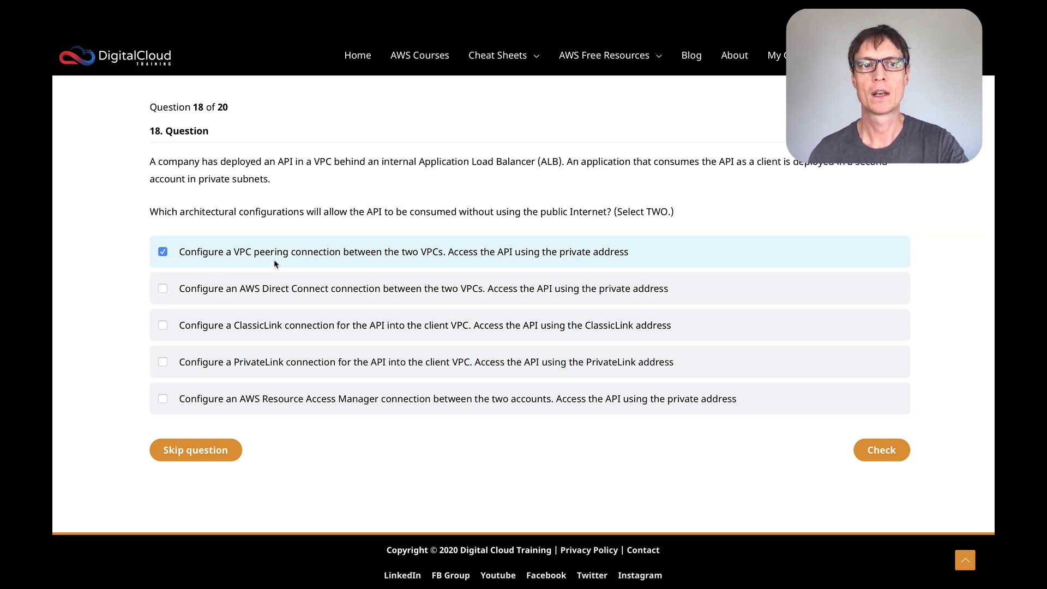
mouse_move(378, 258)
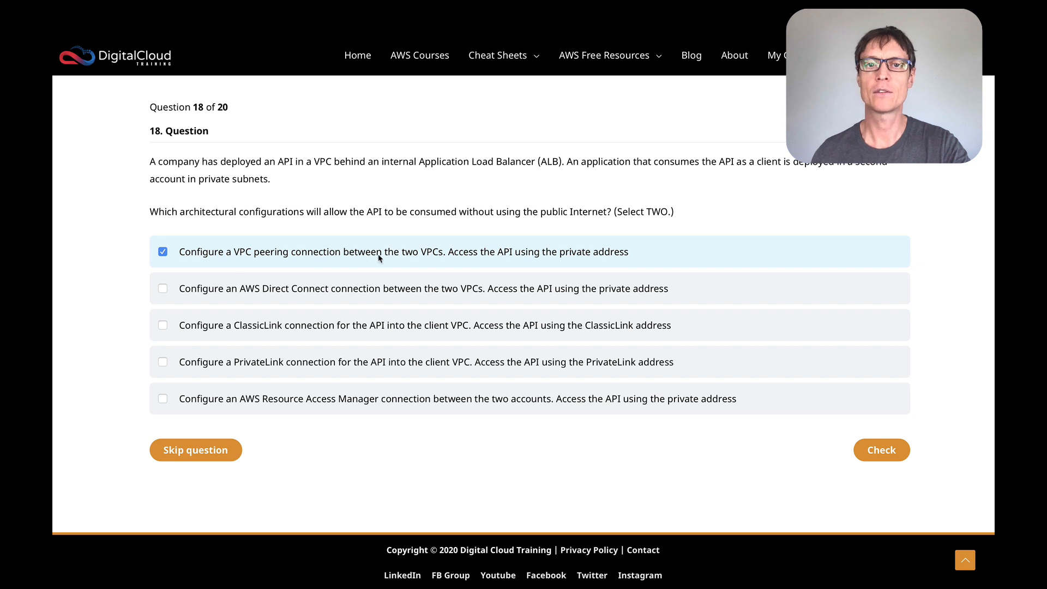
mouse_move(541, 262)
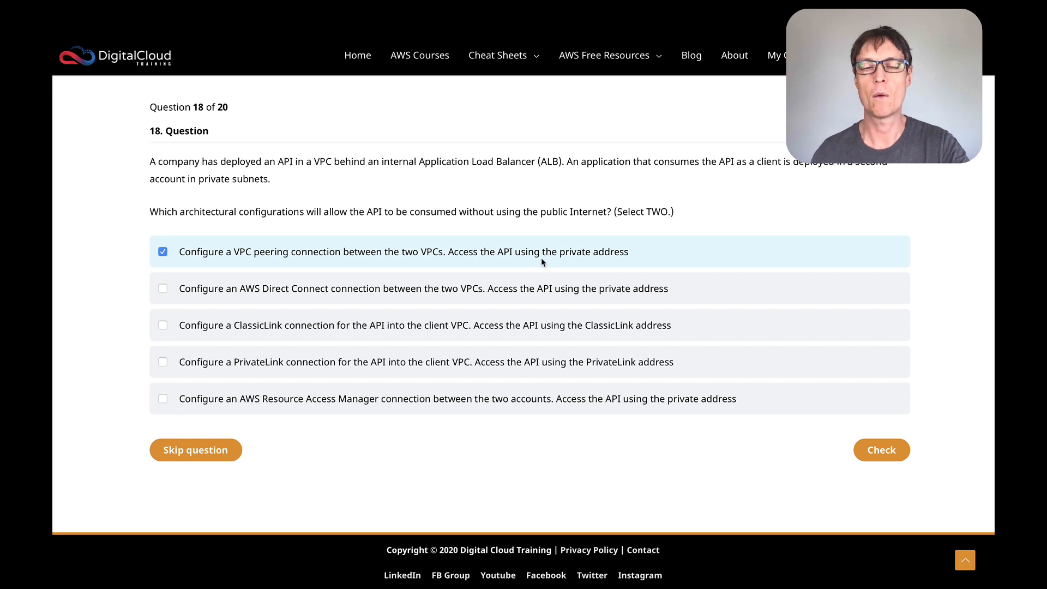
mouse_move(190, 301)
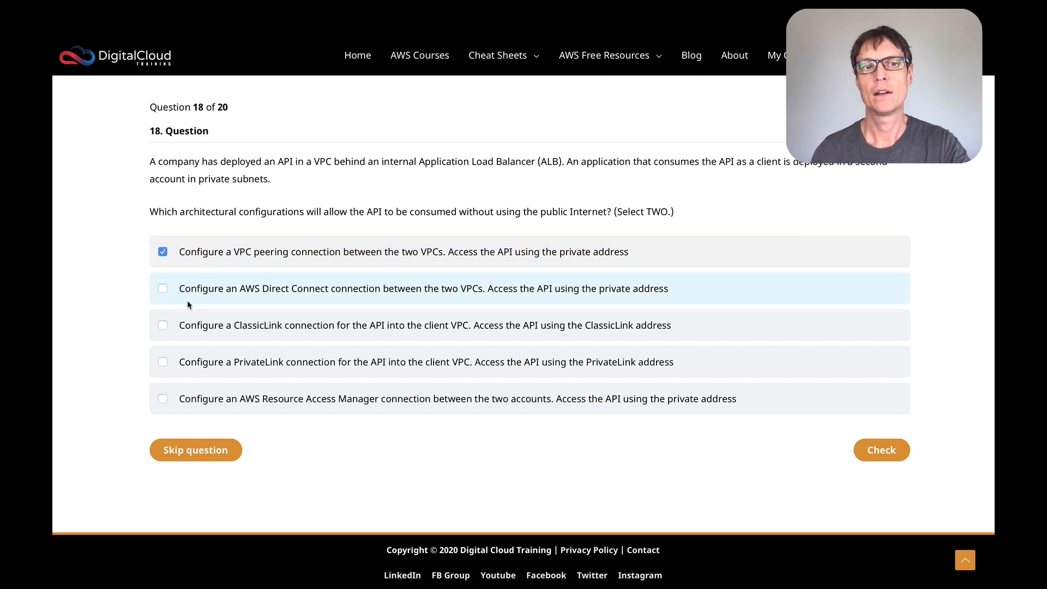
mouse_move(347, 308)
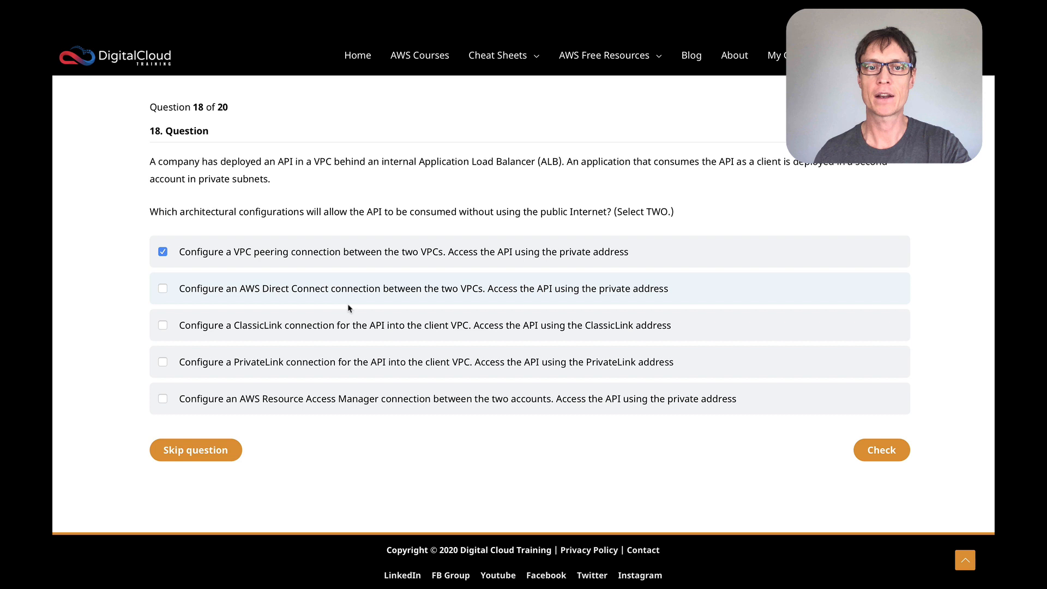
mouse_move(465, 289)
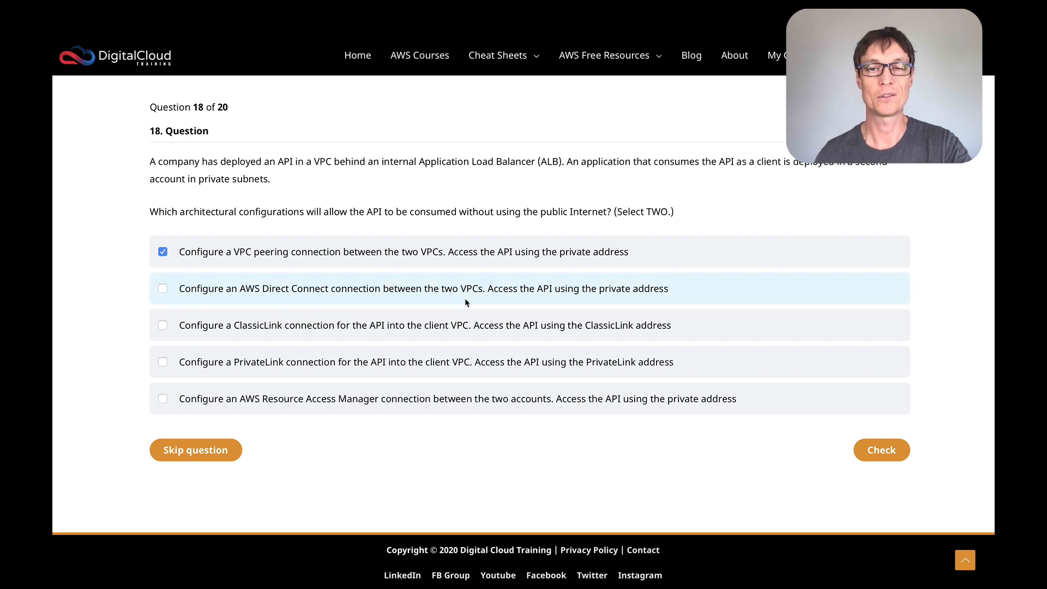
mouse_move(356, 292)
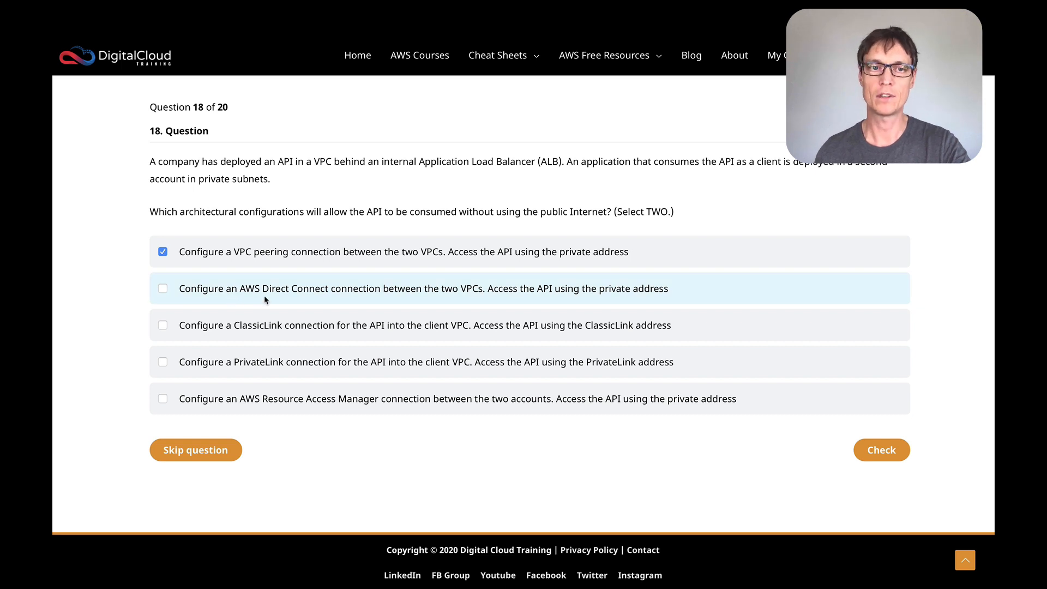
mouse_move(244, 338)
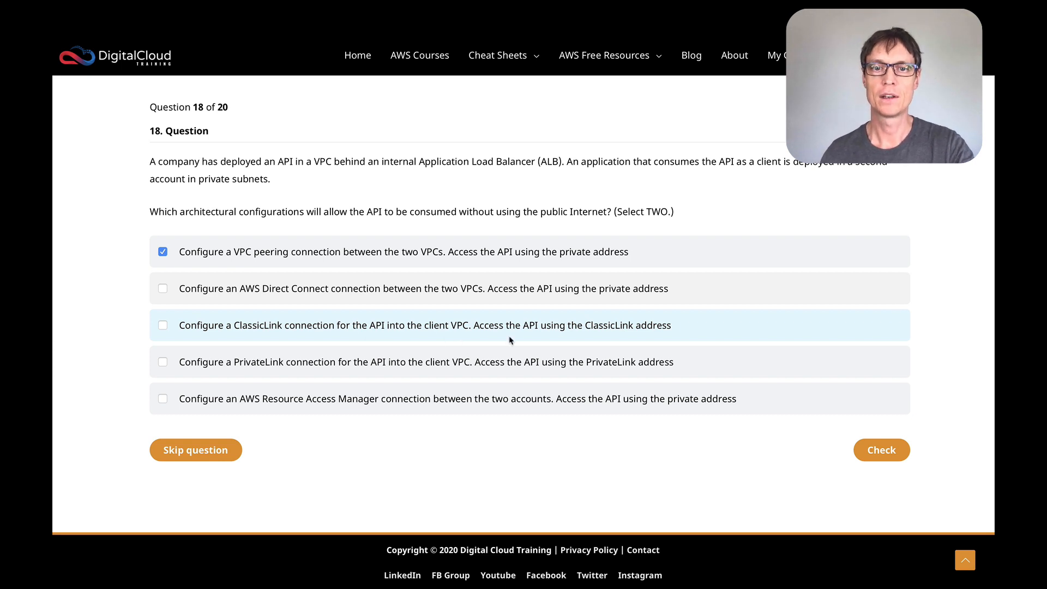
mouse_move(619, 344)
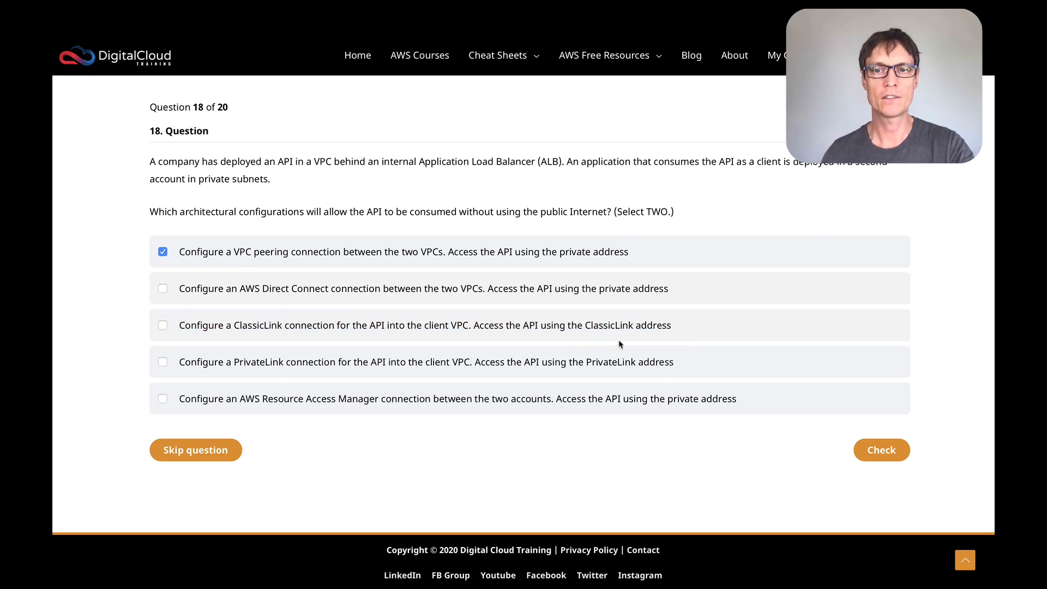
mouse_move(520, 349)
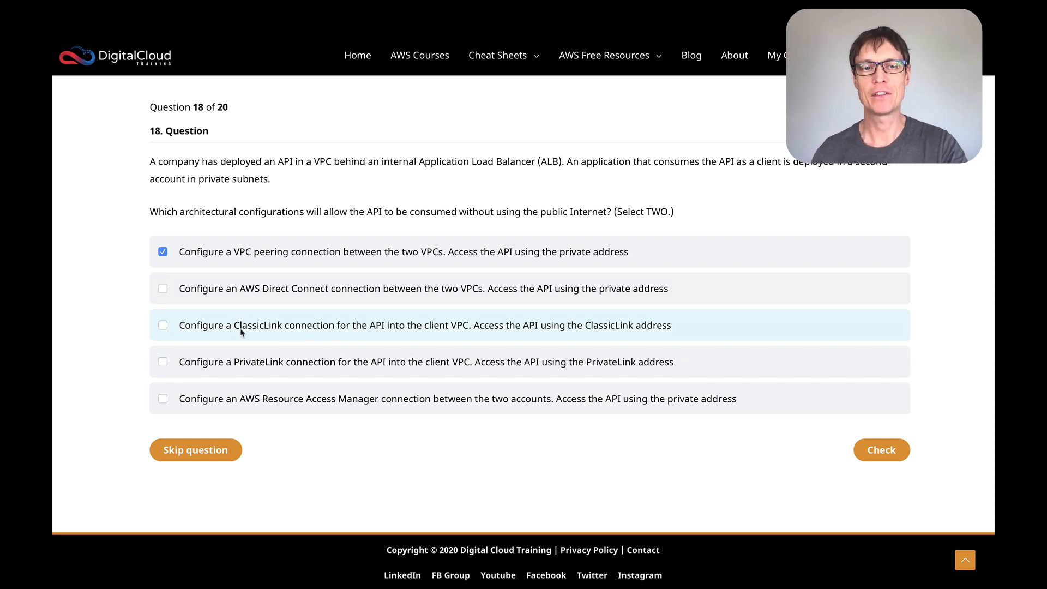
mouse_move(402, 350)
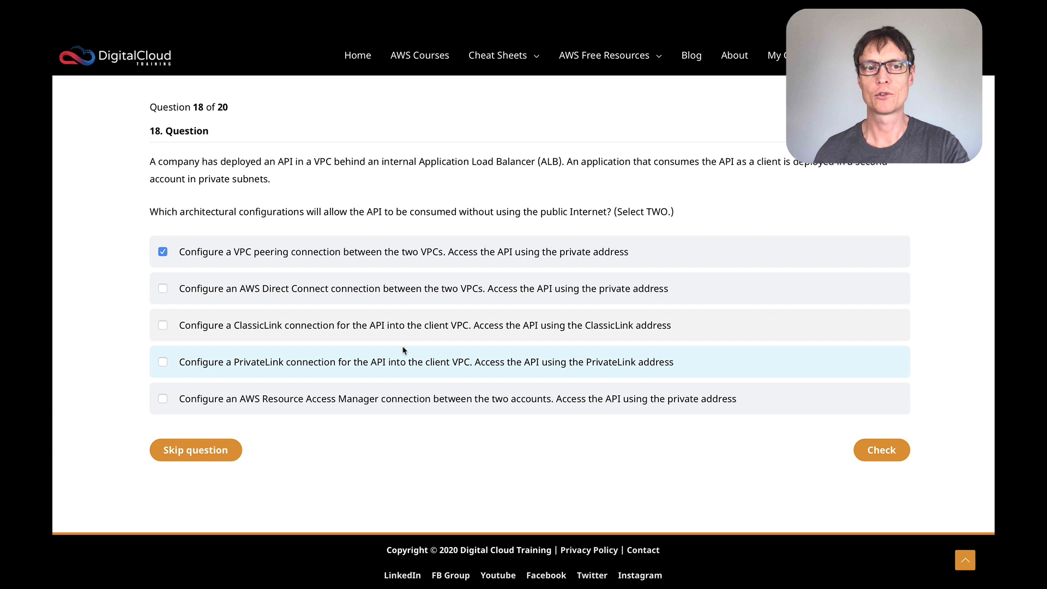
mouse_move(242, 330)
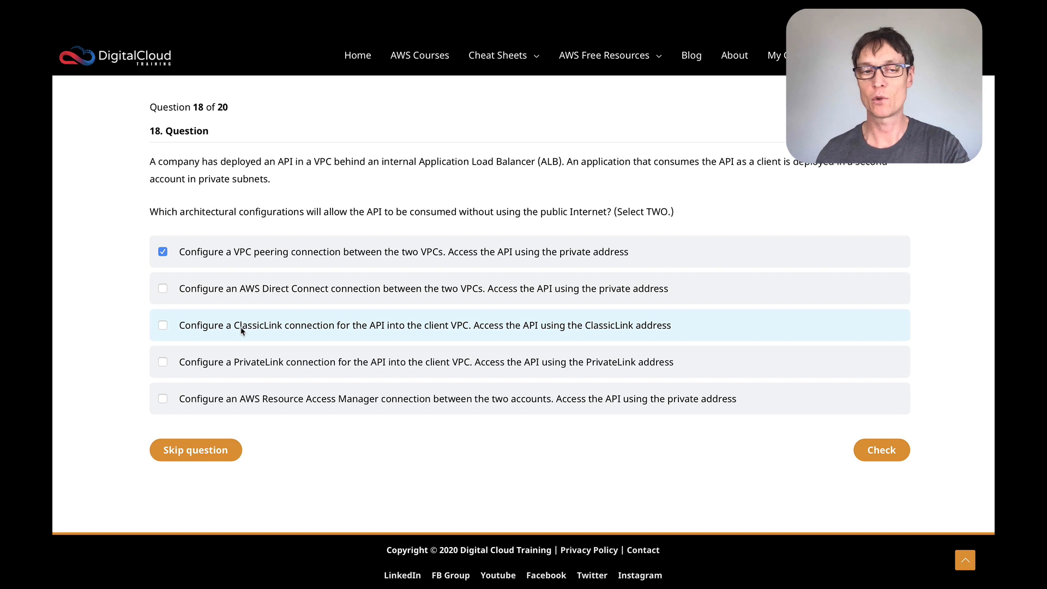
mouse_move(292, 333)
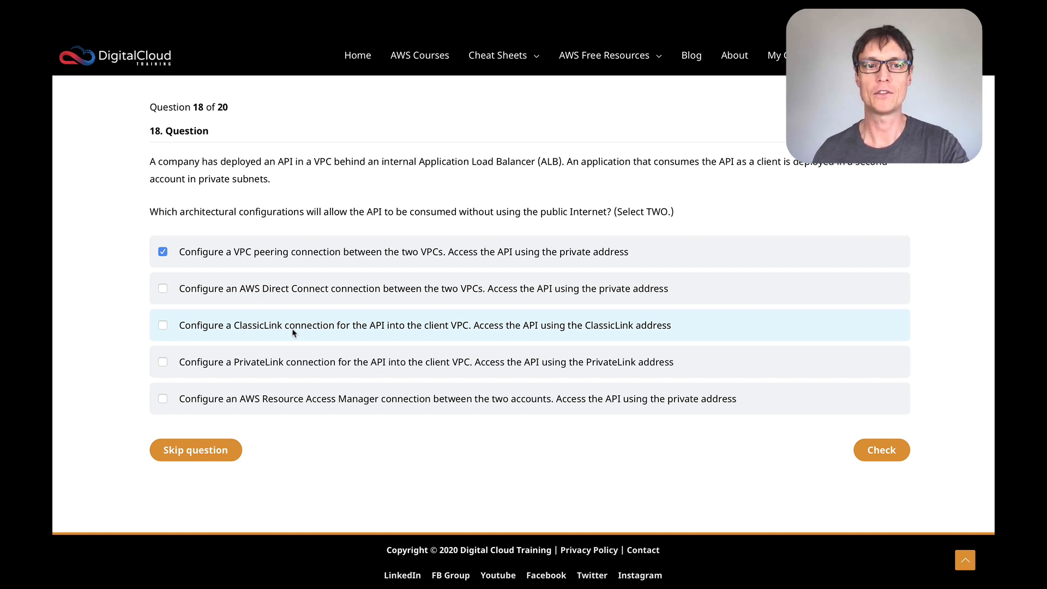
mouse_move(215, 329)
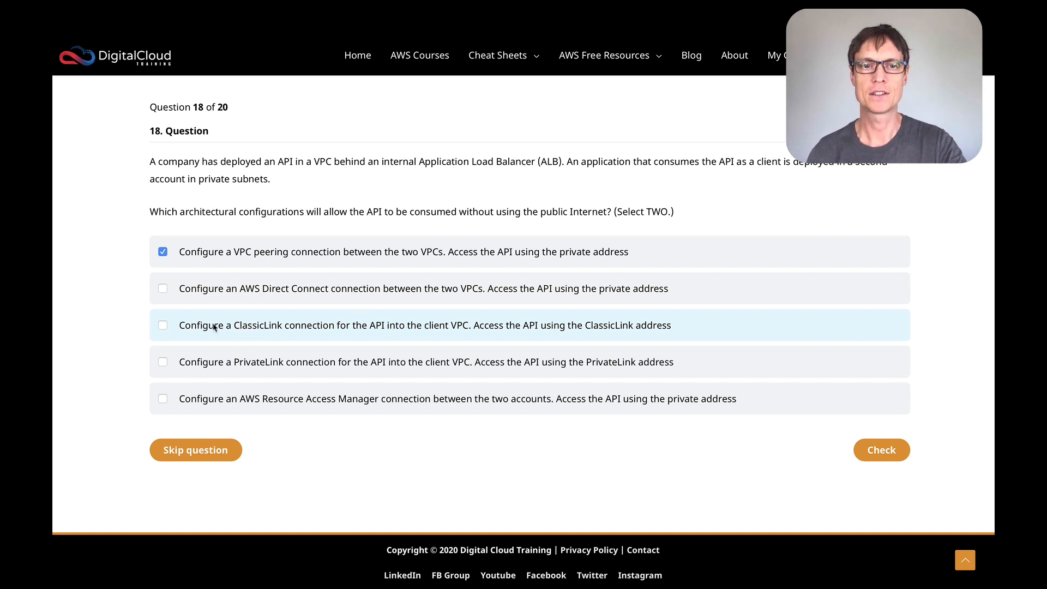
mouse_move(262, 334)
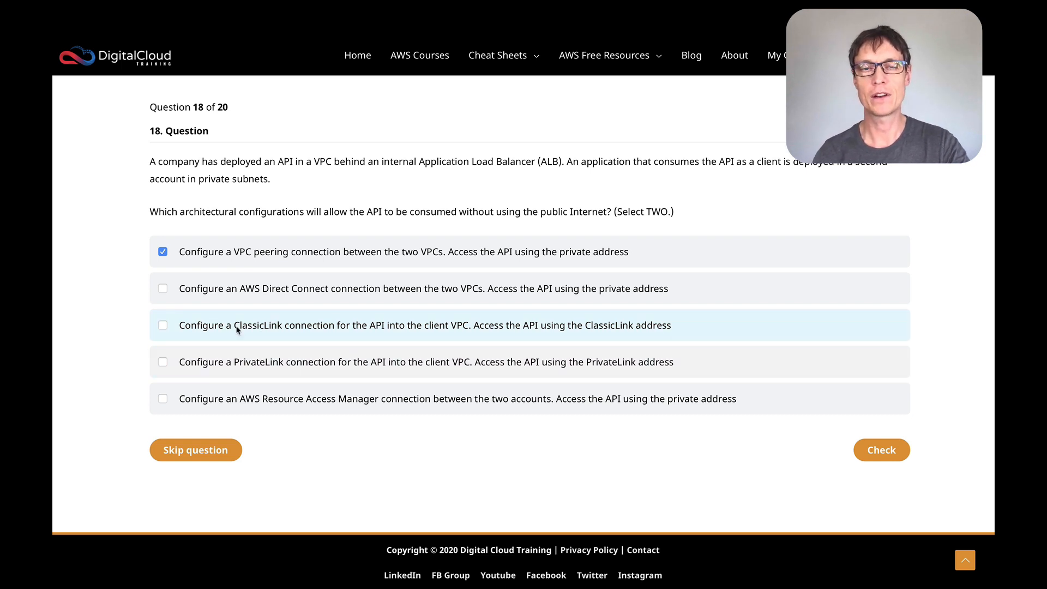
mouse_move(247, 356)
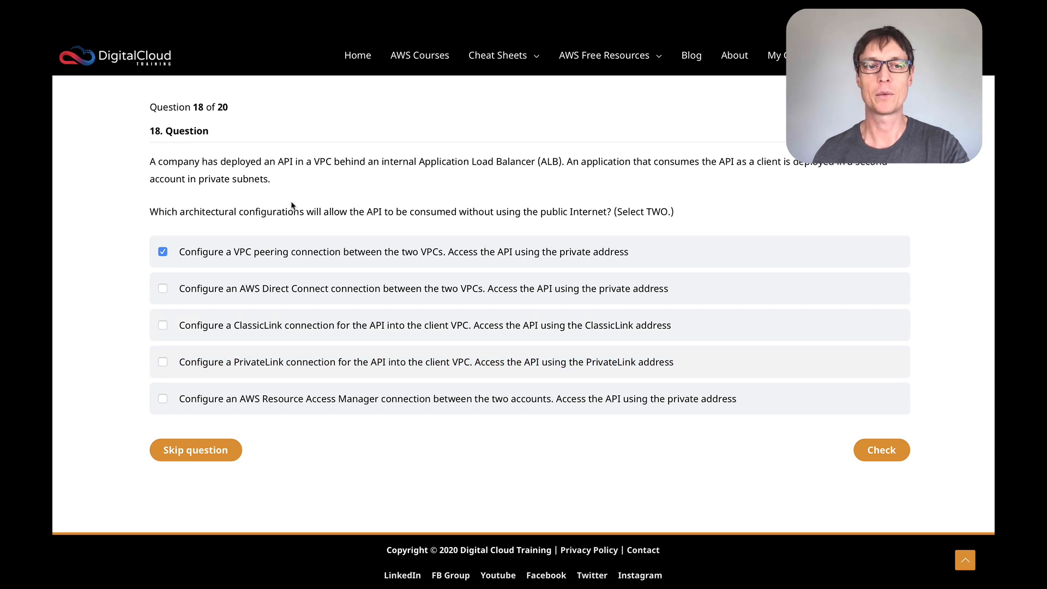
mouse_move(221, 372)
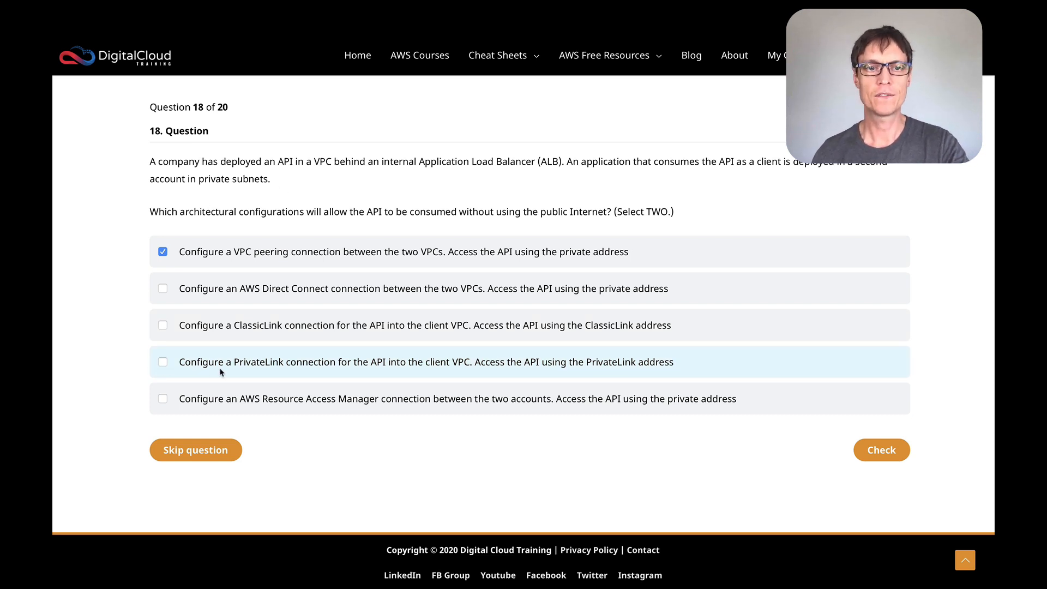
mouse_move(384, 382)
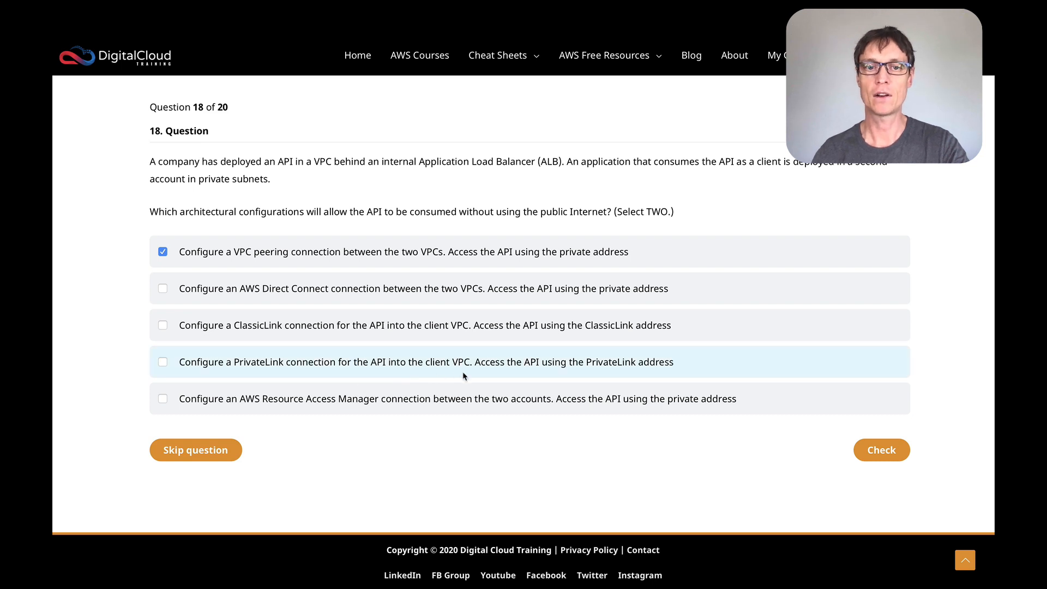
mouse_move(482, 375)
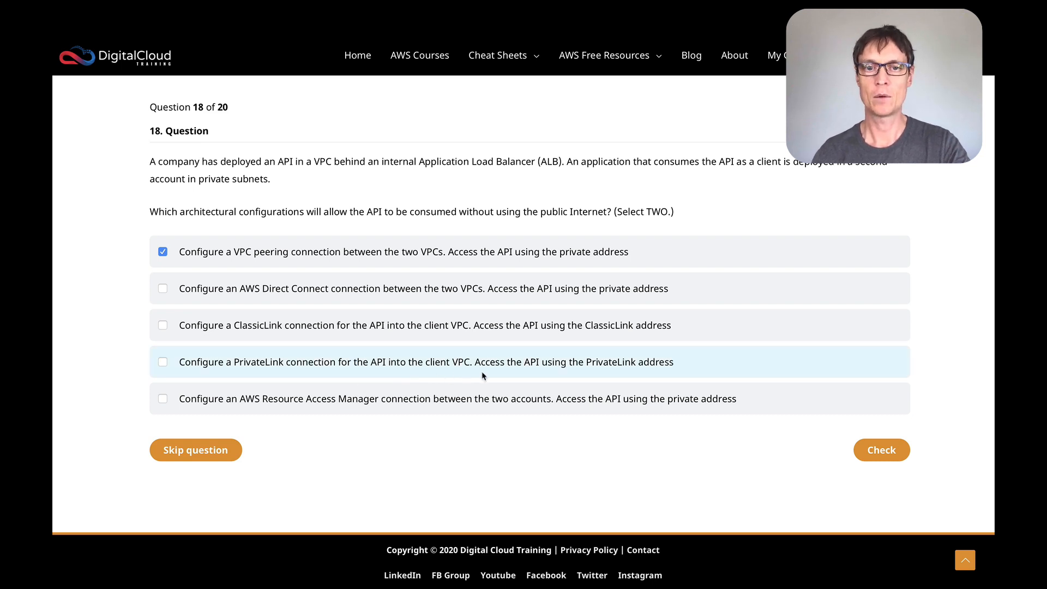
mouse_move(544, 379)
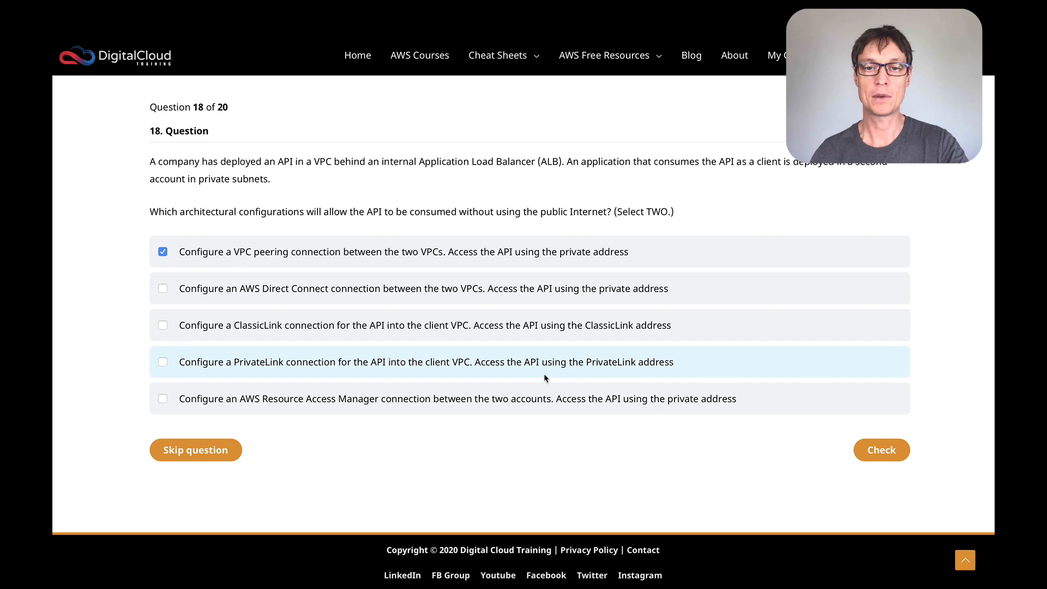
mouse_move(651, 374)
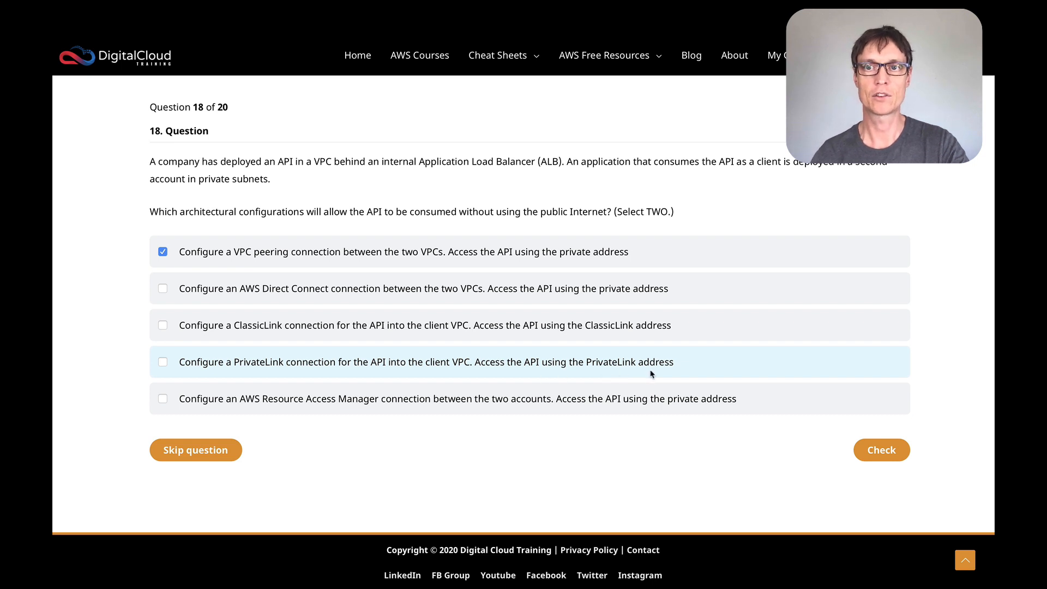
left_click(163, 362)
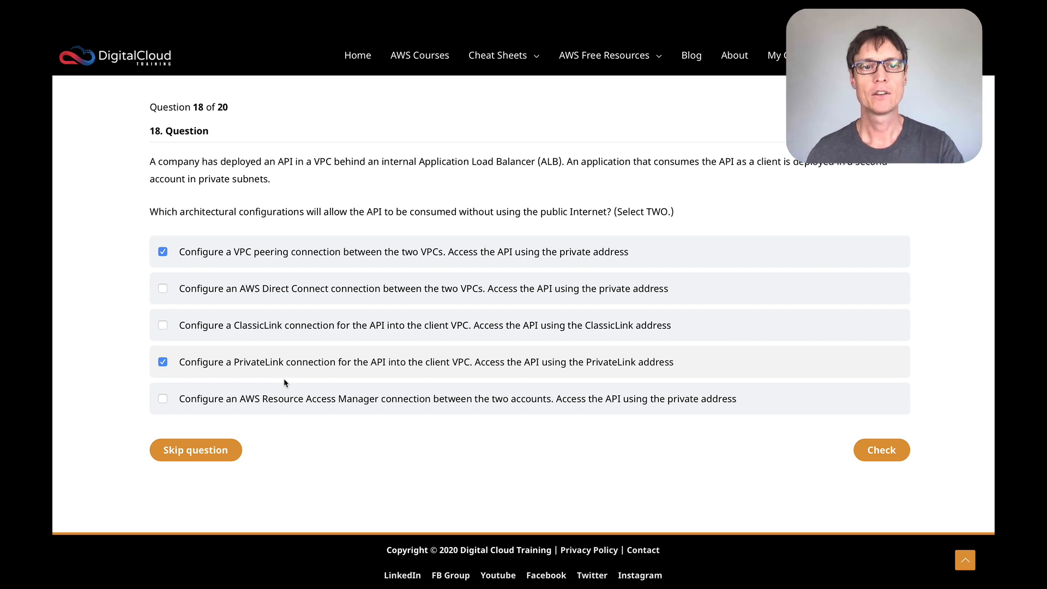
mouse_move(272, 374)
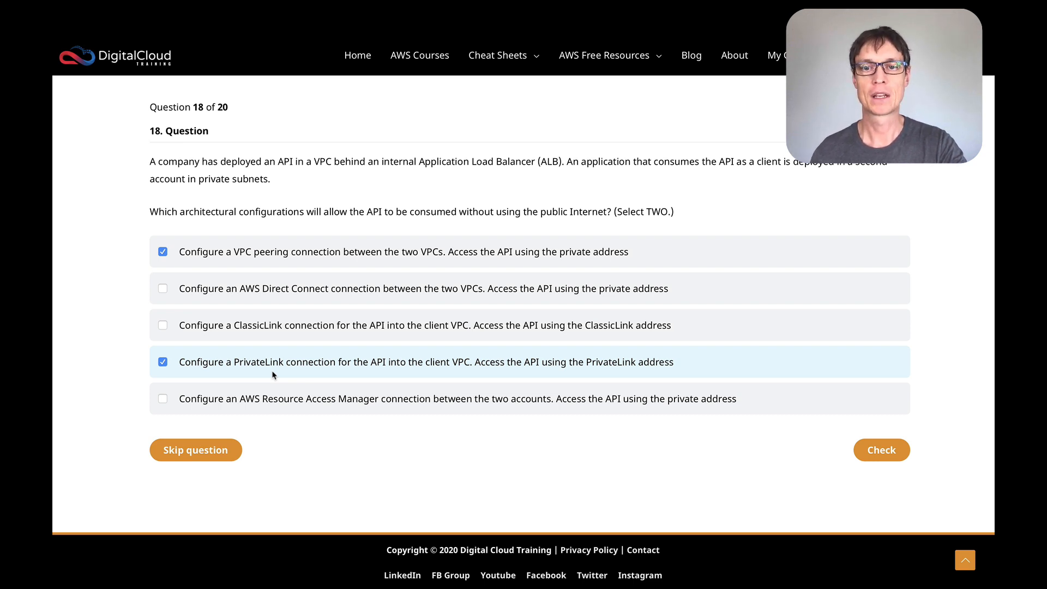
mouse_move(463, 371)
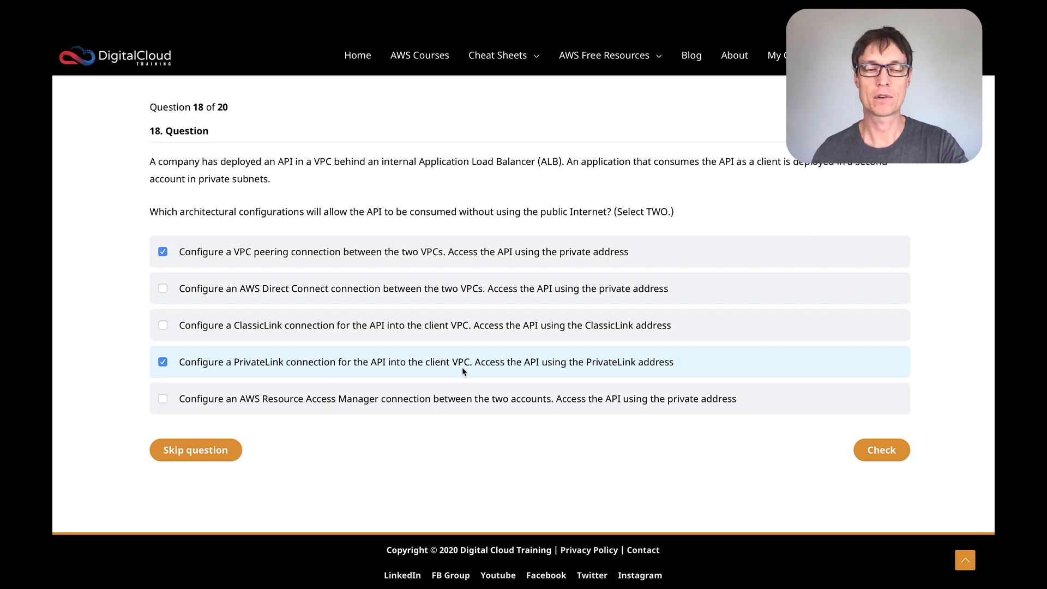
mouse_move(535, 374)
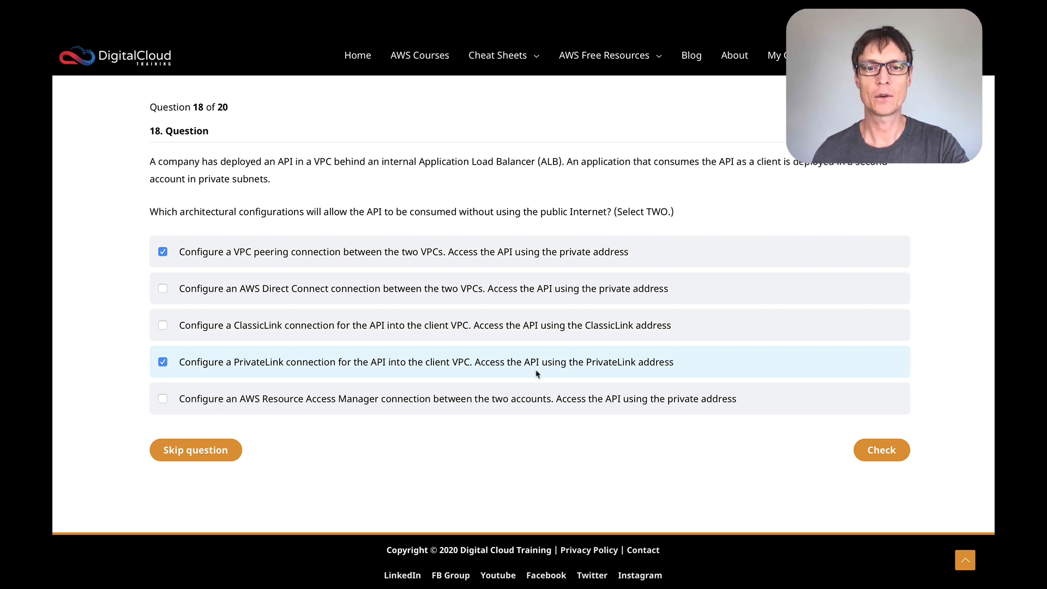
mouse_move(467, 423)
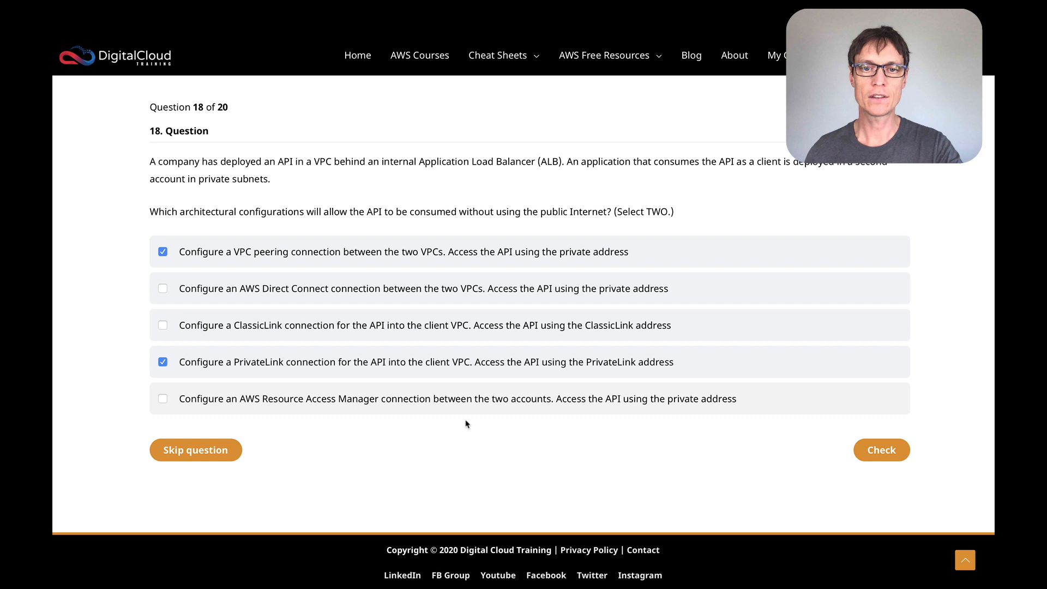
mouse_move(267, 398)
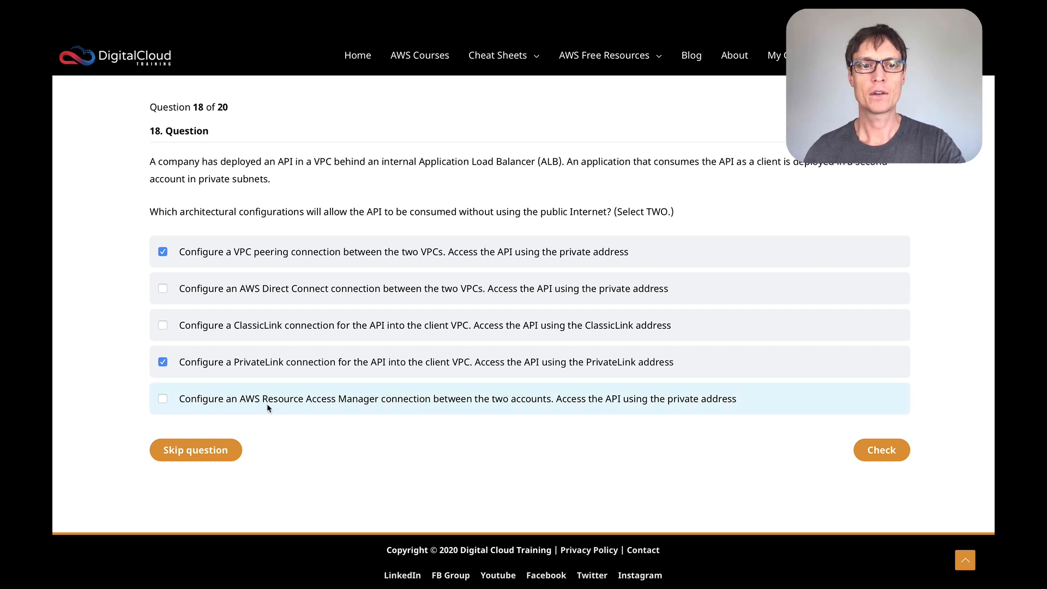
mouse_move(514, 423)
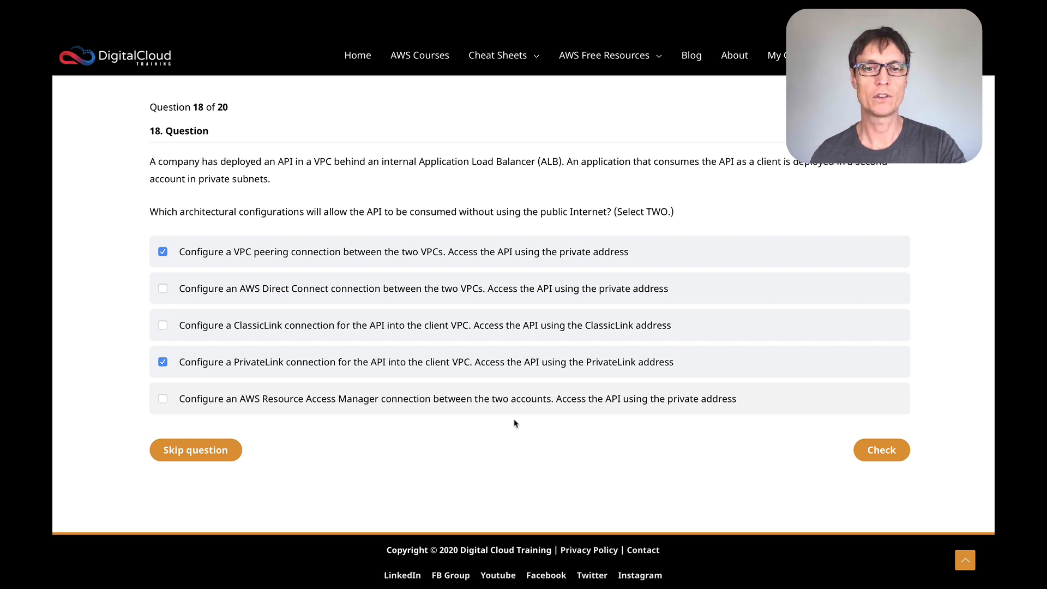
mouse_move(380, 399)
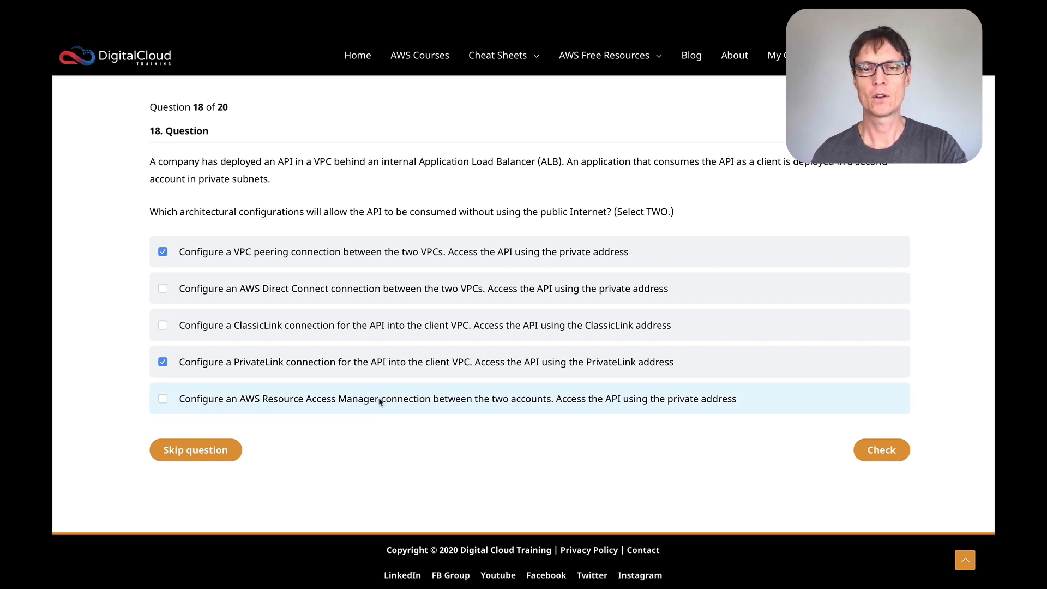
Step: Toggle Resource Access Manager off, then check the VPC peering and PrivateLink answers
left_click(163, 398)
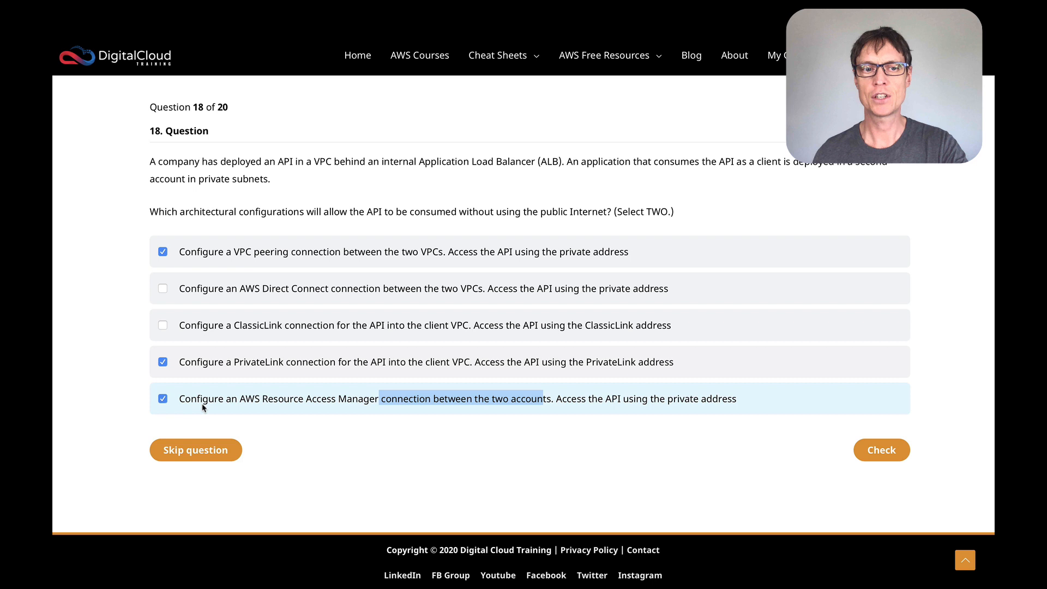
left_click(163, 399)
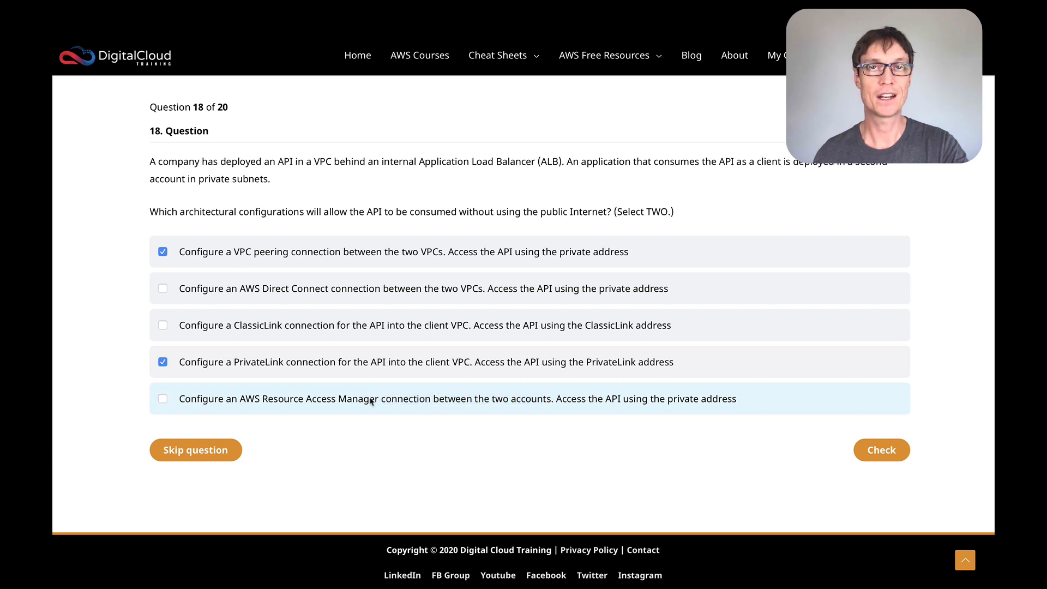
left_click(163, 399)
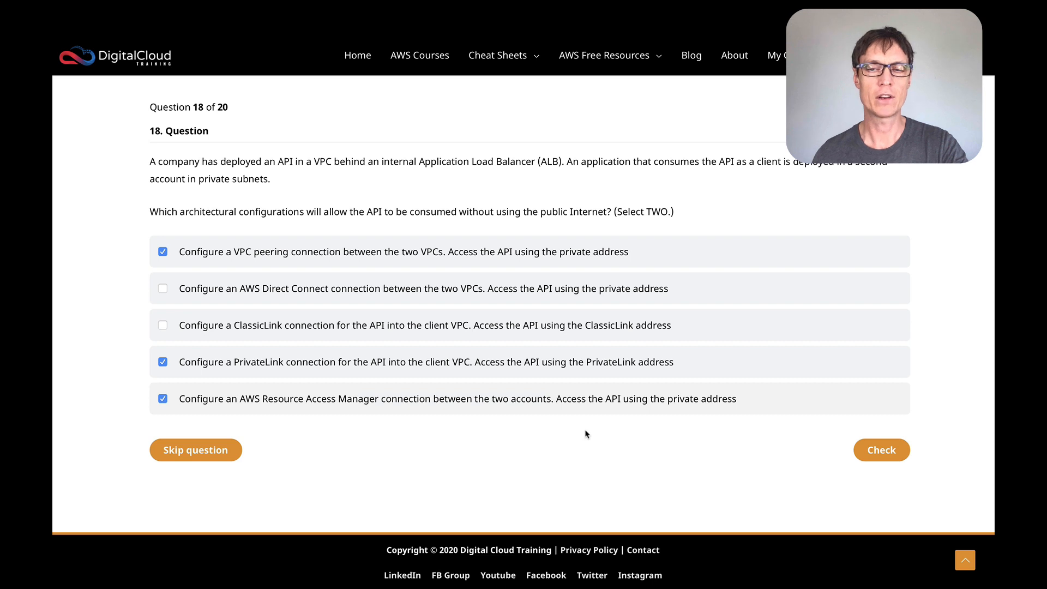
mouse_move(713, 439)
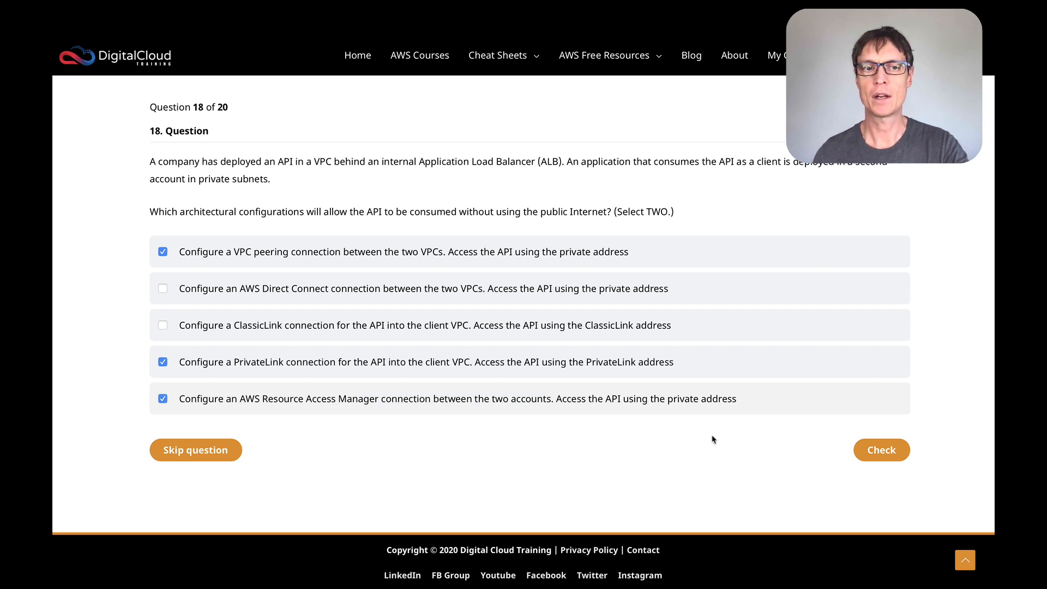
left_click(163, 399)
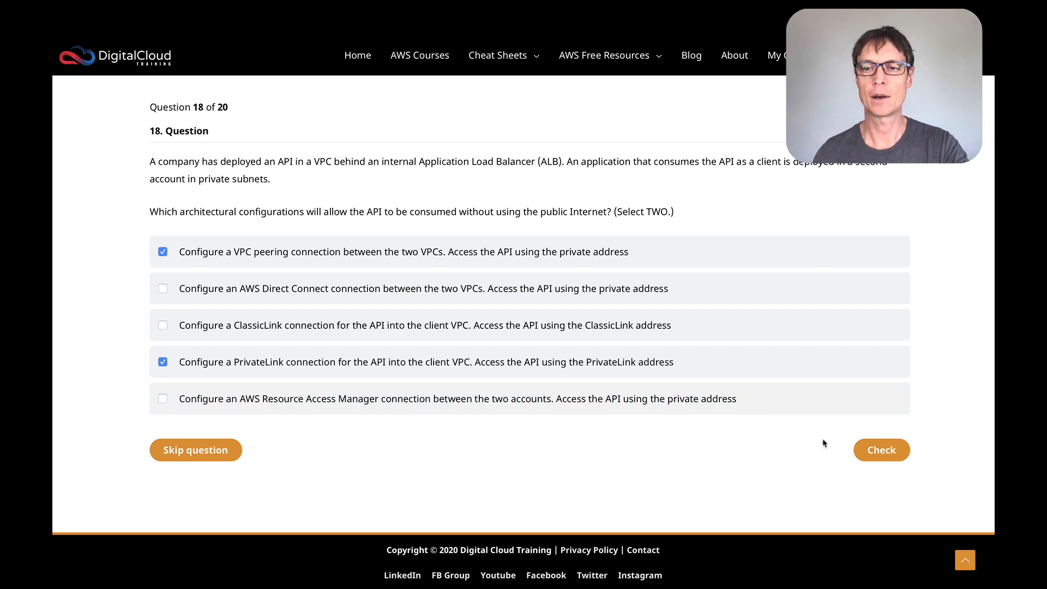
left_click(881, 450)
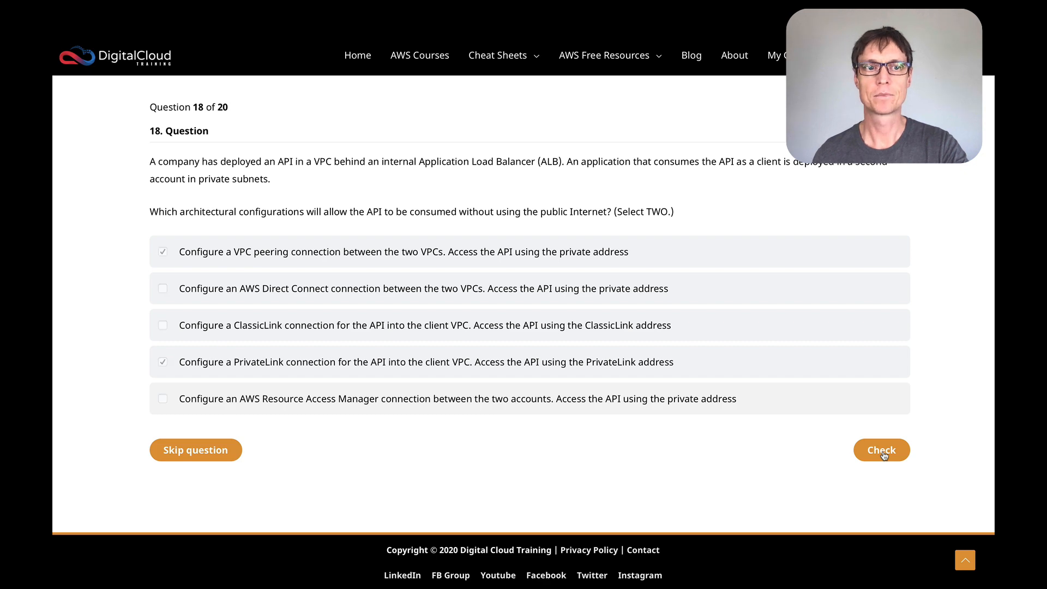
left_click(881, 449)
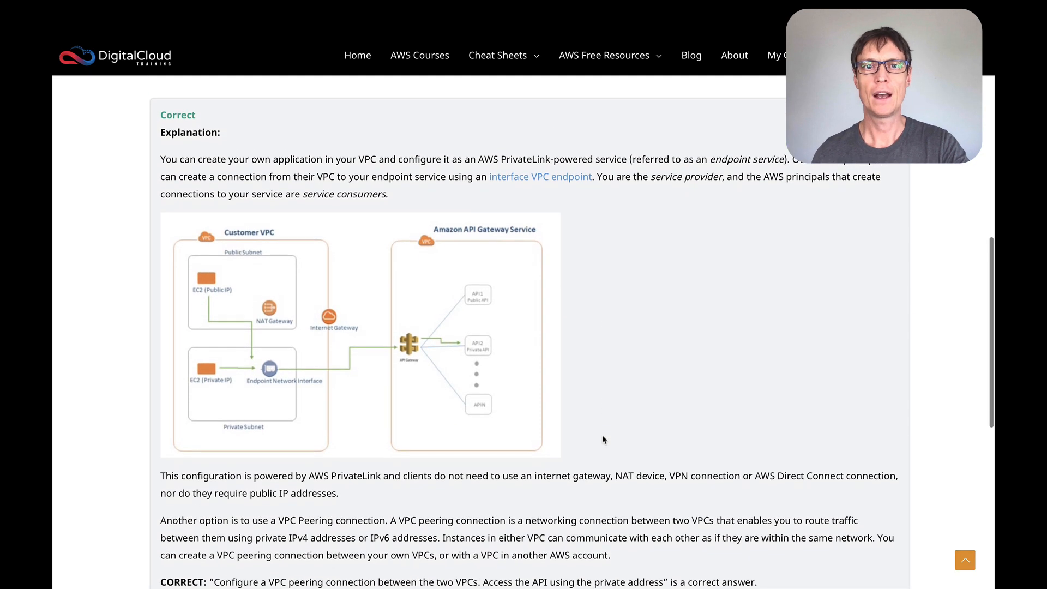
Step: Scroll through the PrivateLink explanation and advance to question 19
scroll("down", 3)
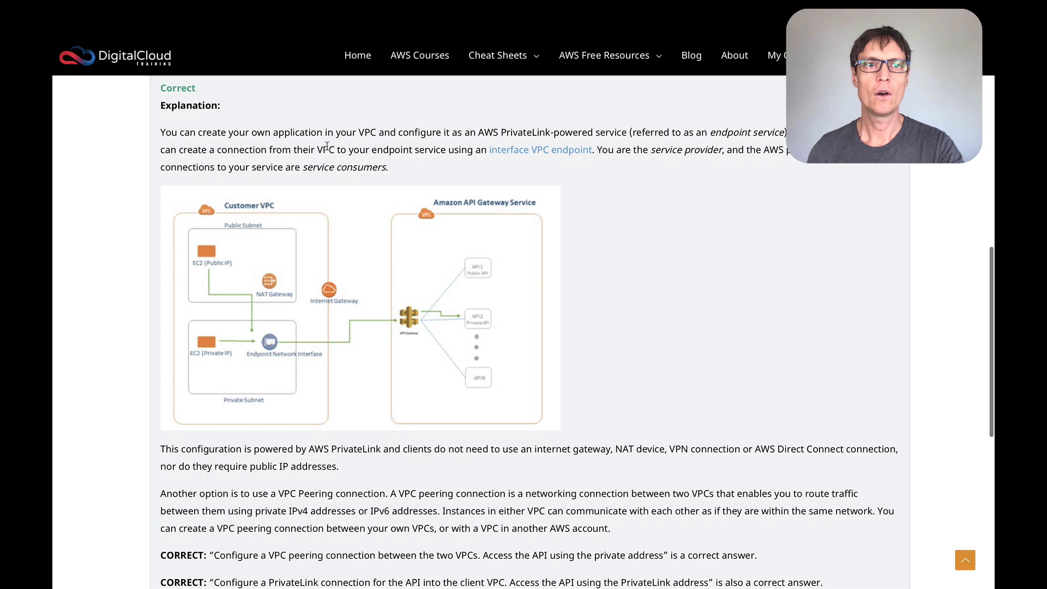
mouse_move(286, 302)
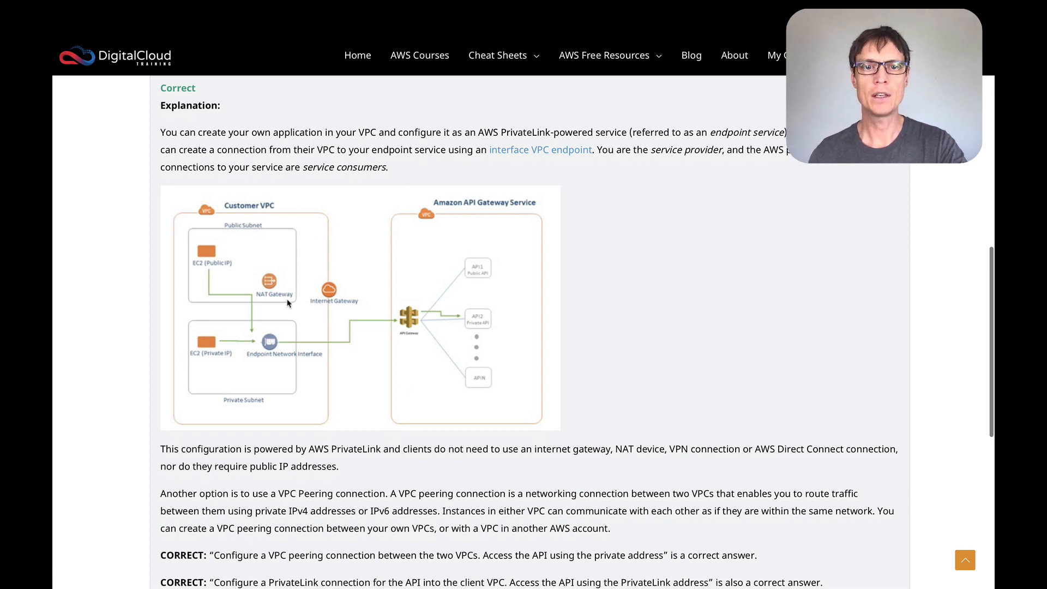
mouse_move(503, 371)
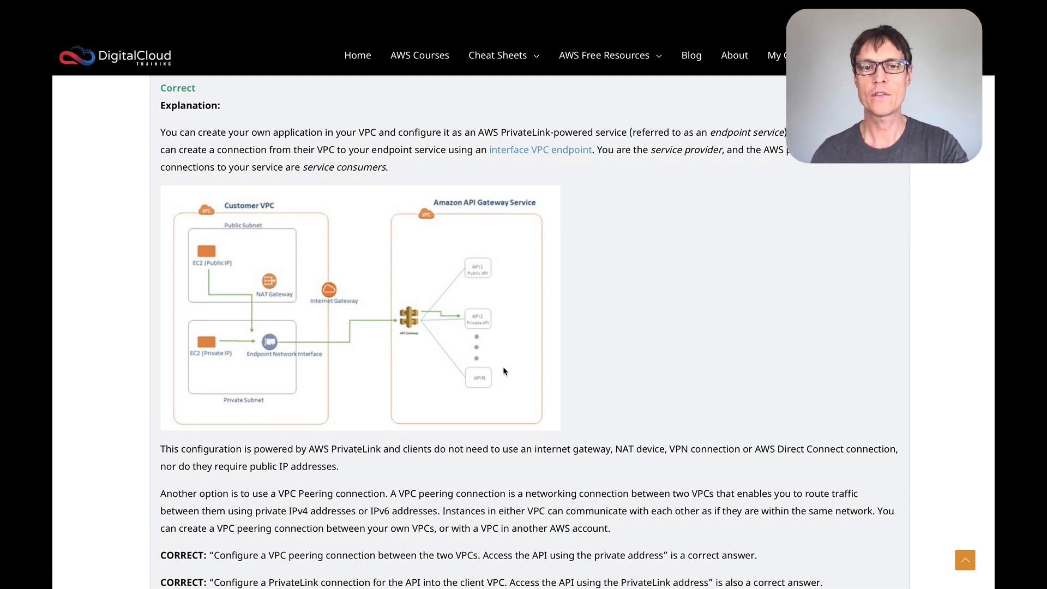
scroll("down", 3)
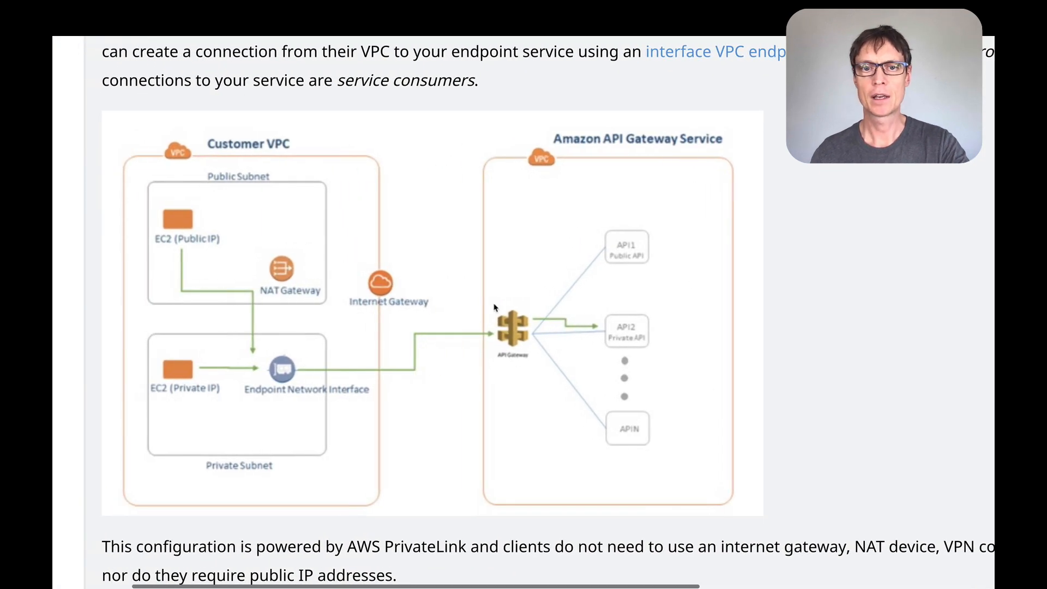
mouse_move(626, 440)
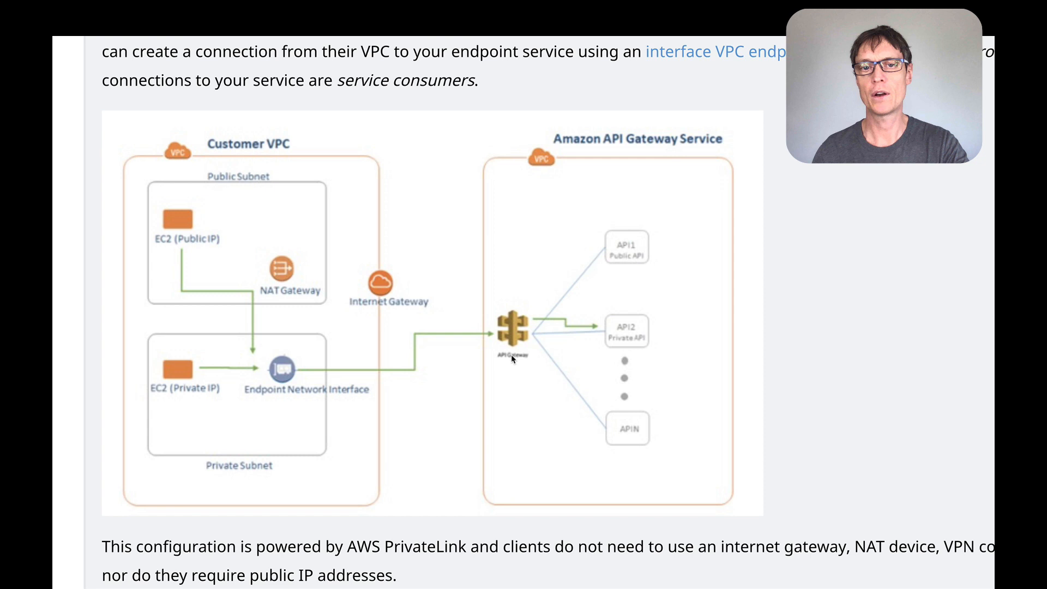
mouse_move(491, 350)
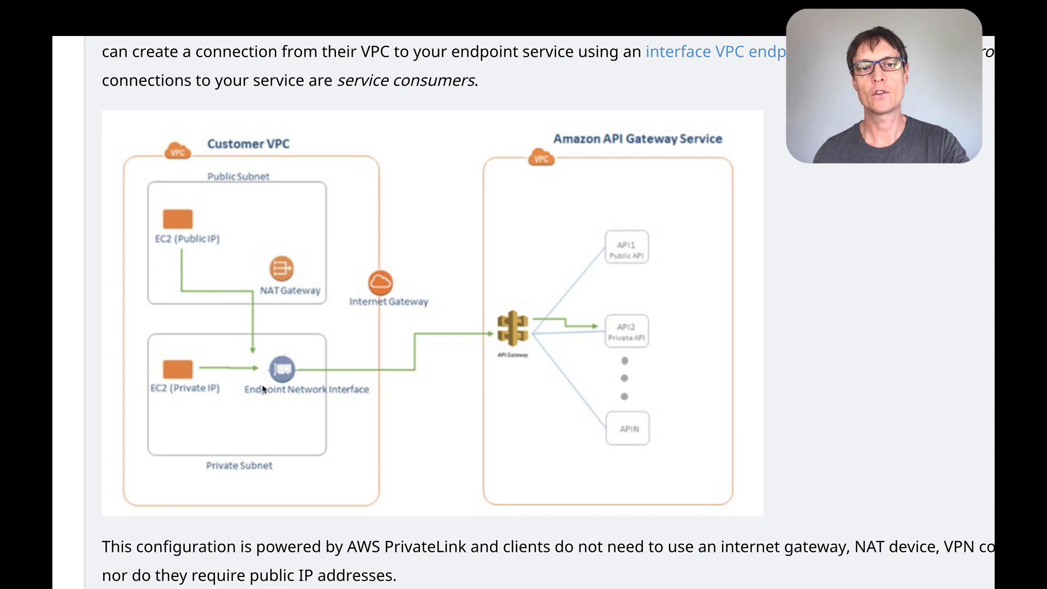
mouse_move(267, 416)
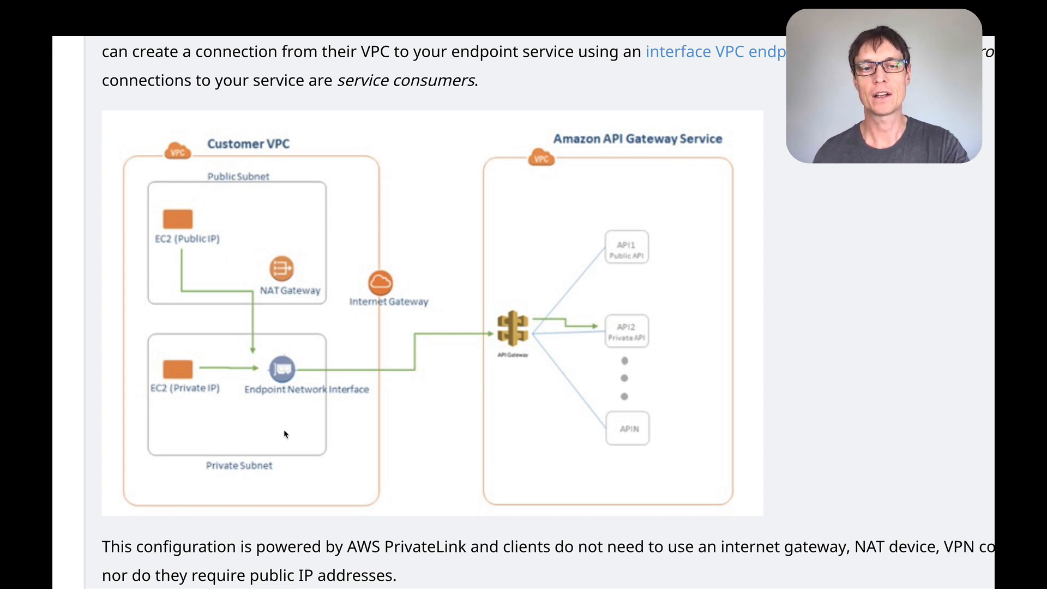
mouse_move(179, 223)
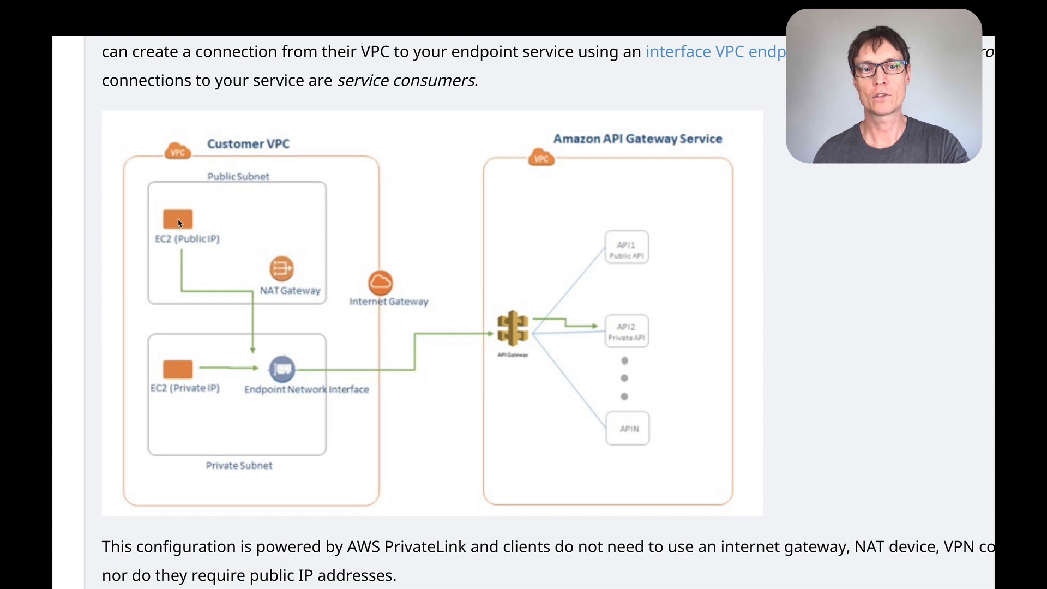
mouse_move(492, 362)
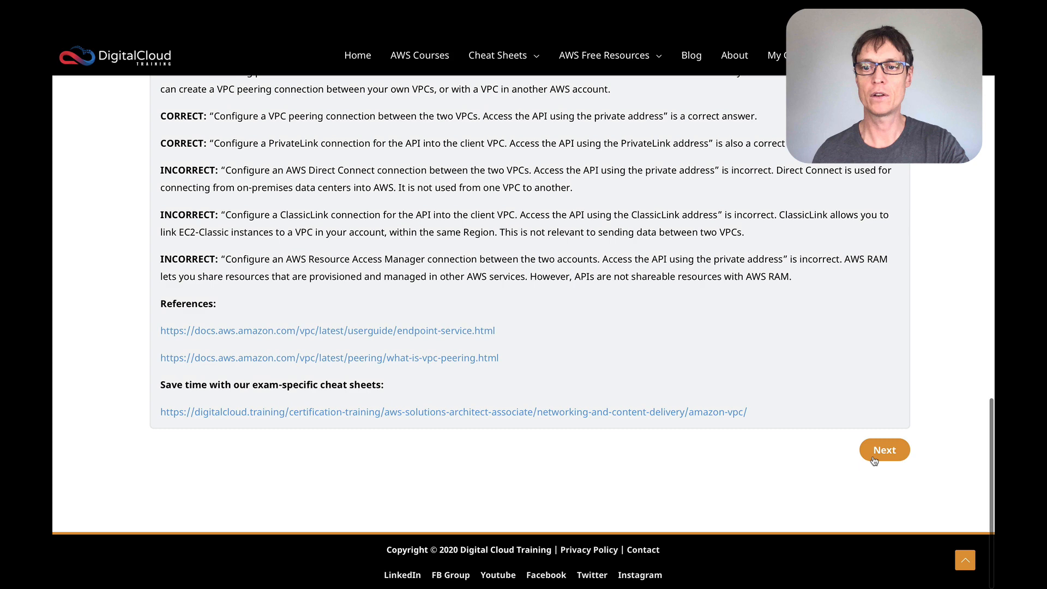
left_click(883, 449)
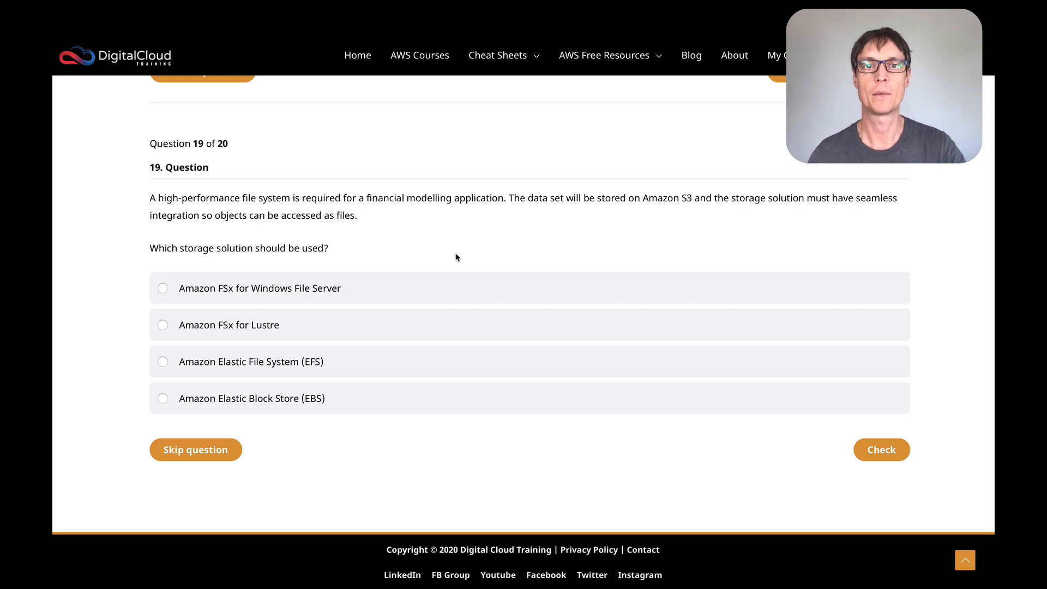
Step: Highlight key phrases in question 19's file-system question text
left_click_drag(242, 197, 274, 197)
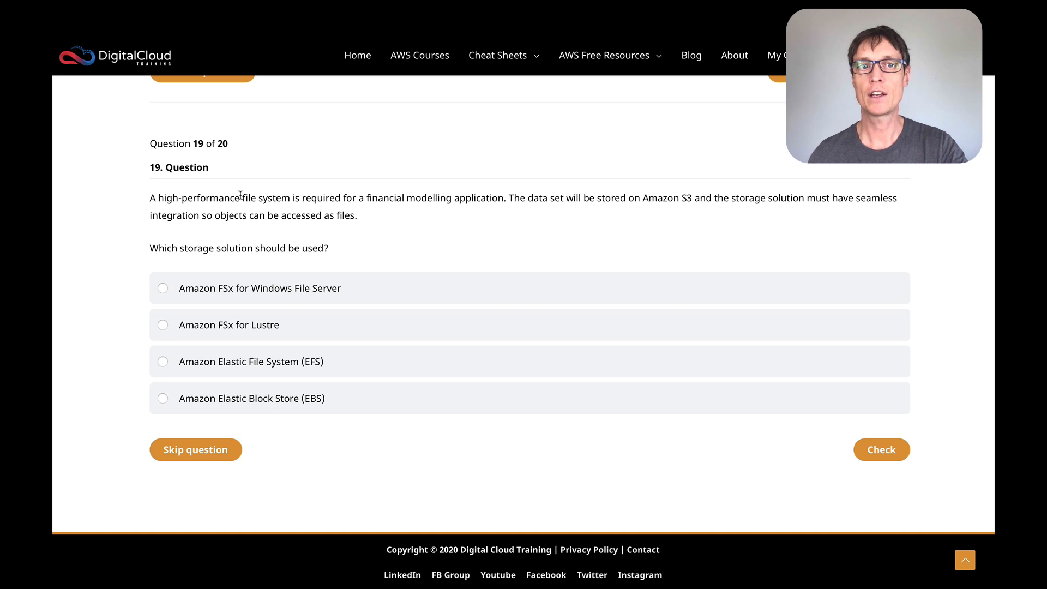
left_click_drag(239, 197, 301, 198)
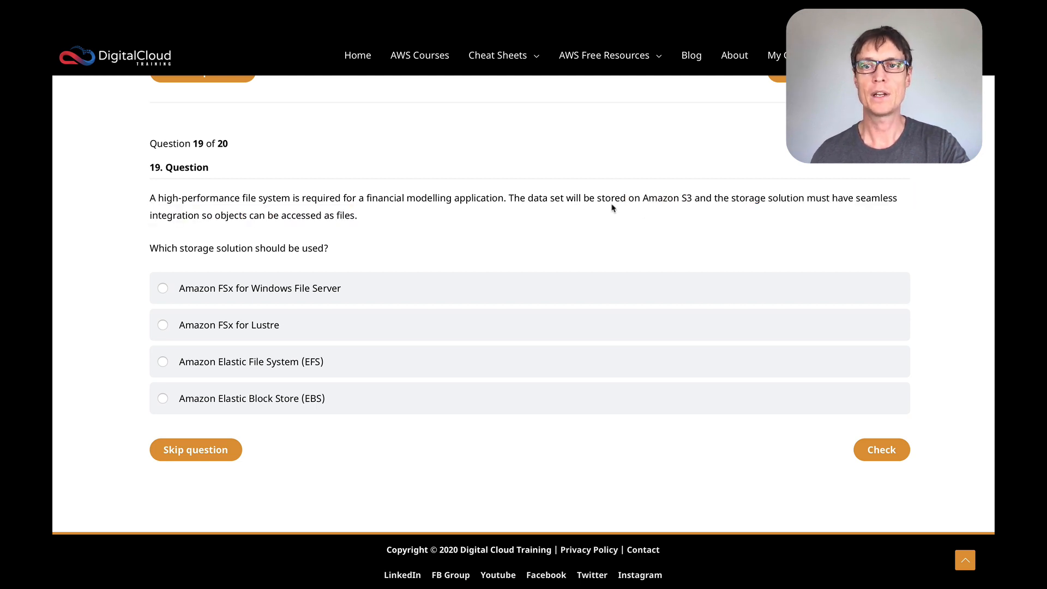
mouse_move(706, 209)
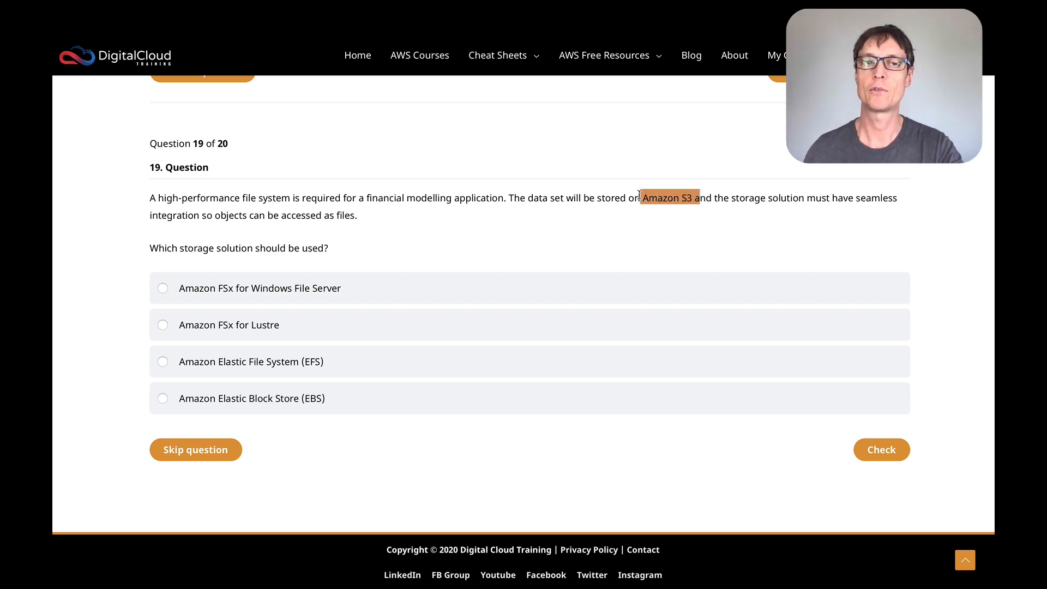
mouse_move(274, 175)
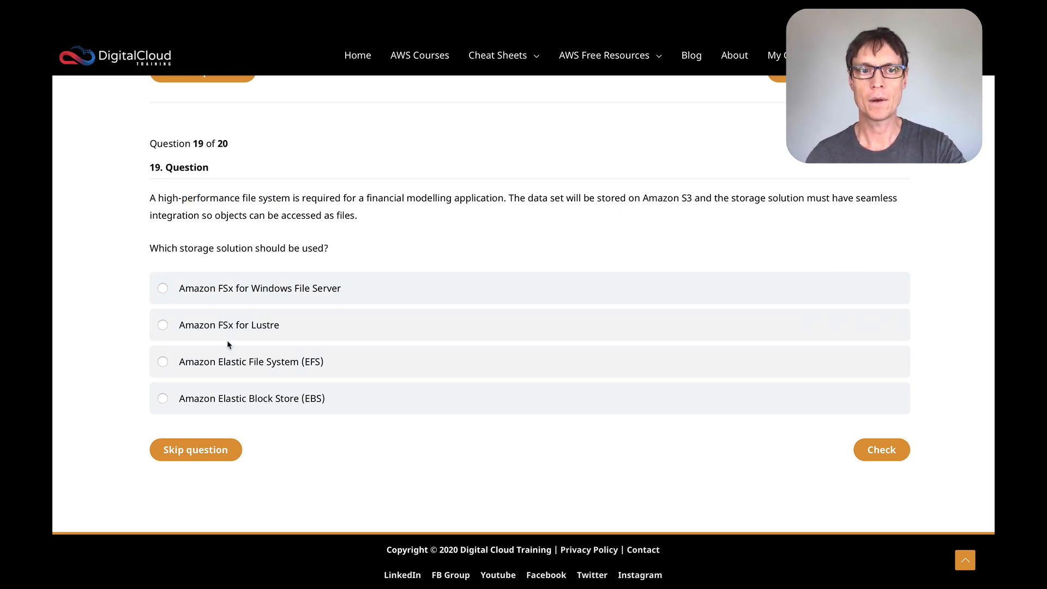
Step: Choose Amazon FSx for Lustre, highlighting the Amazon S3 data requirement in the question
left_click(163, 325)
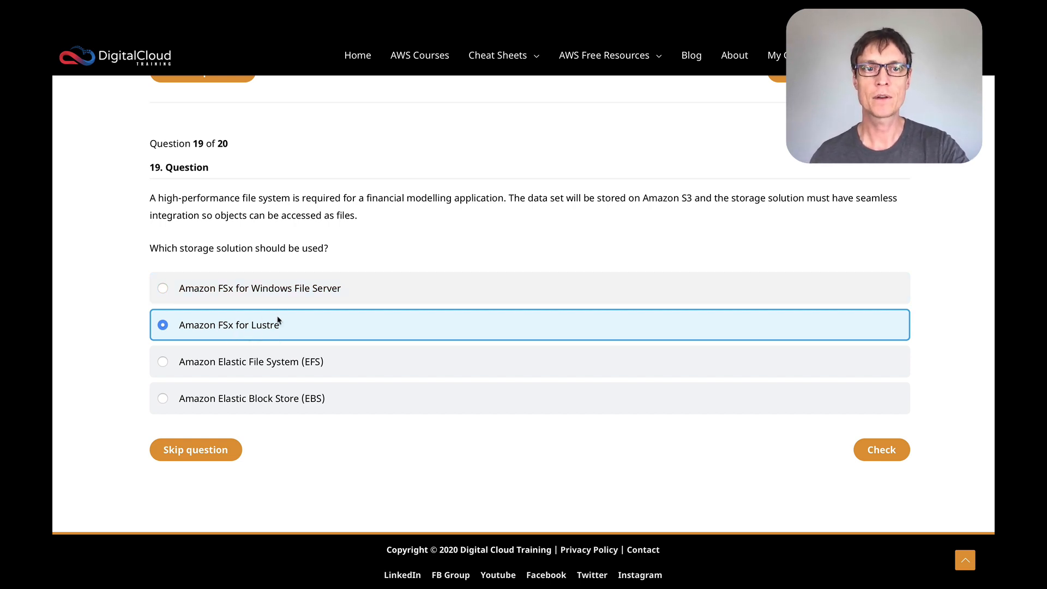
mouse_move(293, 298)
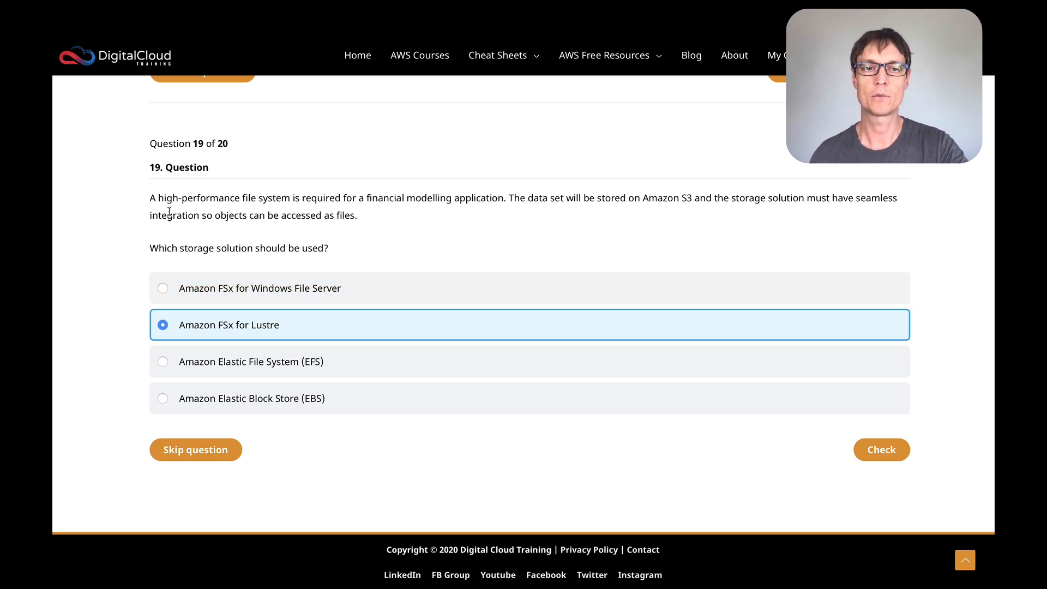
mouse_move(258, 287)
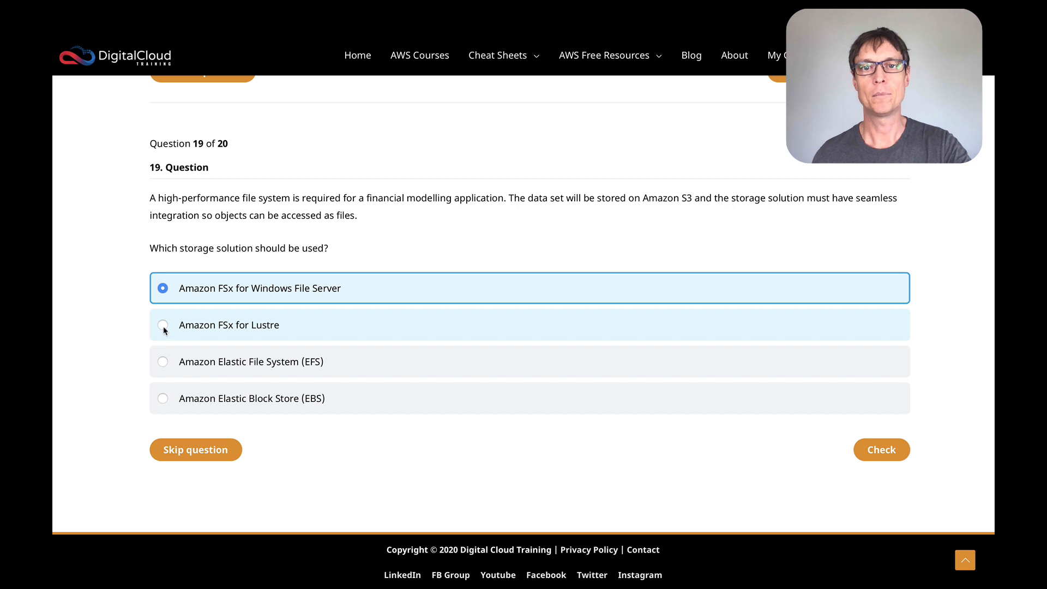
mouse_move(531, 221)
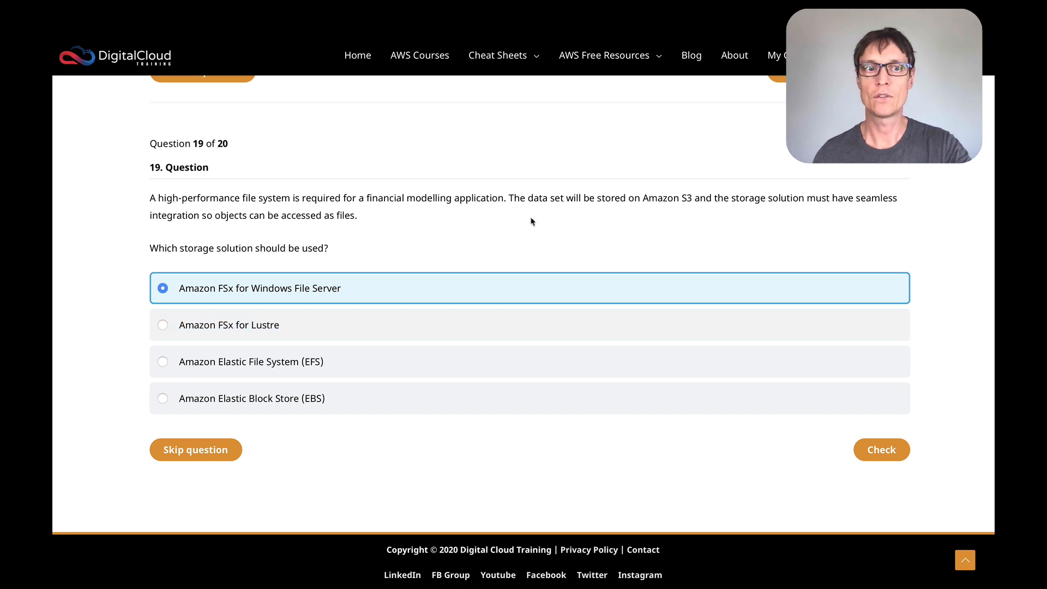
mouse_move(550, 235)
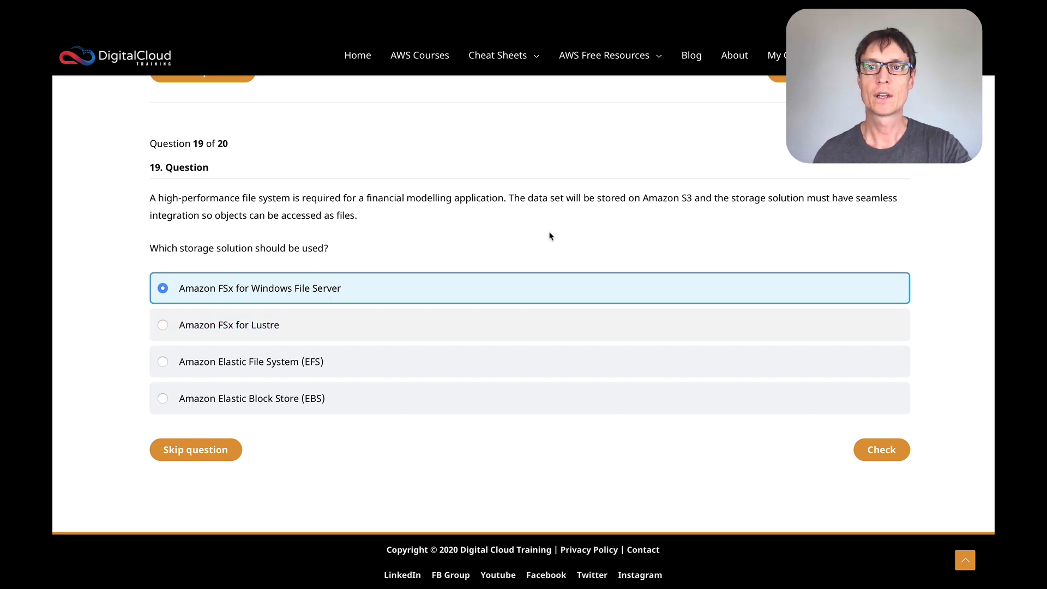
left_click_drag(600, 198, 741, 198)
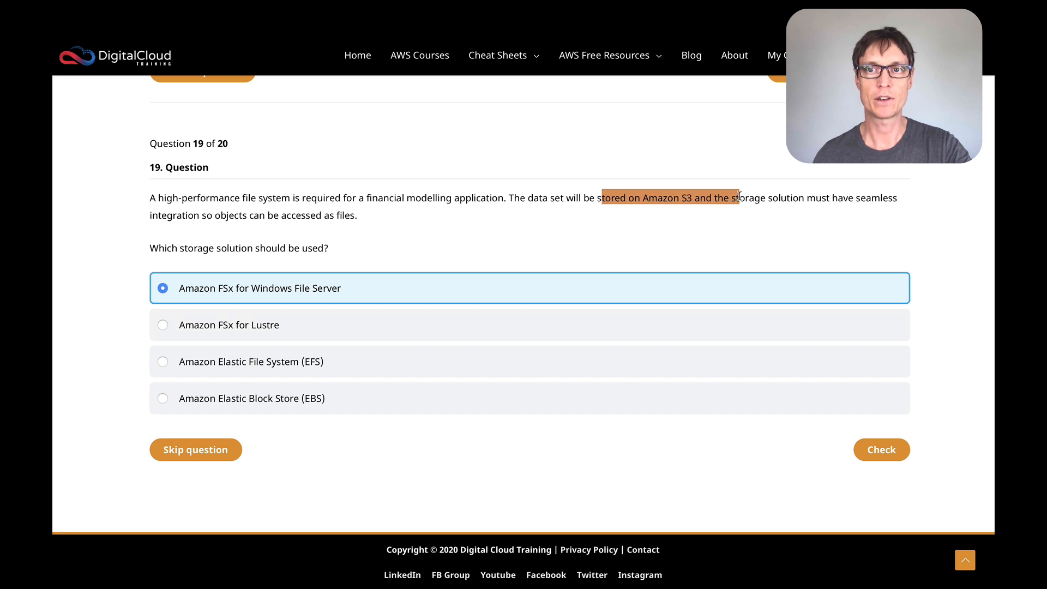
mouse_move(246, 327)
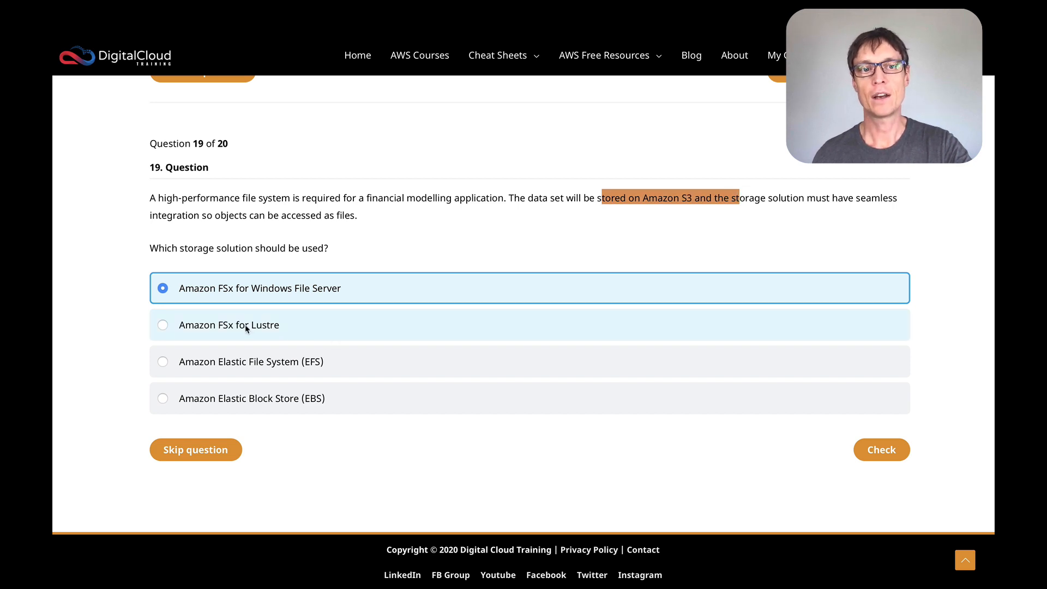
left_click(163, 324)
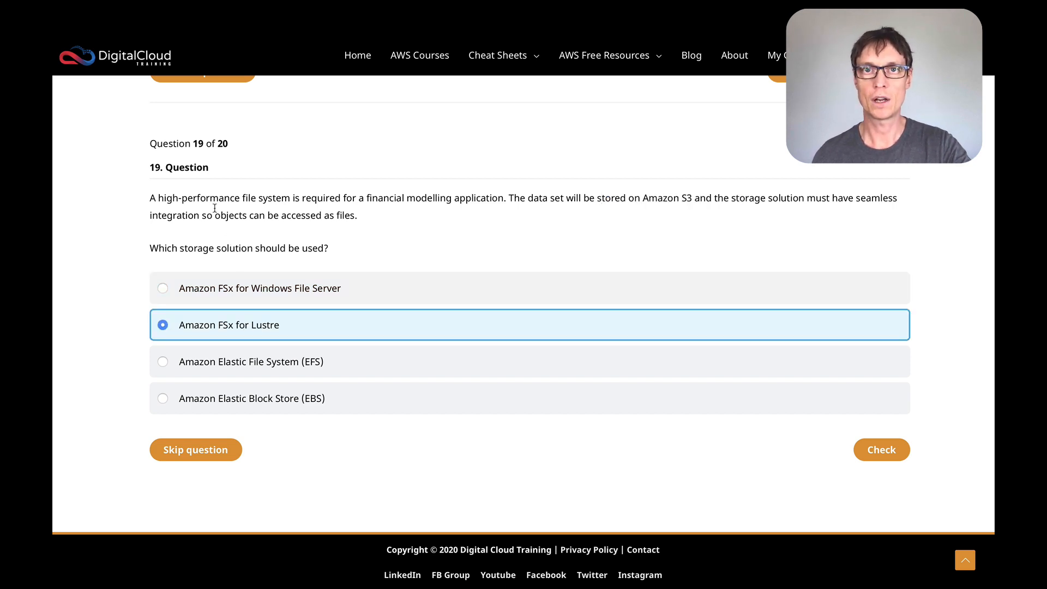
mouse_move(374, 232)
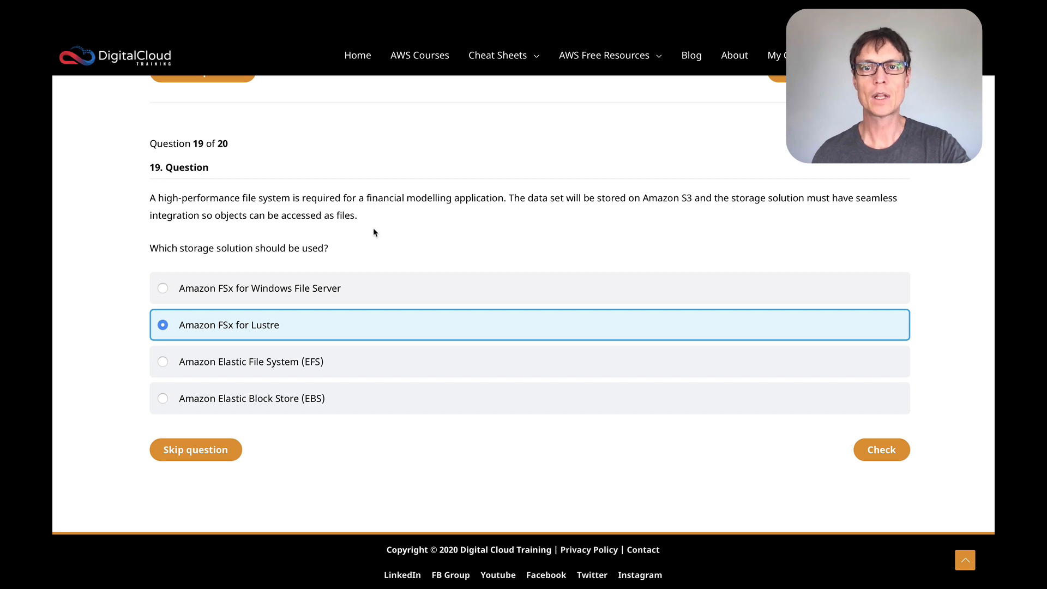
left_click_drag(643, 197, 692, 198)
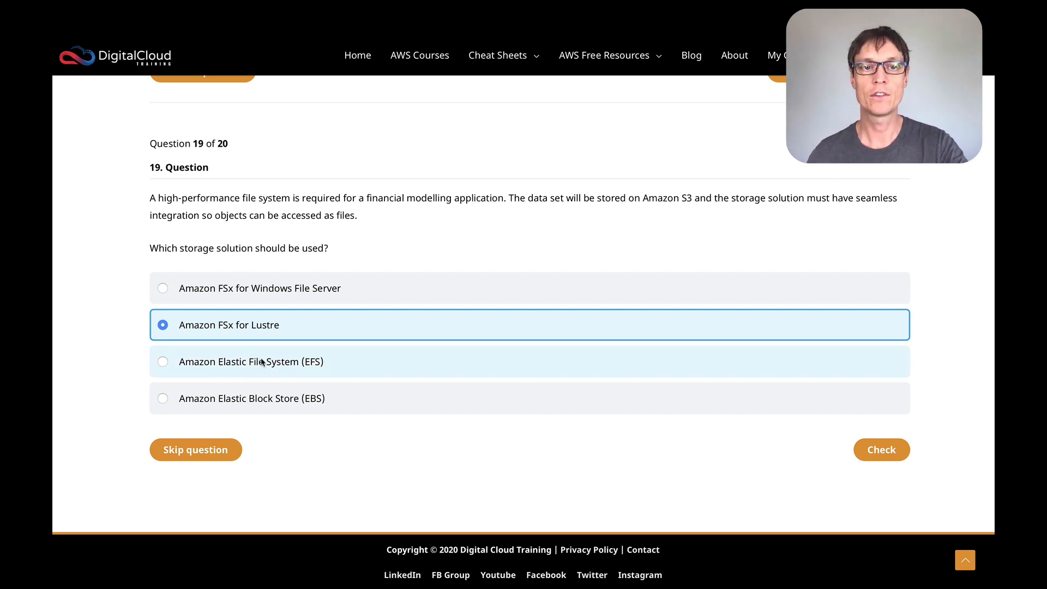
mouse_move(185, 365)
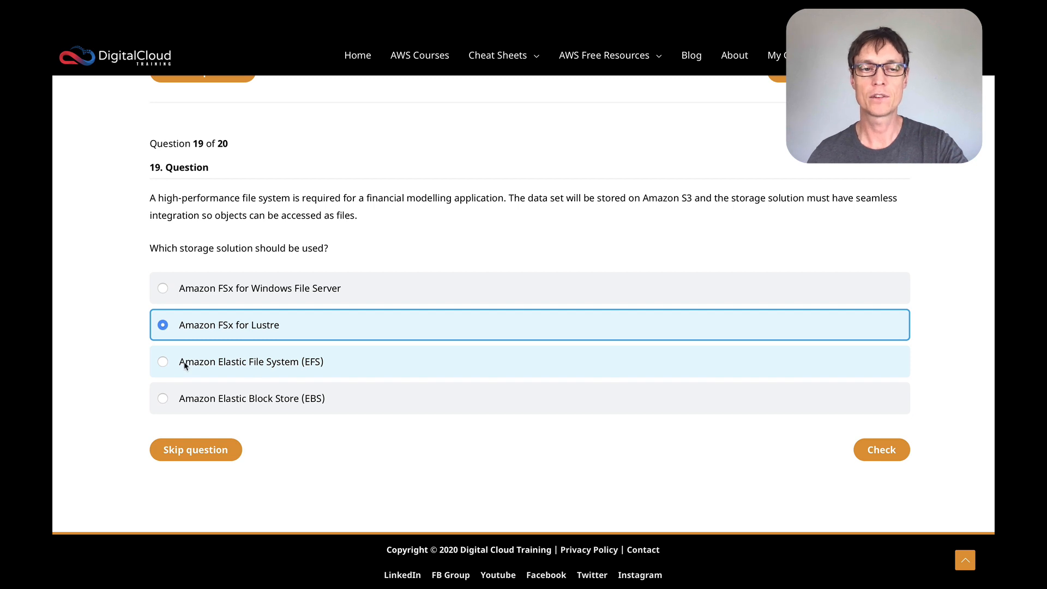
mouse_move(267, 368)
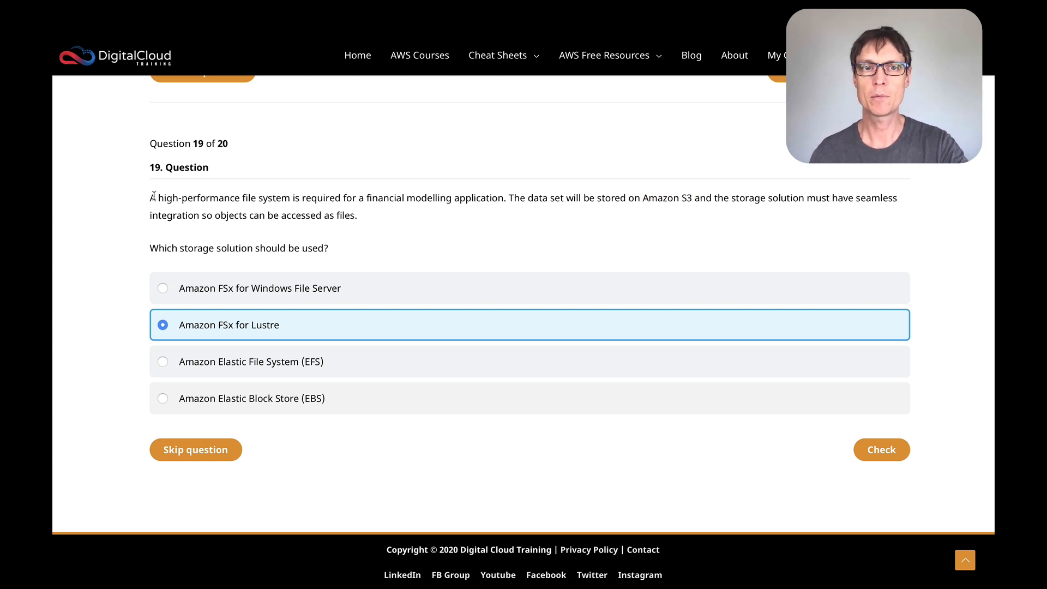
left_click_drag(155, 197, 289, 197)
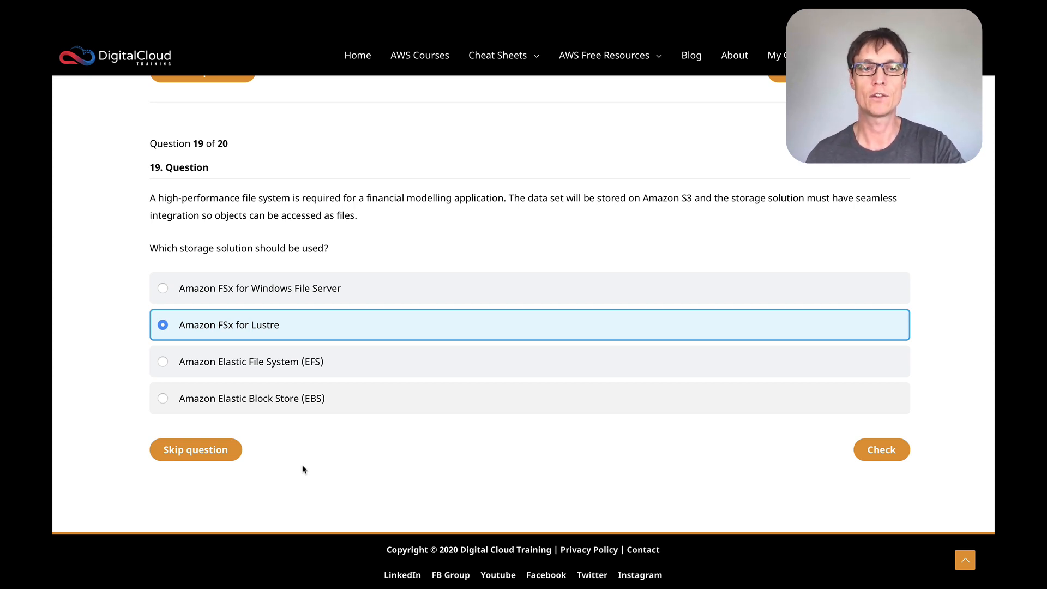
mouse_move(601, 442)
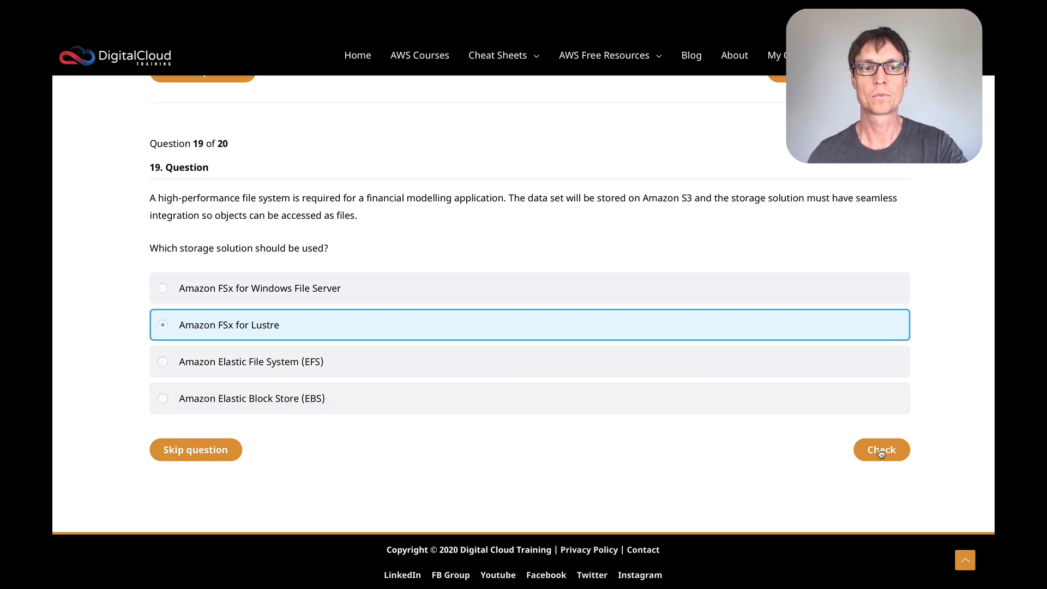
Step: Check the FSx for Lustre answer and scroll into its S3-integration explanation
left_click(880, 450)
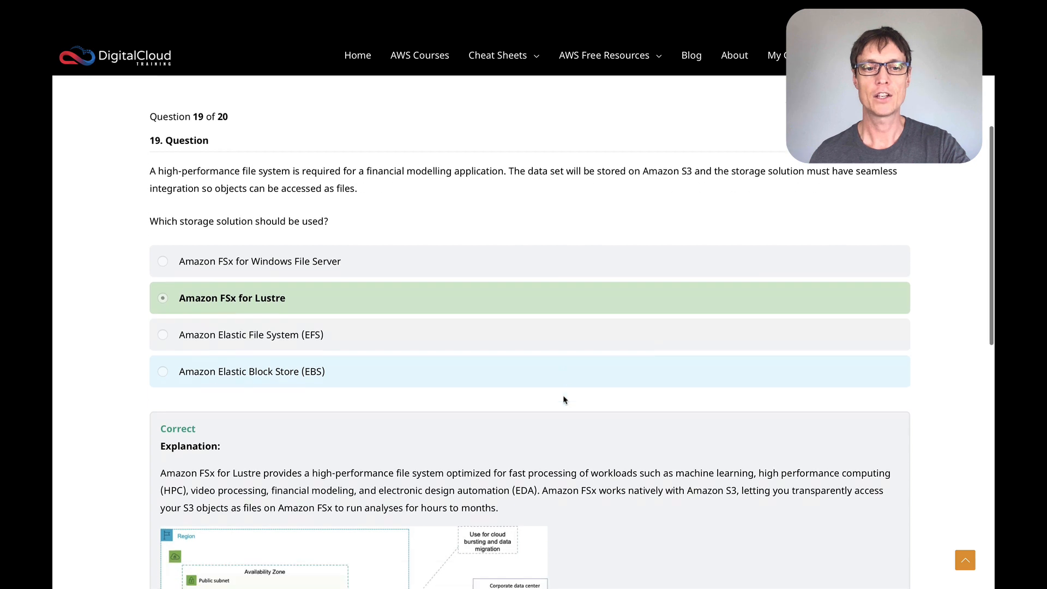
scroll("down", 3)
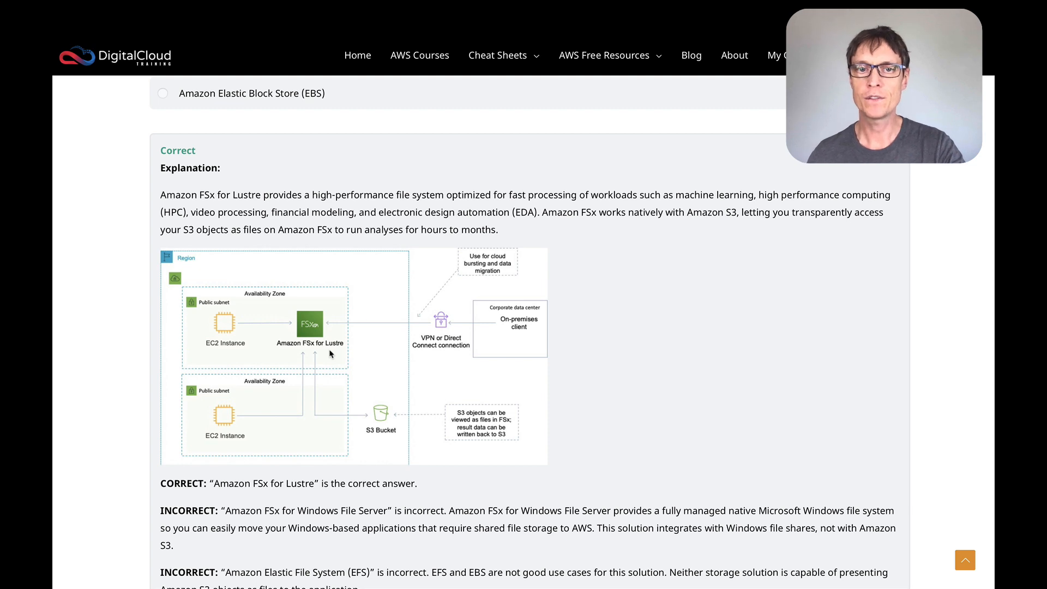
mouse_move(511, 404)
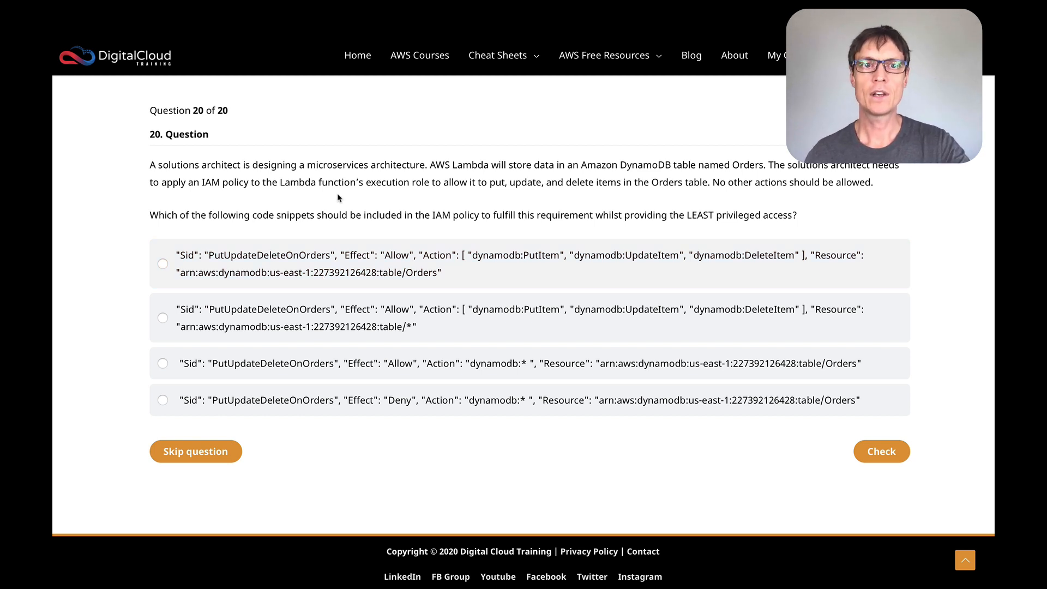
mouse_move(396, 203)
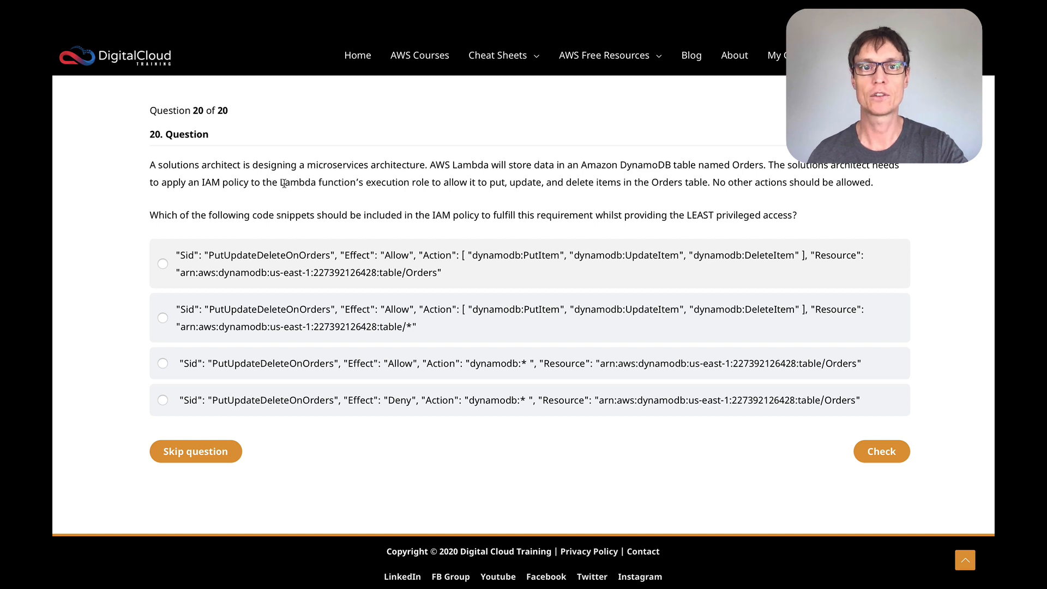
double_click(297, 181)
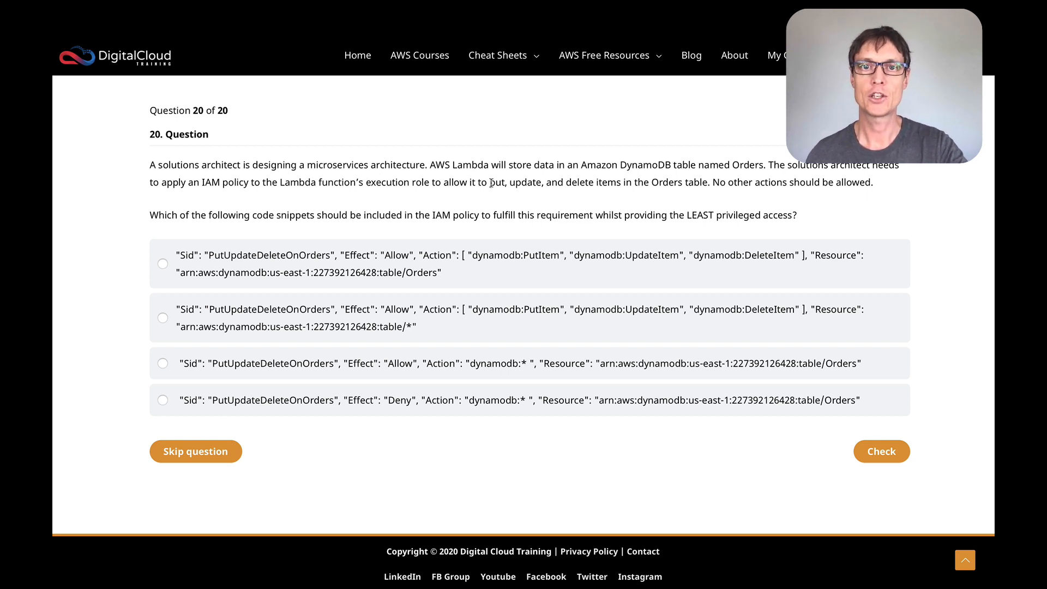
left_click_drag(490, 182, 596, 182)
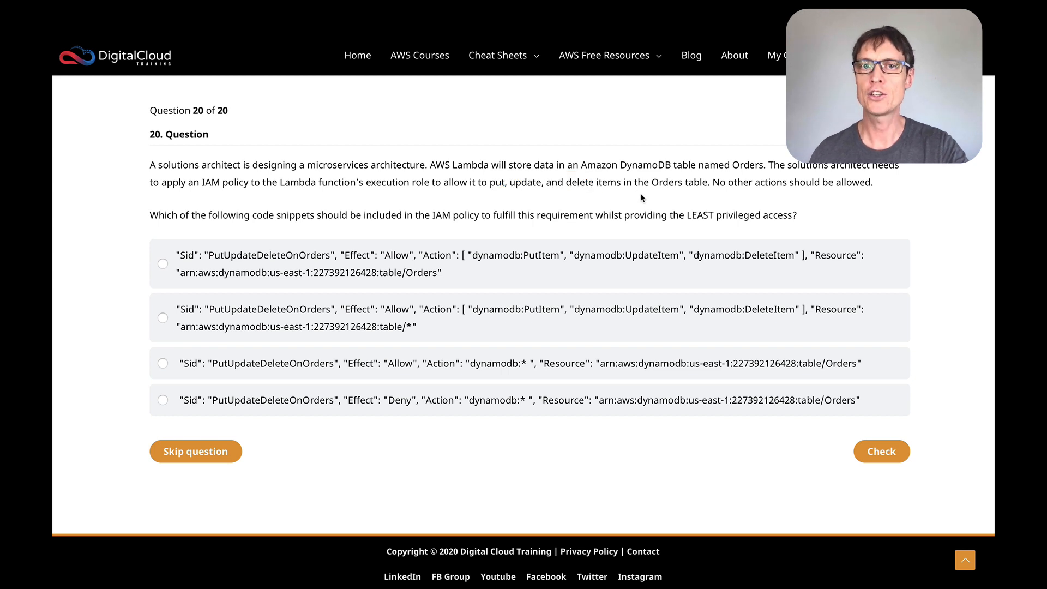
double_click(666, 182)
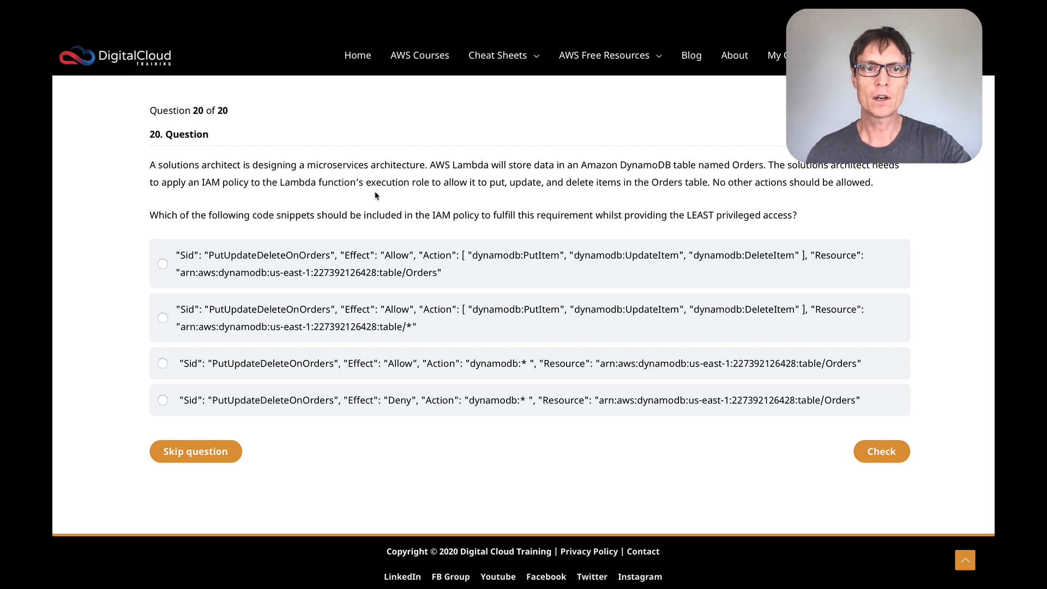
left_click(162, 264)
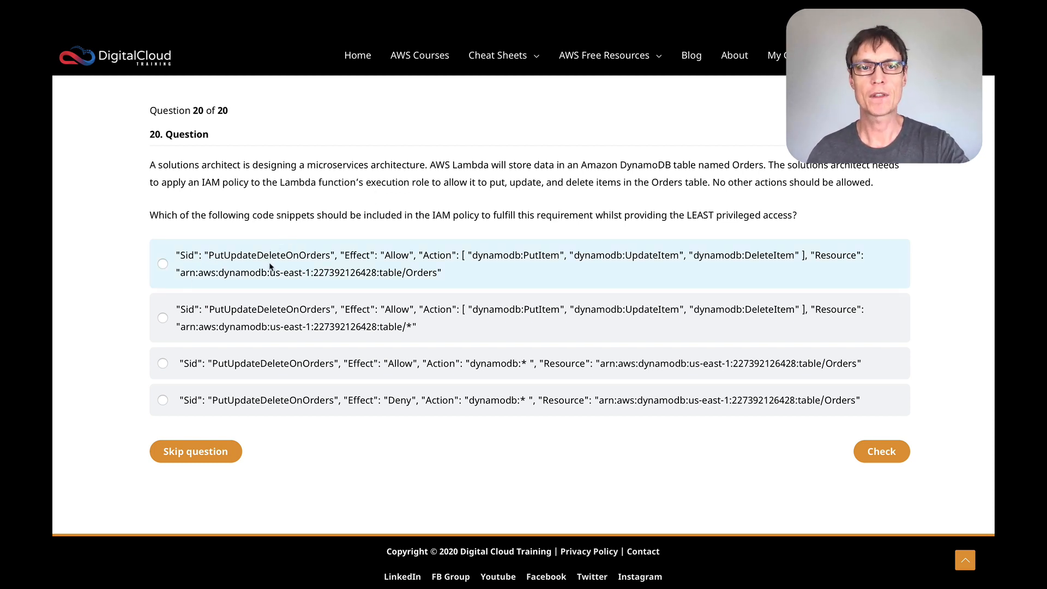
mouse_move(325, 266)
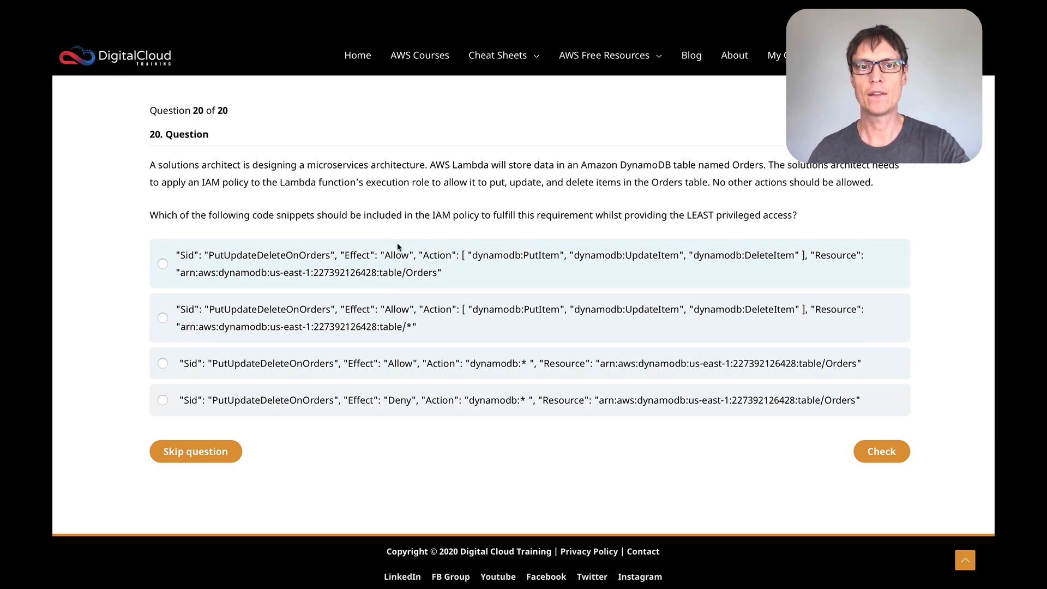
mouse_move(441, 337)
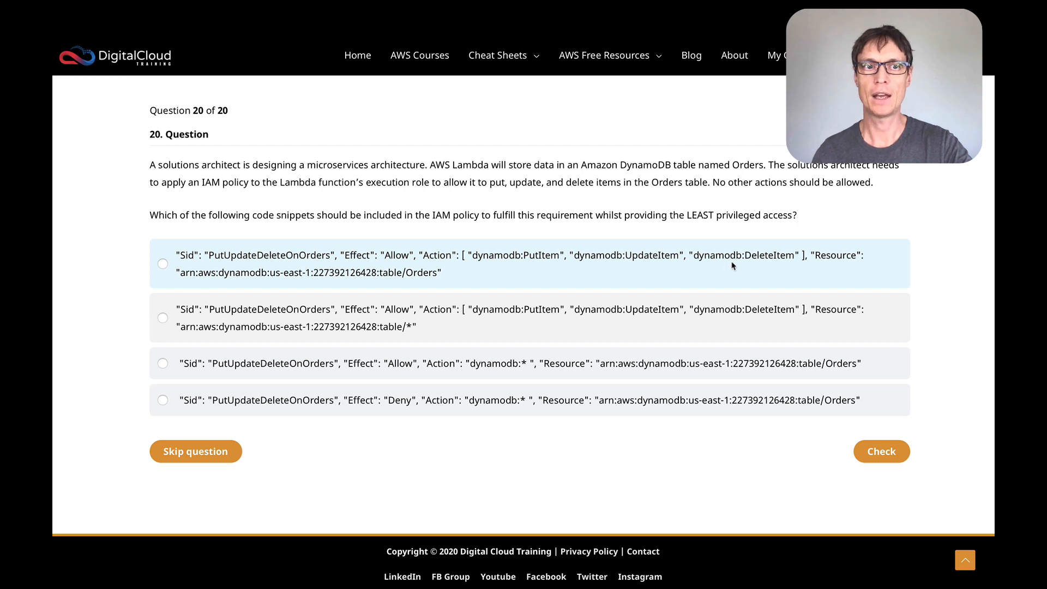
mouse_move(602, 220)
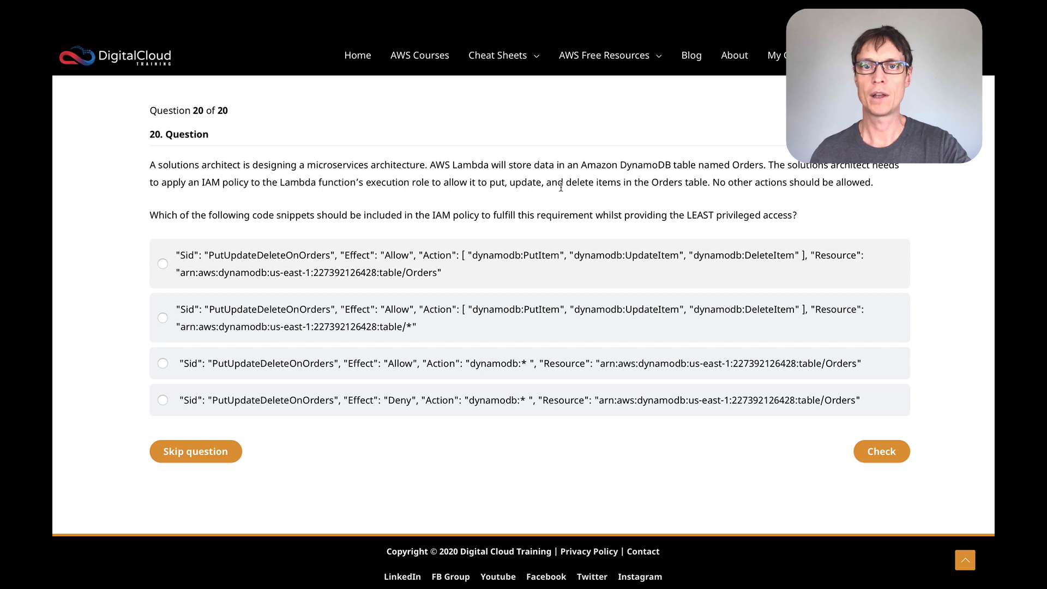
left_click(163, 264)
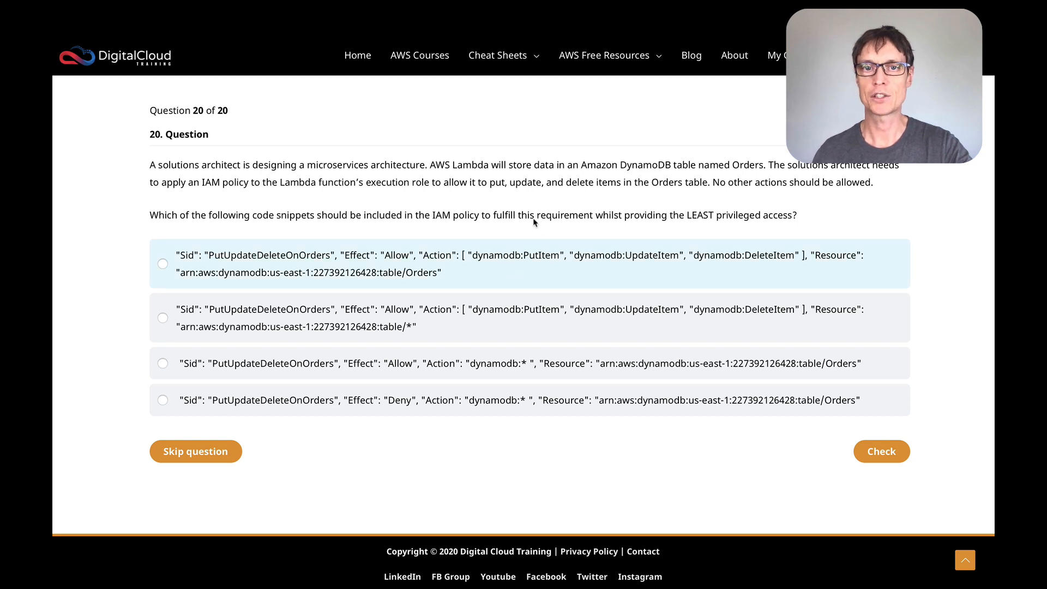
mouse_move(556, 273)
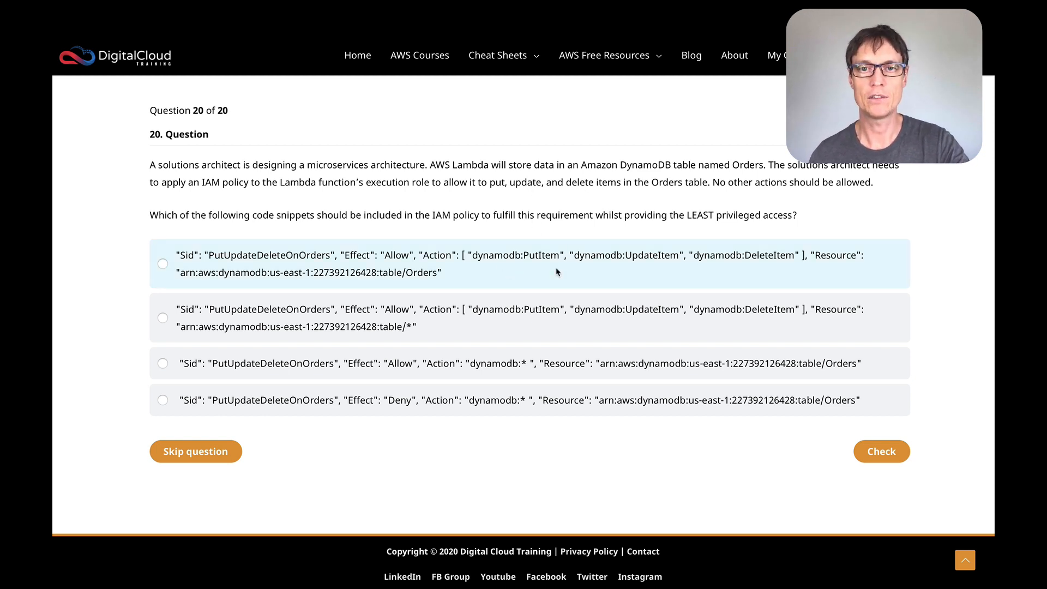
mouse_move(504, 241)
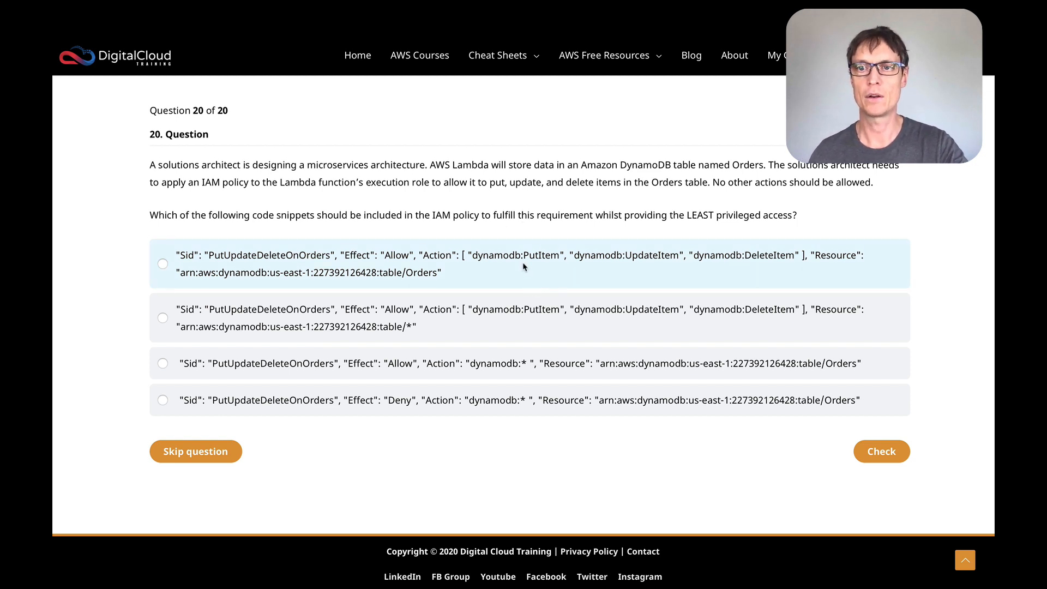
mouse_move(626, 241)
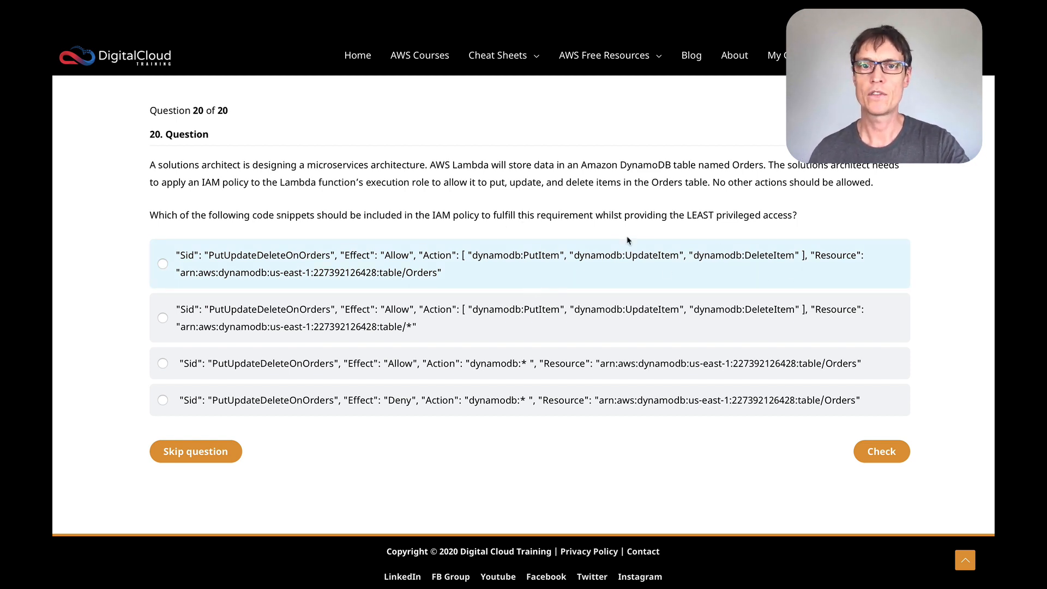
mouse_move(831, 264)
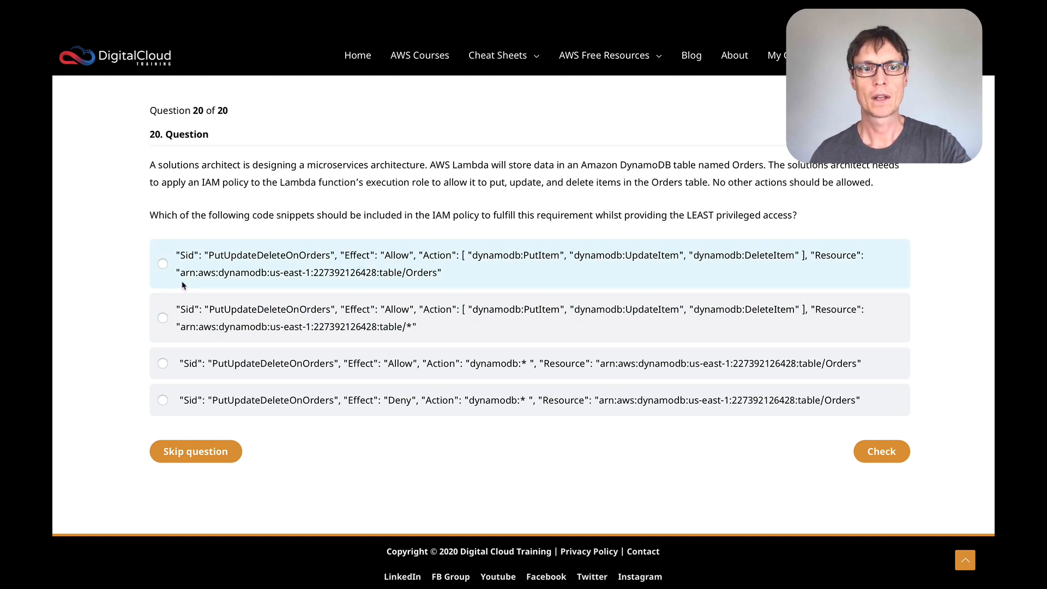
mouse_move(384, 280)
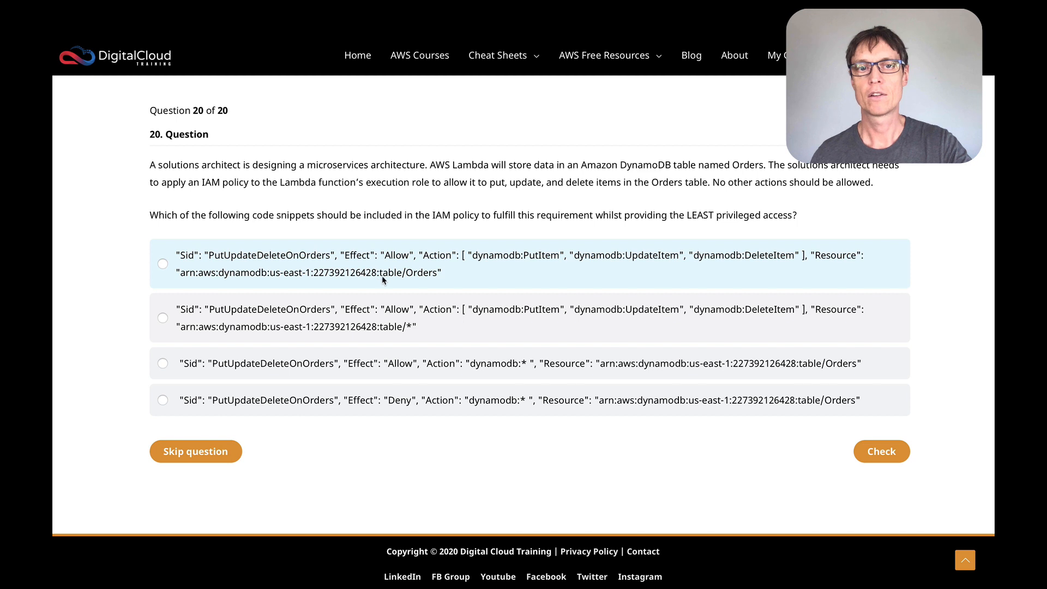
mouse_move(405, 281)
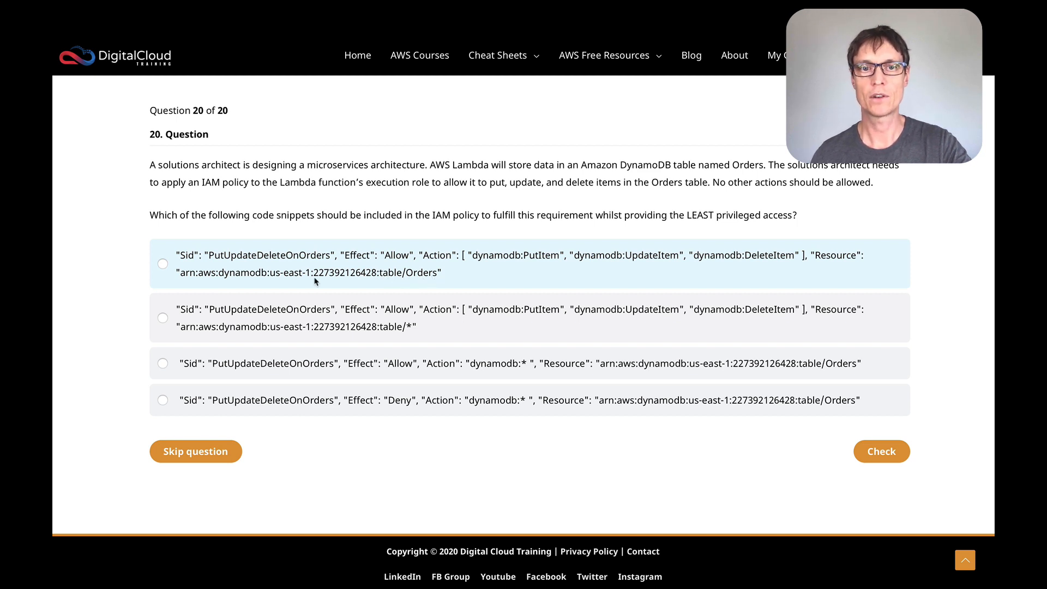
mouse_move(419, 279)
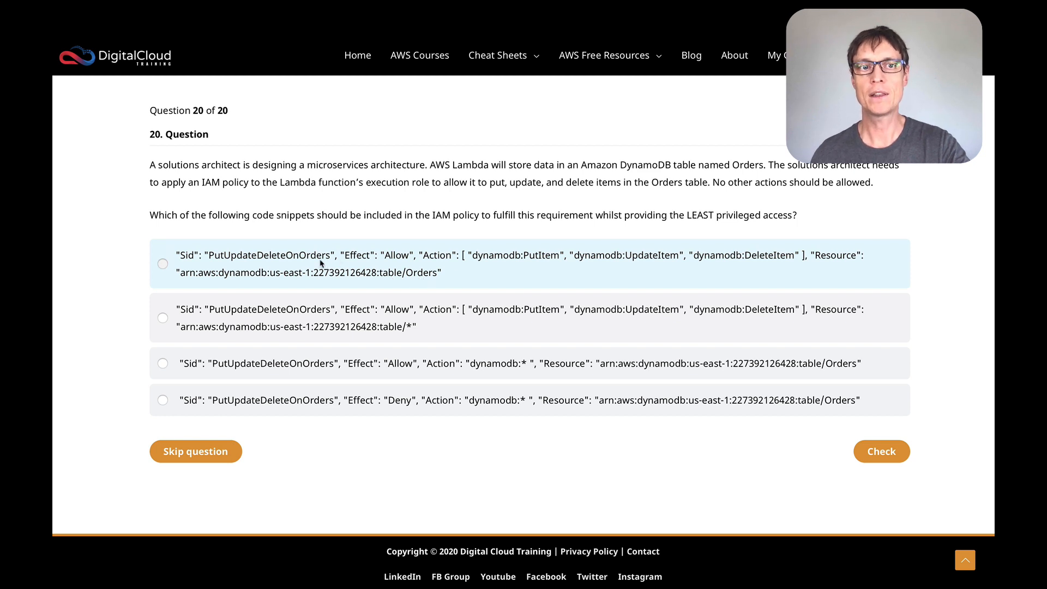
Step: Pick the PutItem/UpdateItem/DeleteItem Orders policy, briefly trying the dynamodb:* option
left_click(163, 264)
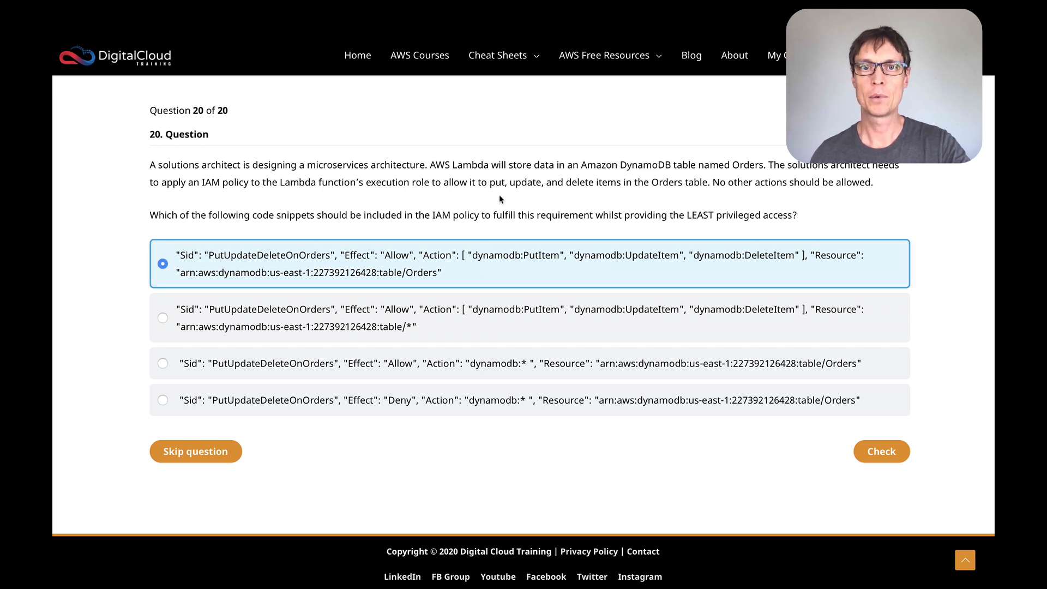
mouse_move(641, 196)
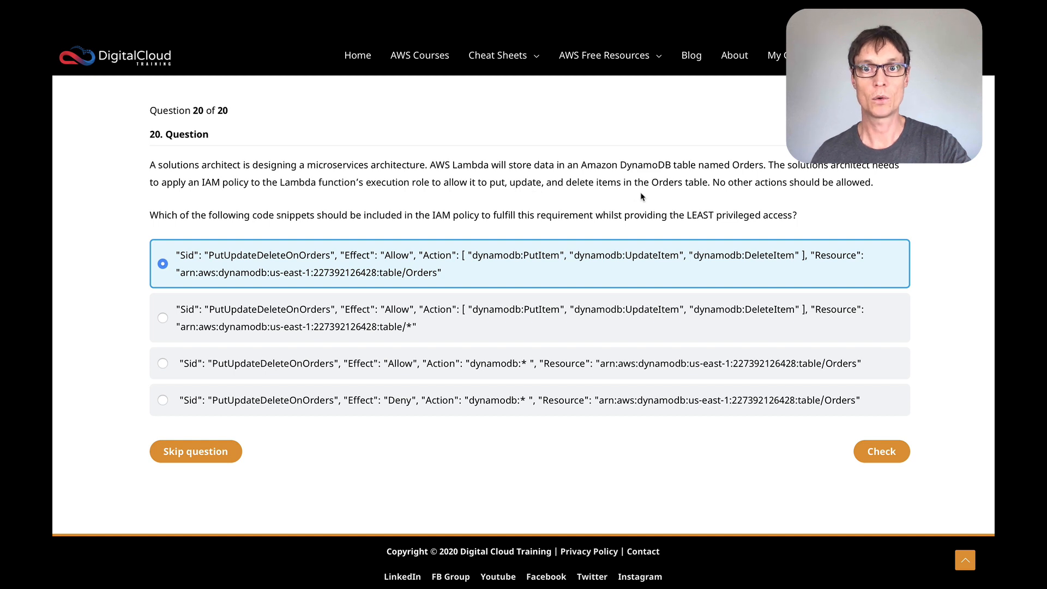
mouse_move(561, 276)
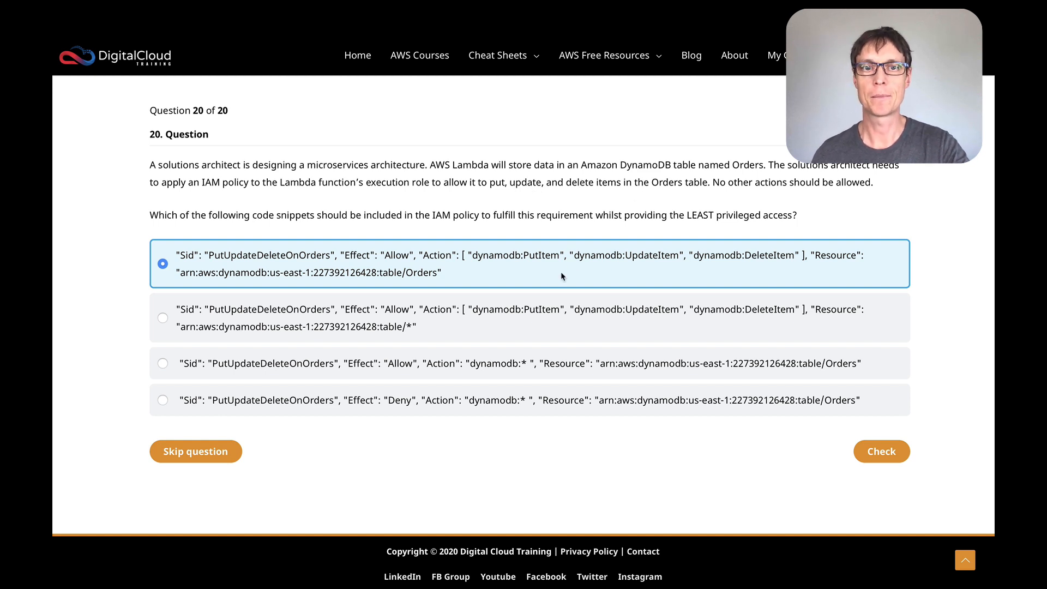
mouse_move(504, 324)
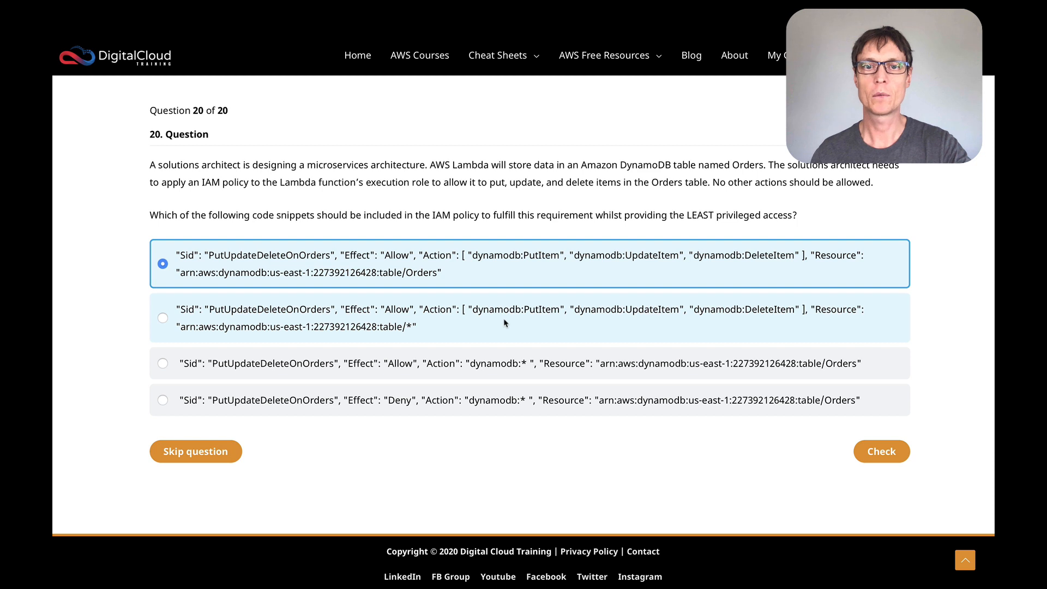
mouse_move(631, 336)
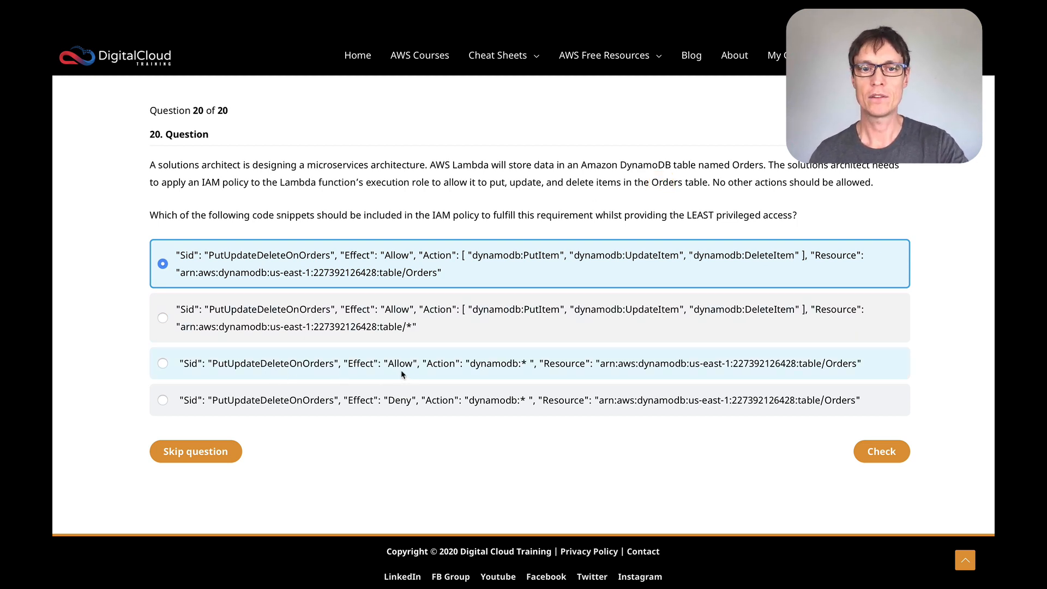
mouse_move(546, 361)
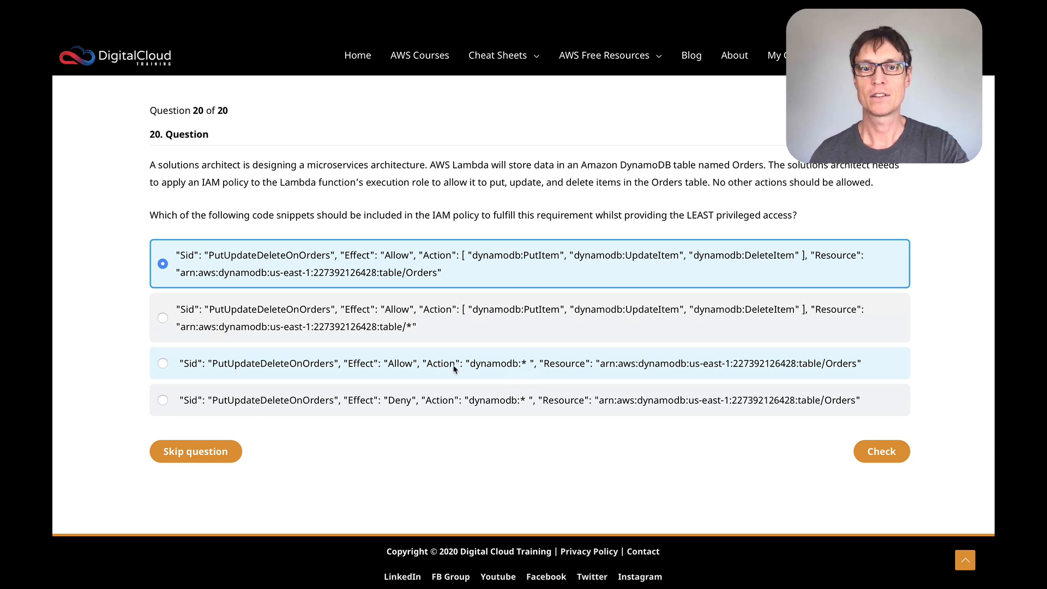
mouse_move(476, 193)
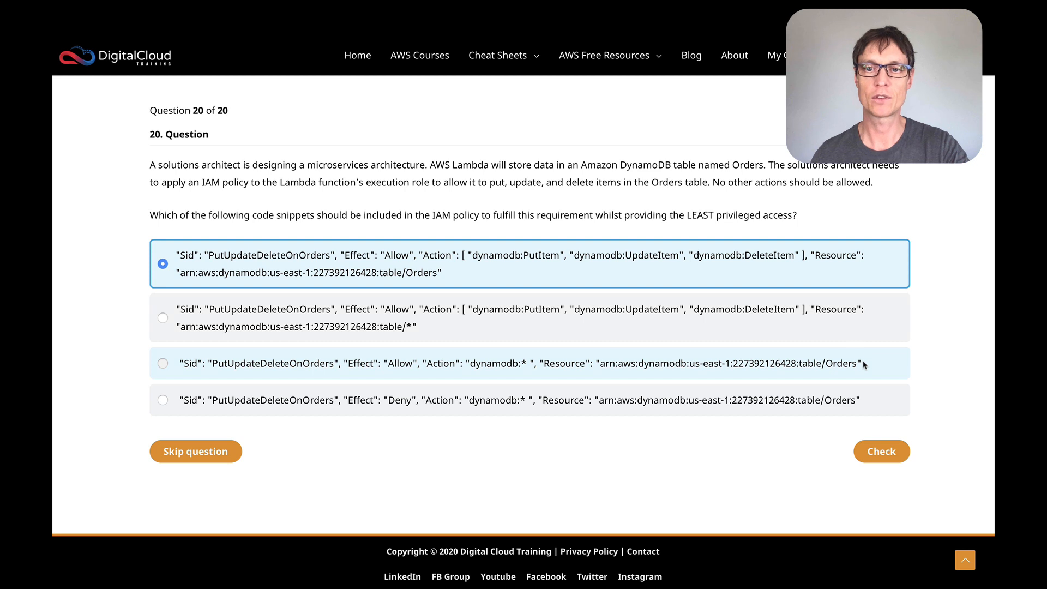
left_click(163, 364)
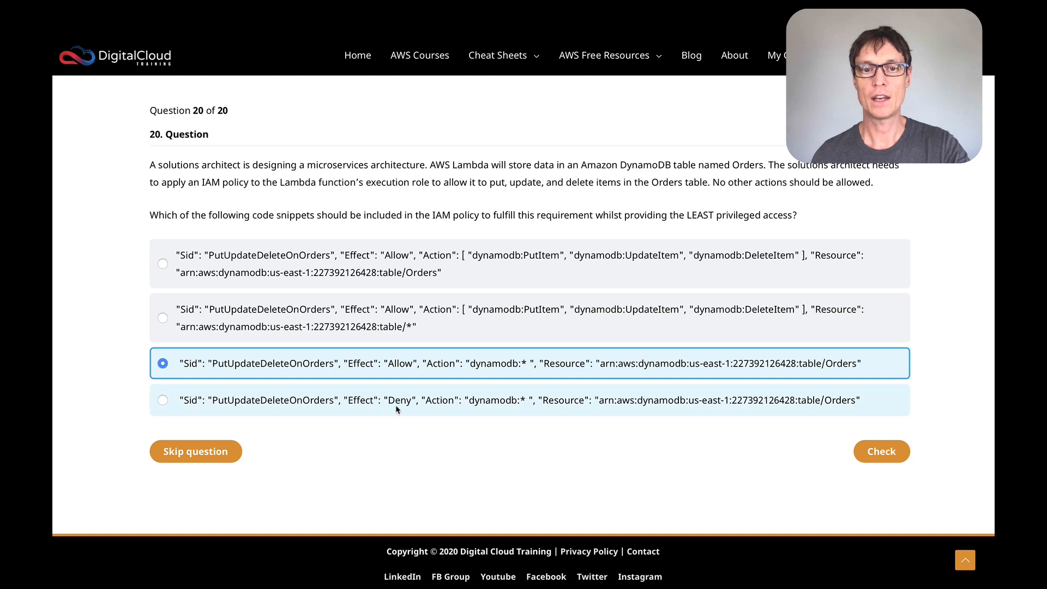
mouse_move(498, 407)
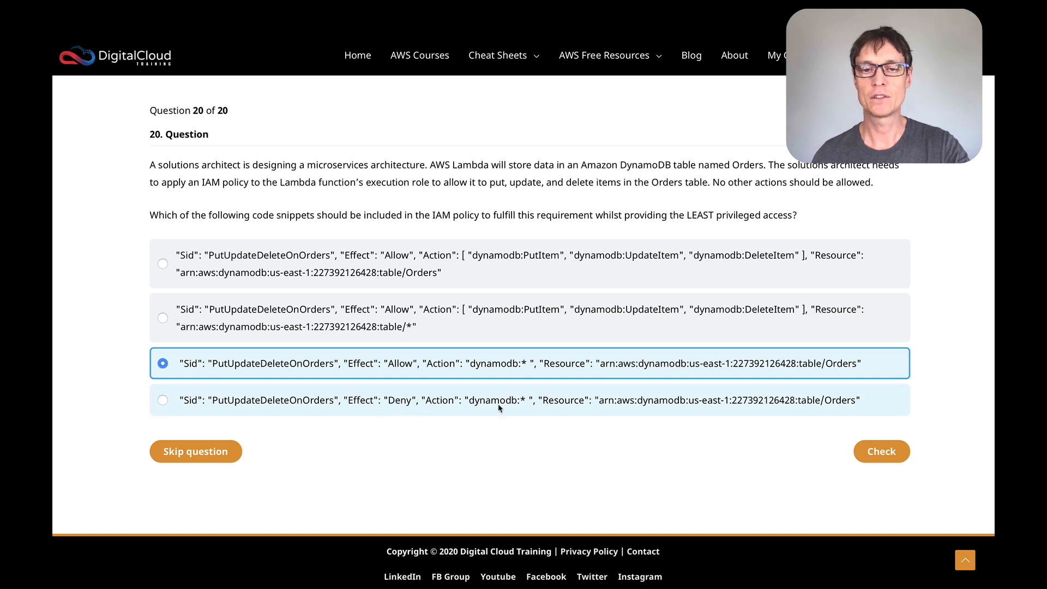
mouse_move(497, 419)
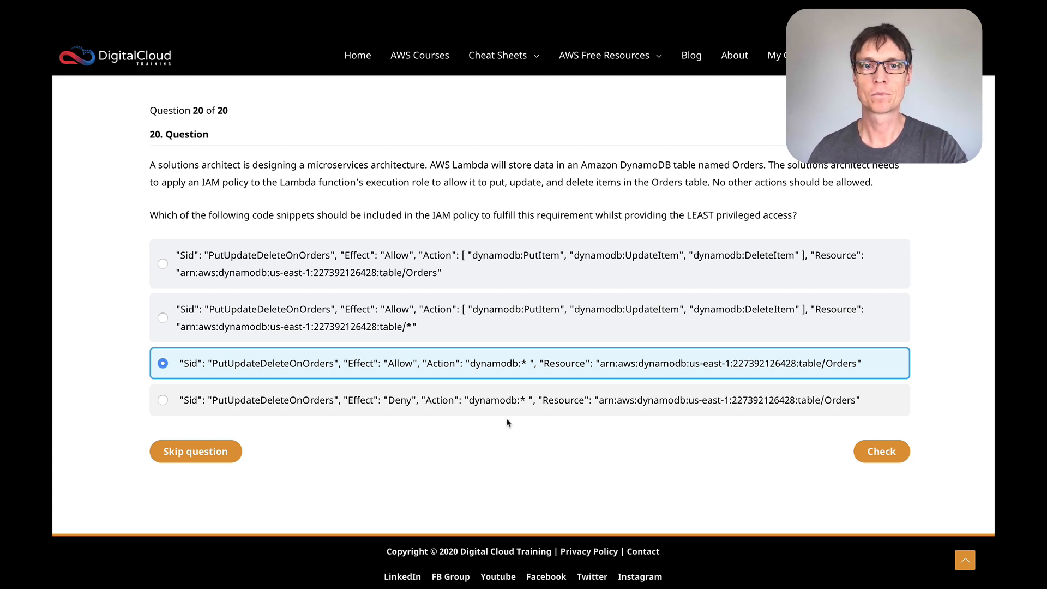
left_click(163, 263)
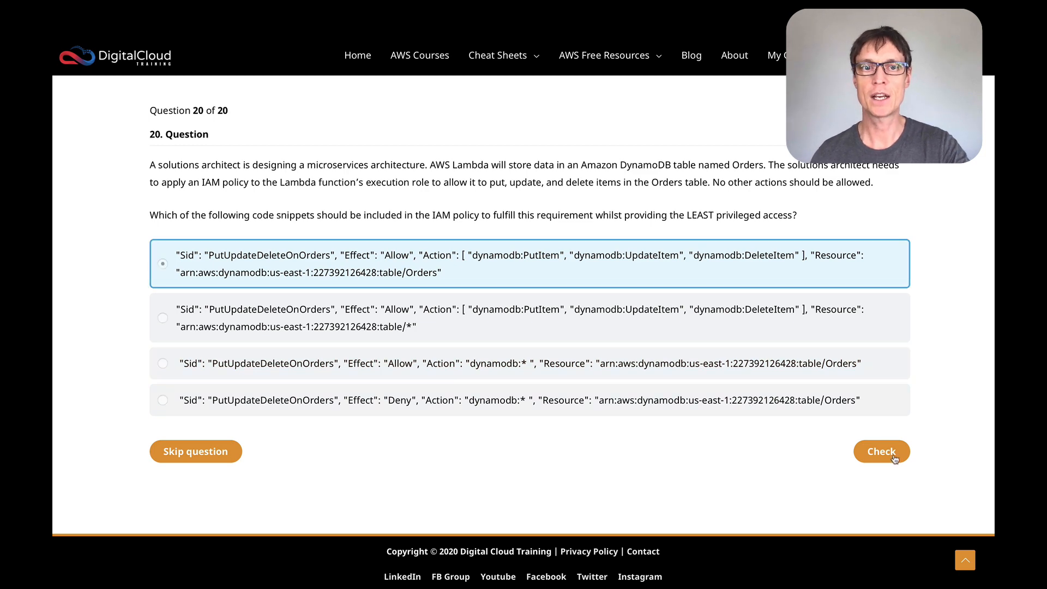
Step: Check the Orders-scoped policy answer and scroll down to the Practice Exam Summary button
left_click(881, 450)
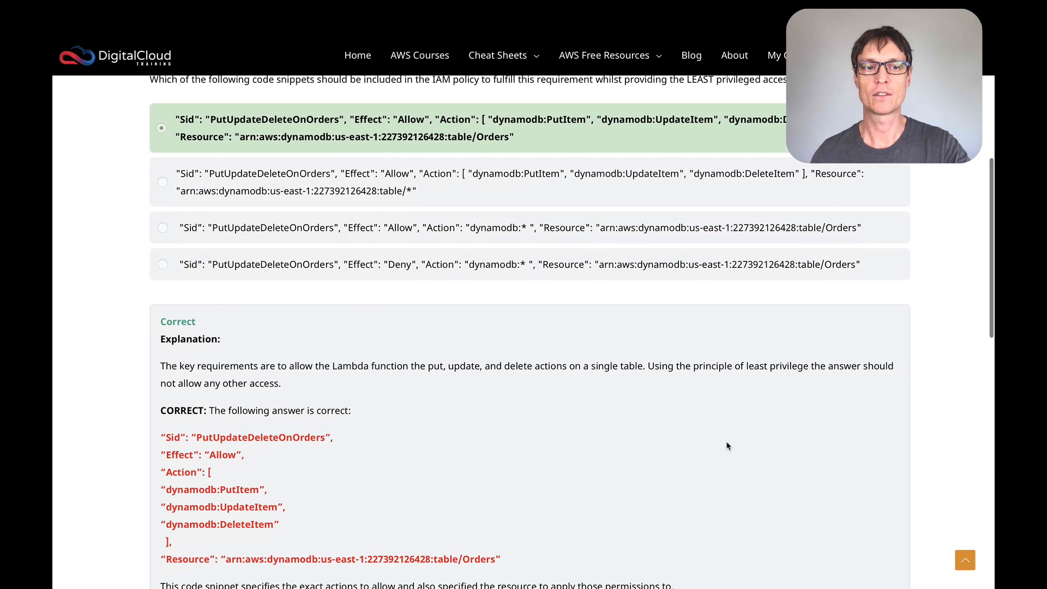
scroll("down", 3)
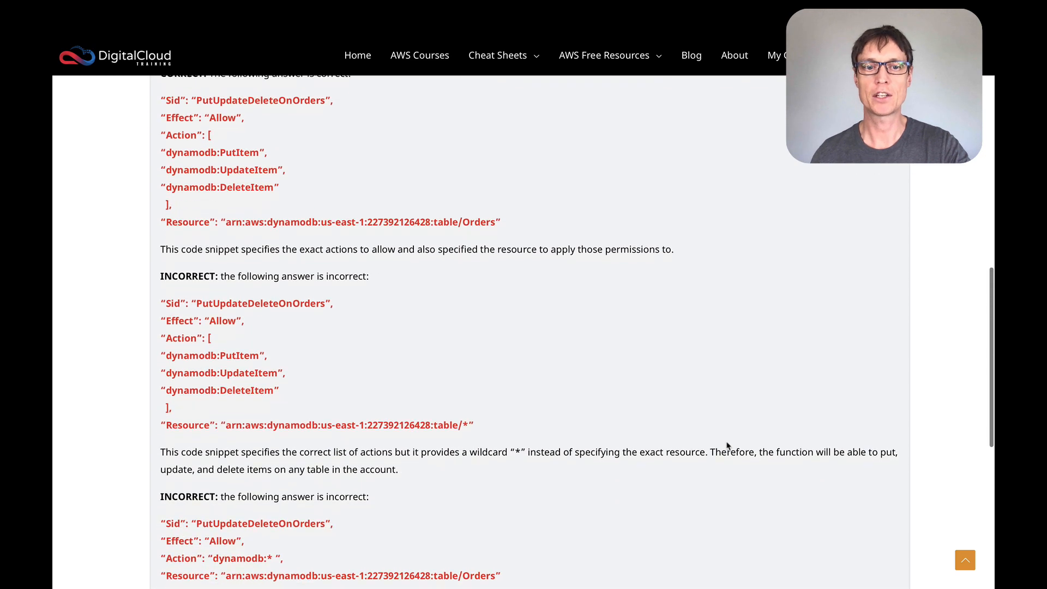
scroll("down", 3)
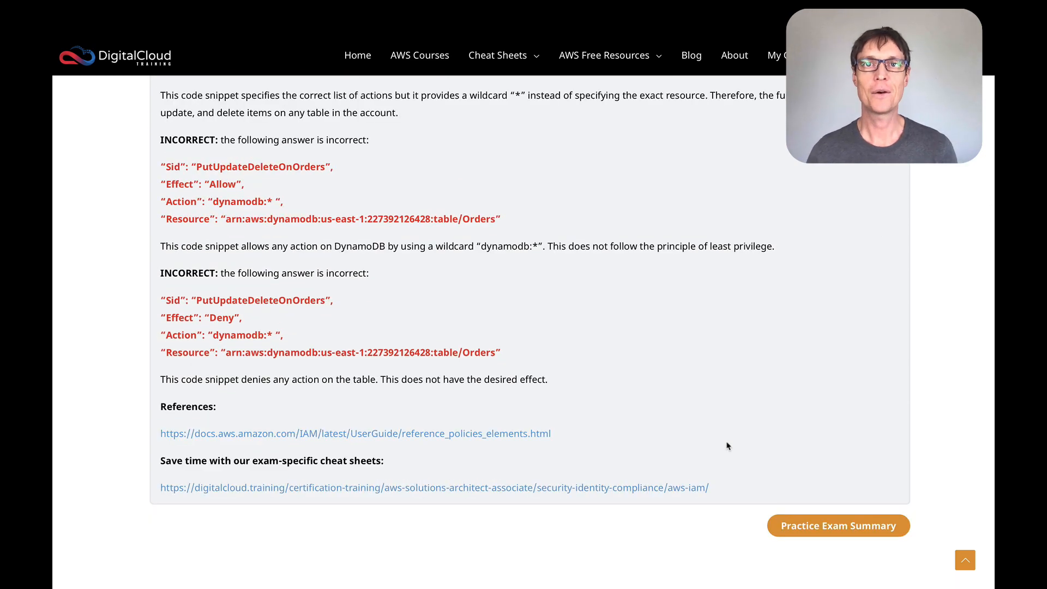